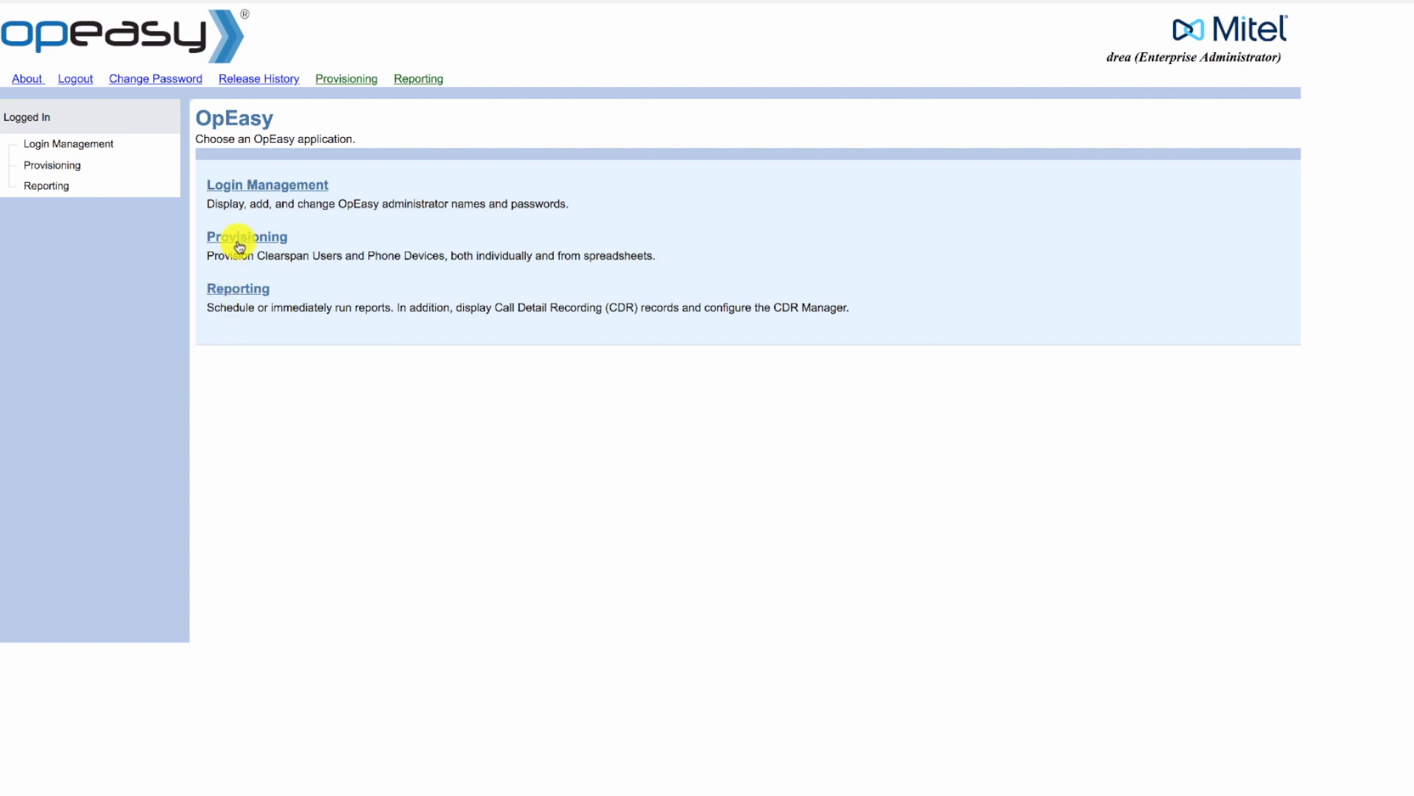
Step: Open Provisioning from the OpEasy main menu
{"action": "left_click", "coordinate": [247, 236]}
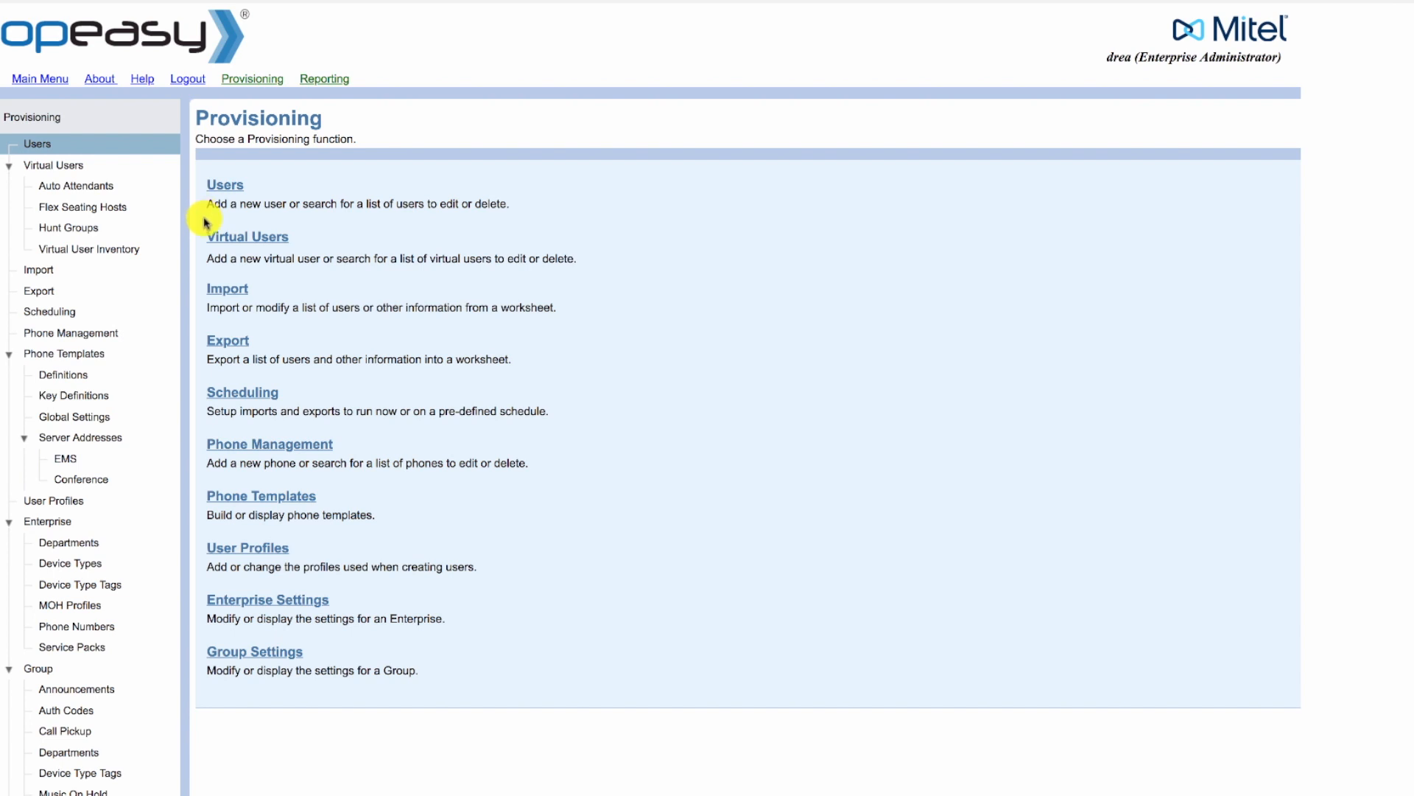
{"action": "mouse_move", "coordinate": [167, 523]}
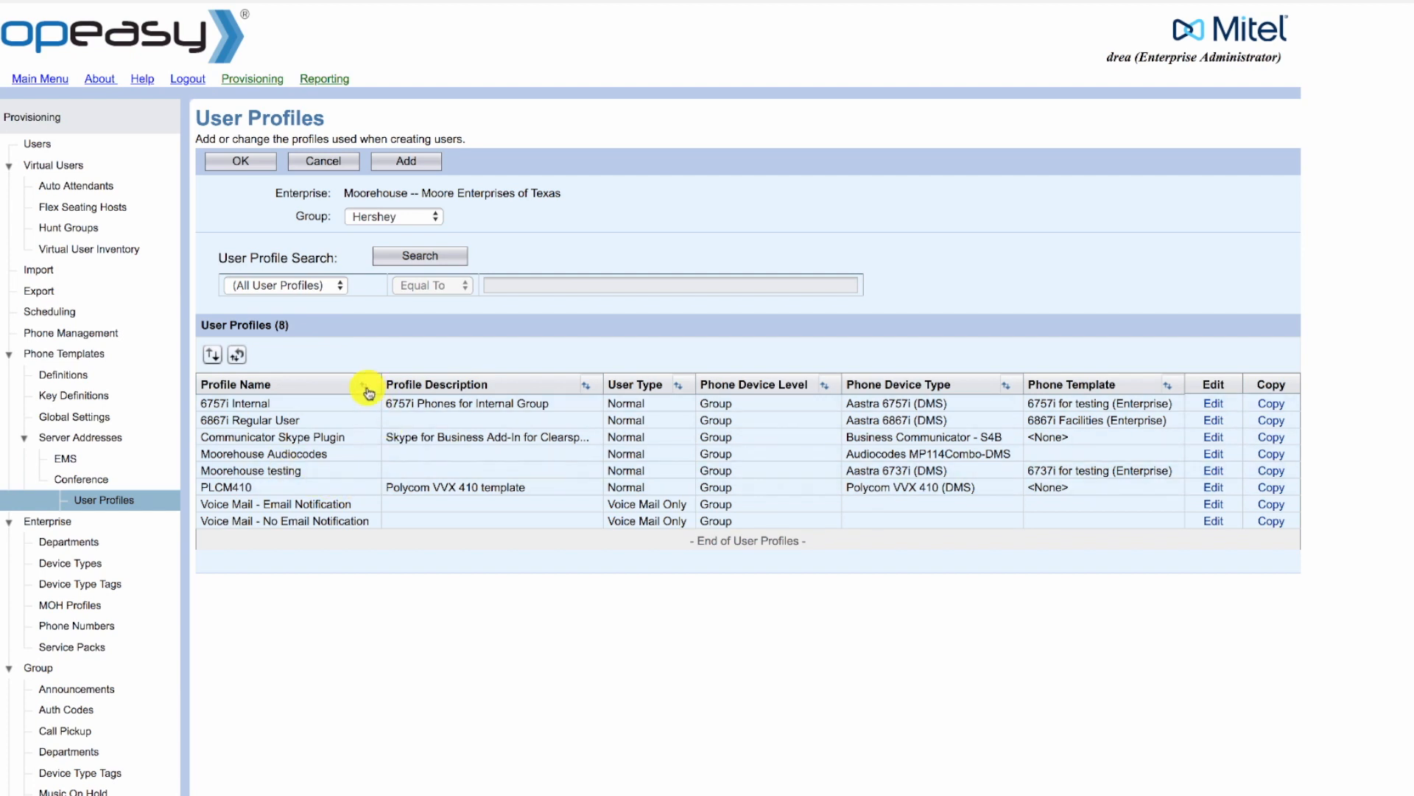
{"action": "mouse_move", "coordinate": [320, 397]}
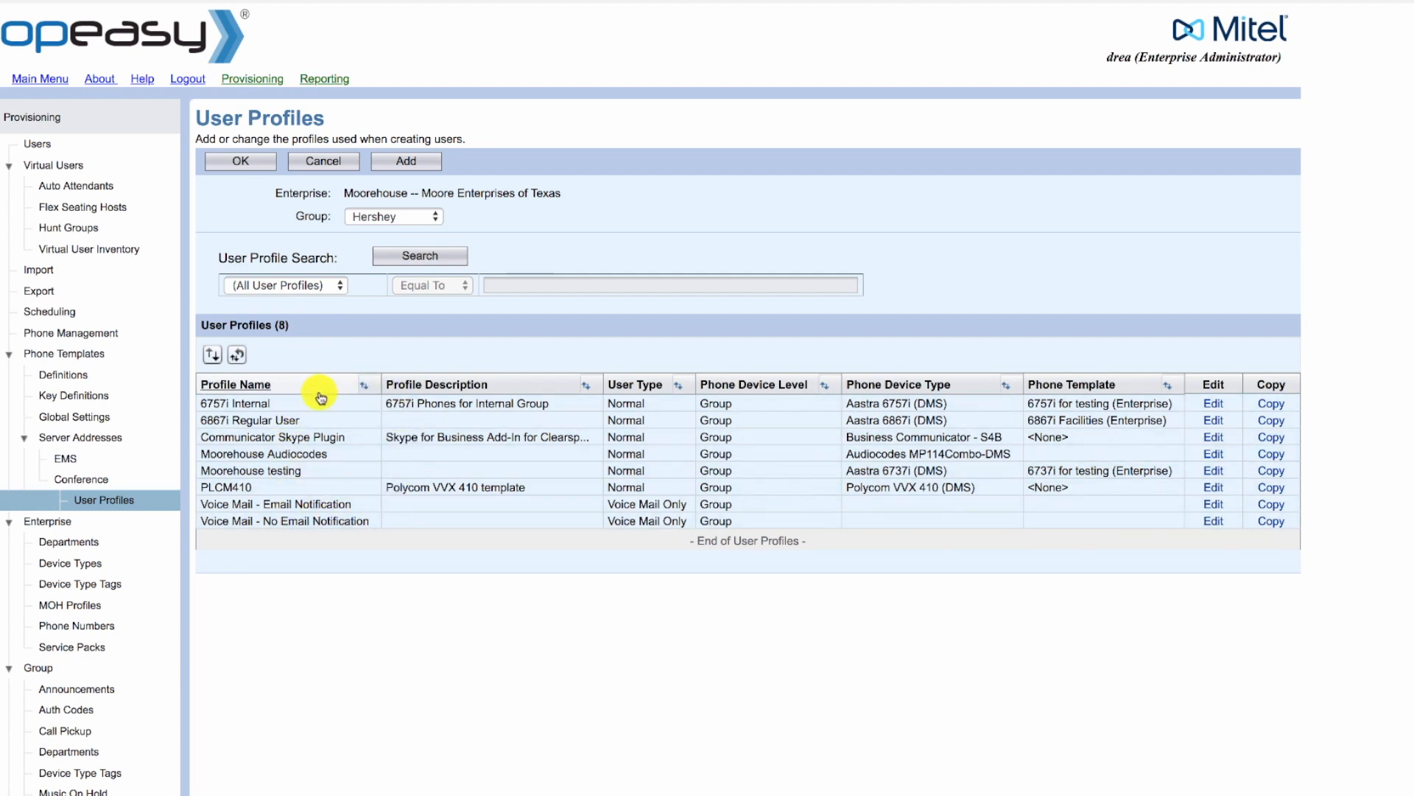
{"action": "mouse_move", "coordinate": [347, 503]}
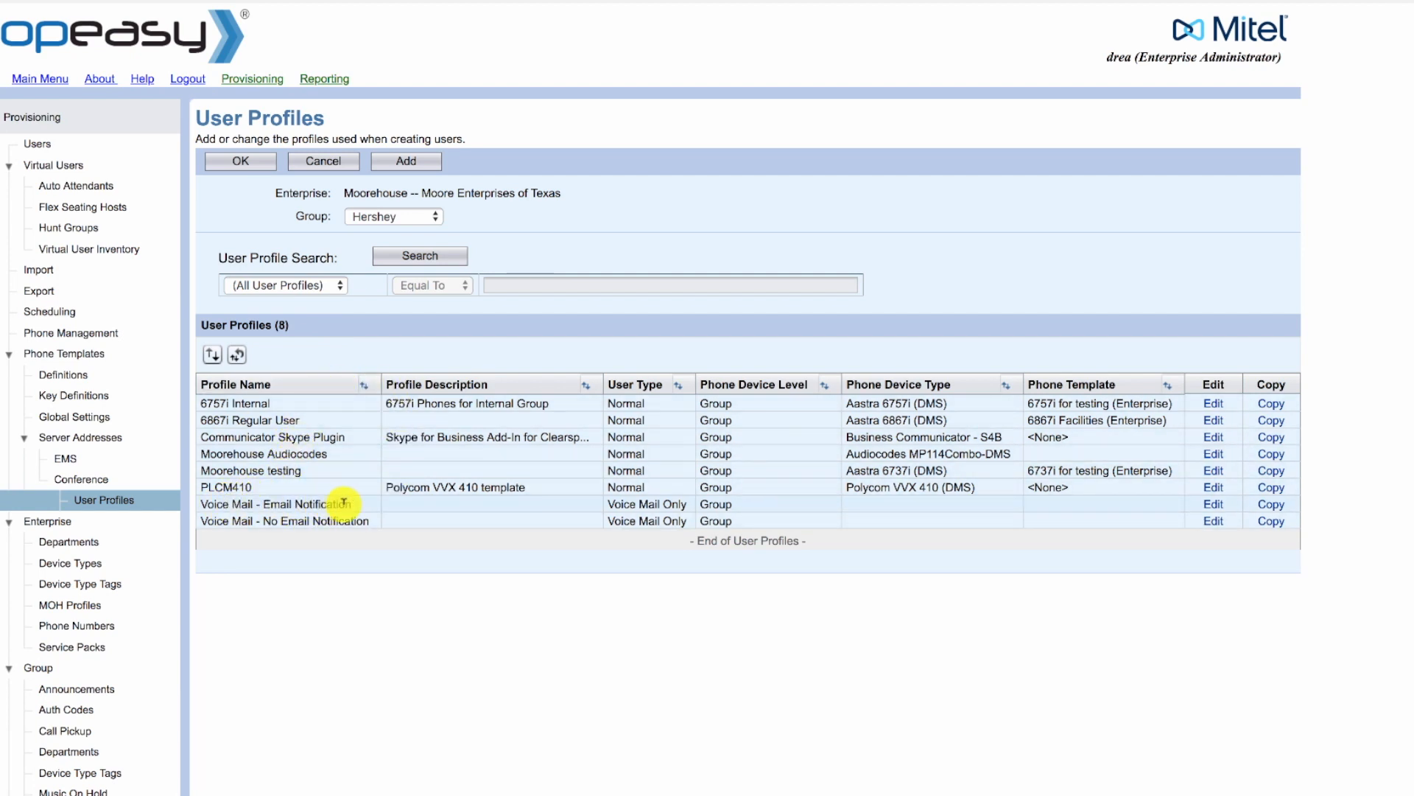
{"action": "mouse_move", "coordinate": [221, 521]}
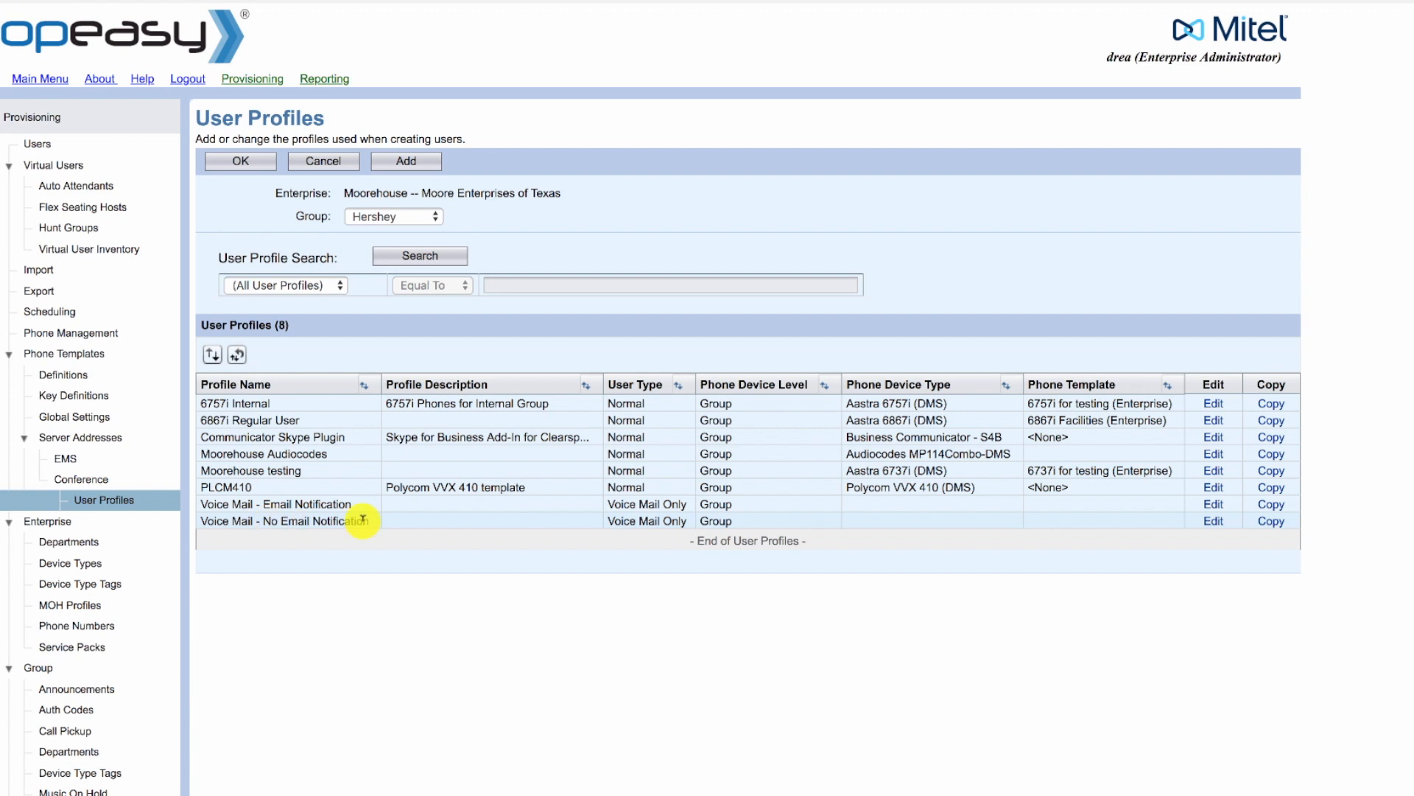
{"action": "mouse_move", "coordinate": [302, 503]}
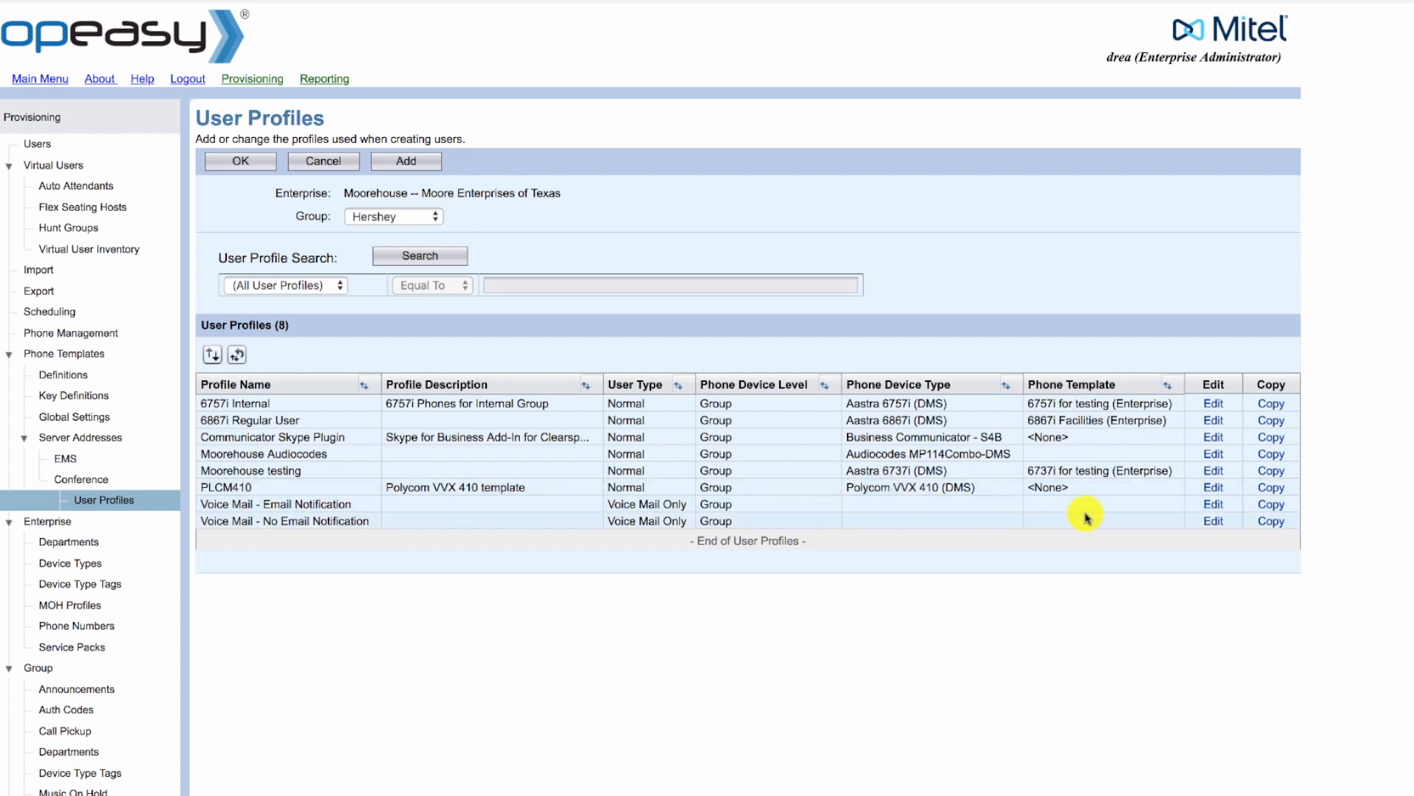
{"action": "mouse_move", "coordinate": [643, 442]}
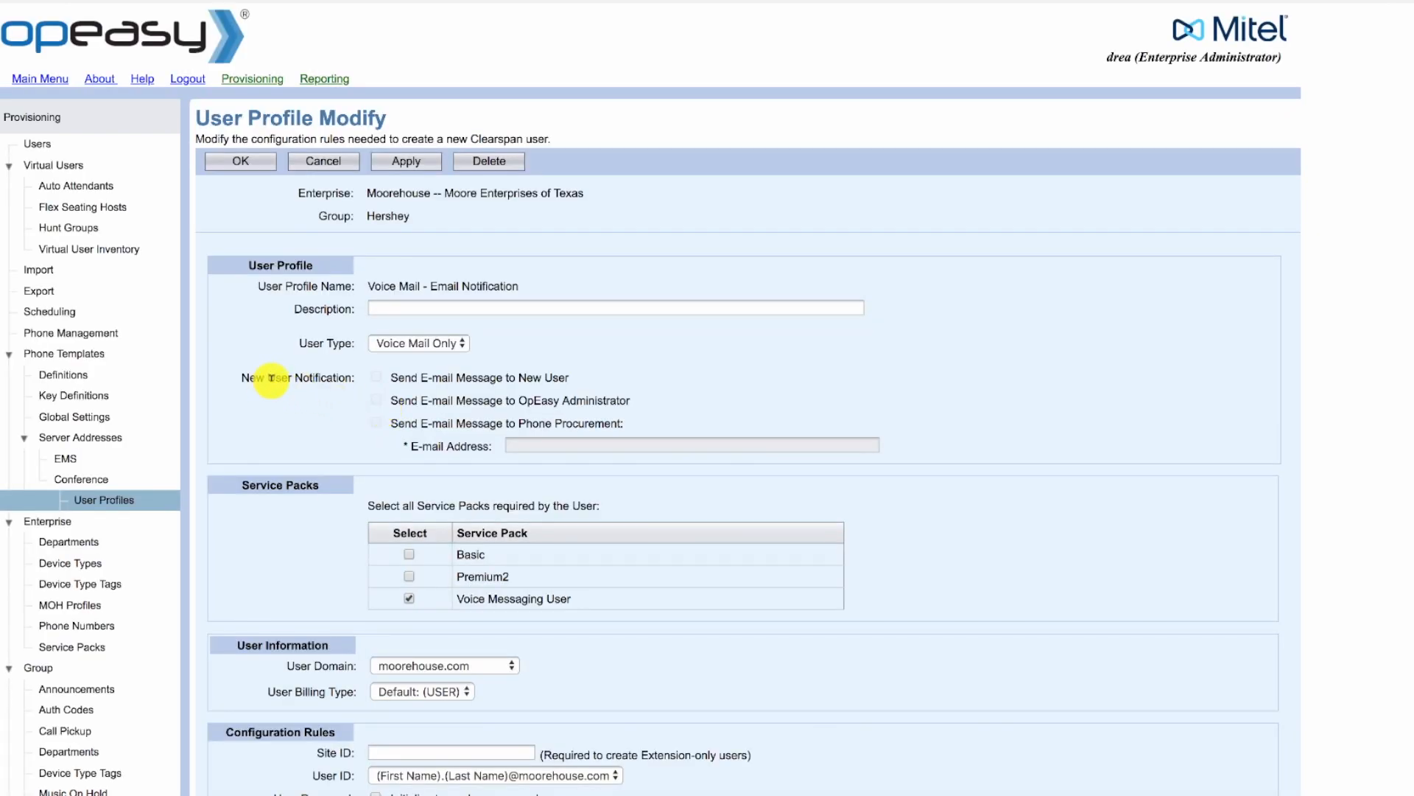
{"action": "mouse_move", "coordinate": [898, 401]}
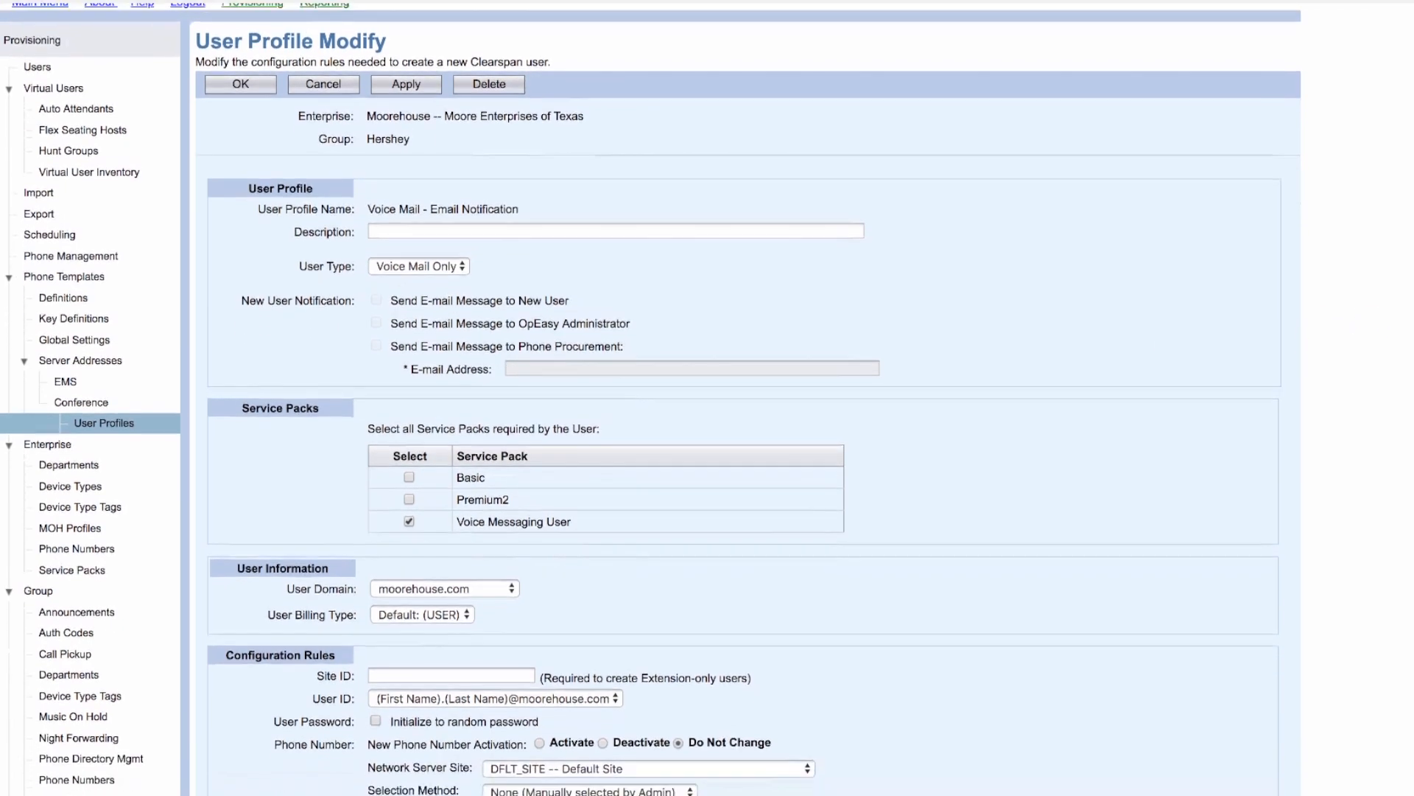
Step: Review the profile's Voice Mail dropdown options, keeping the E-mail Notification default
{"action": "scroll", "scroll_direction": "down", "scroll_amount": 3}
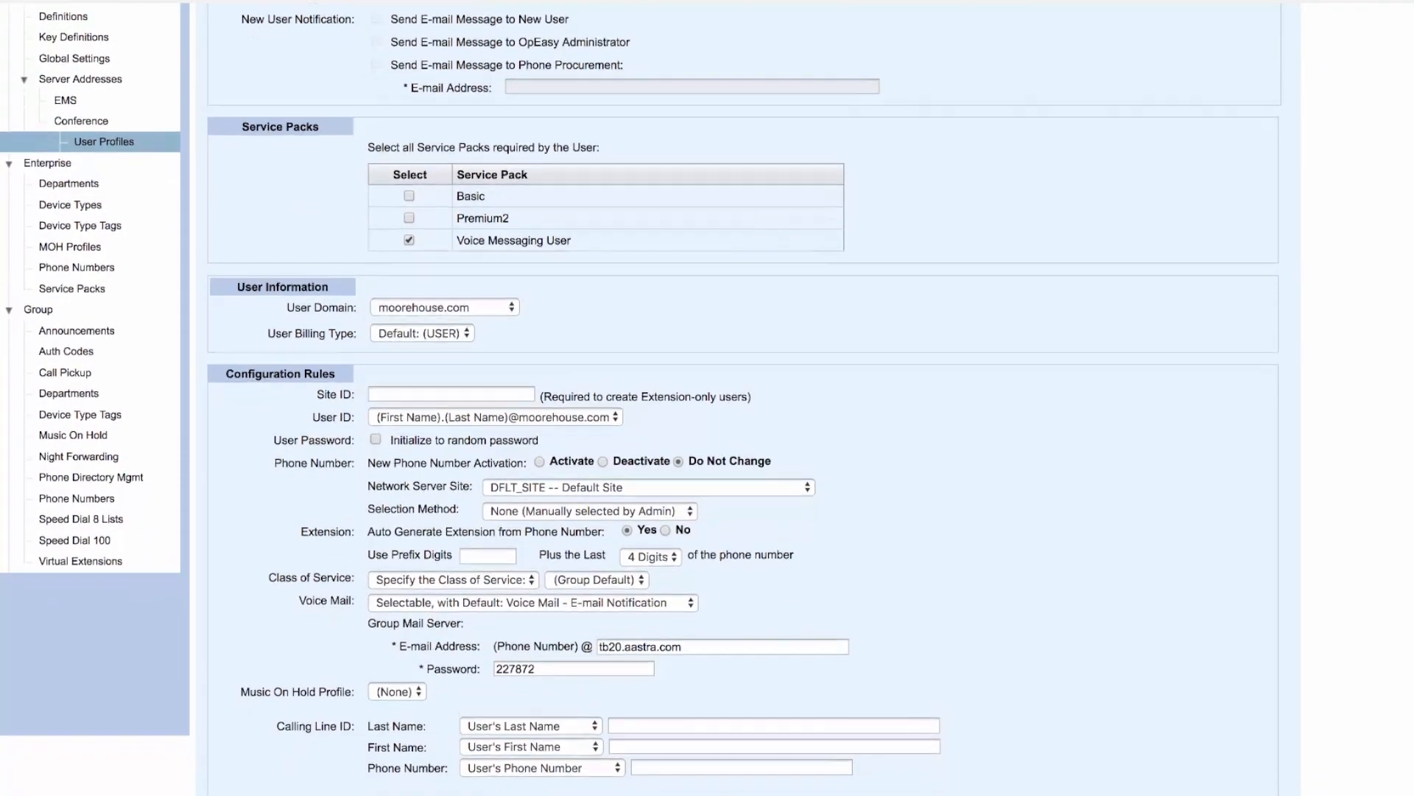
{"action": "scroll", "scroll_direction": "up", "scroll_amount": 3}
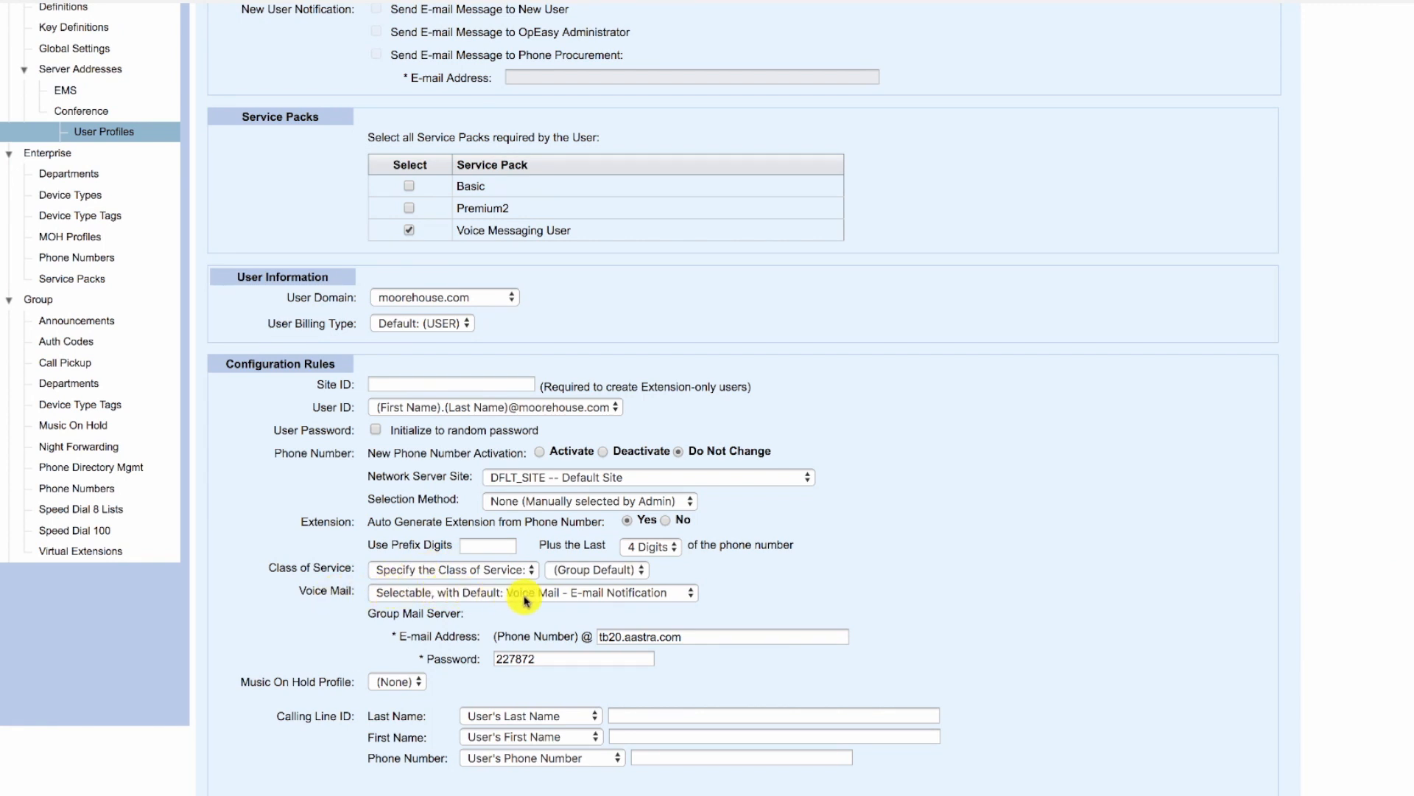
{"action": "mouse_move", "coordinate": [617, 598]}
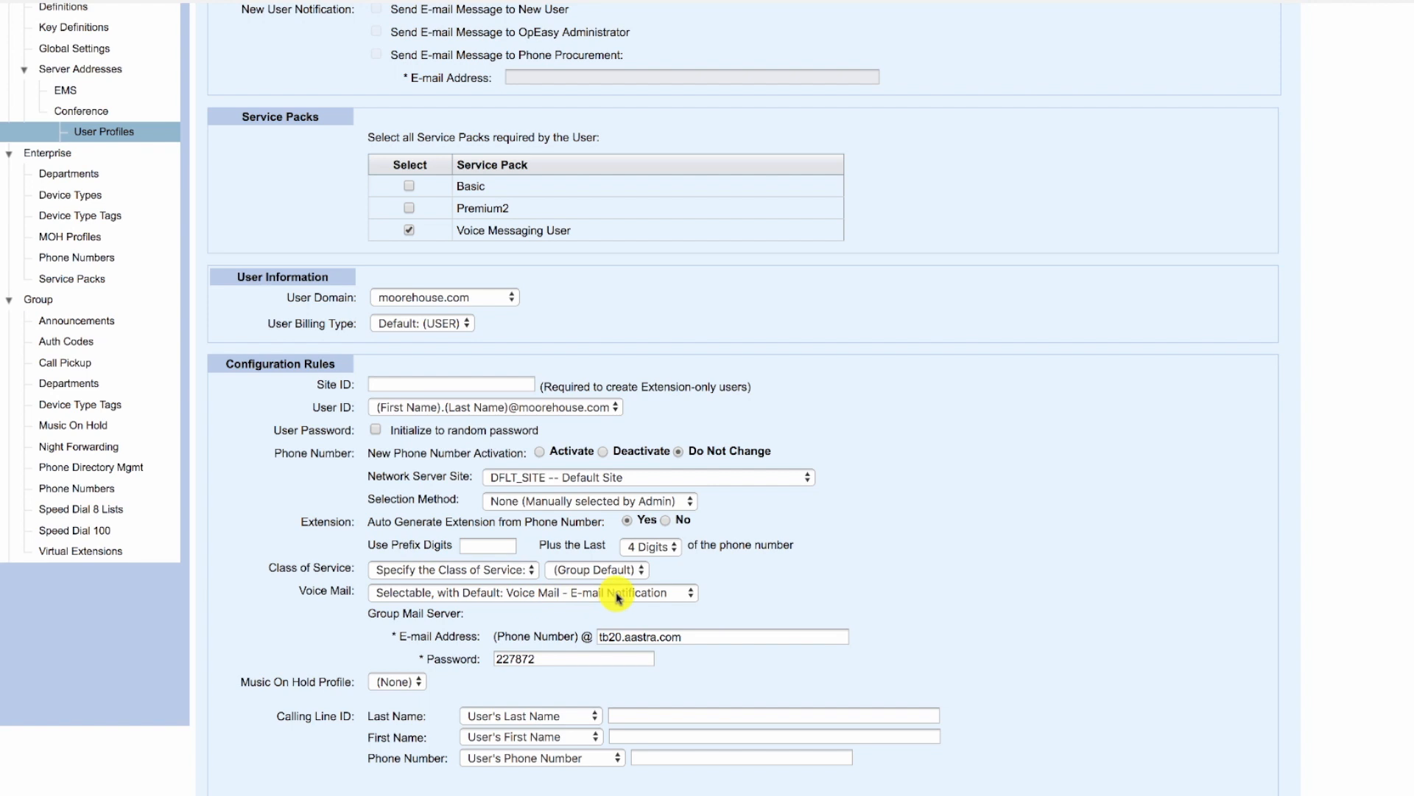
{"action": "left_click", "coordinate": [523, 592]}
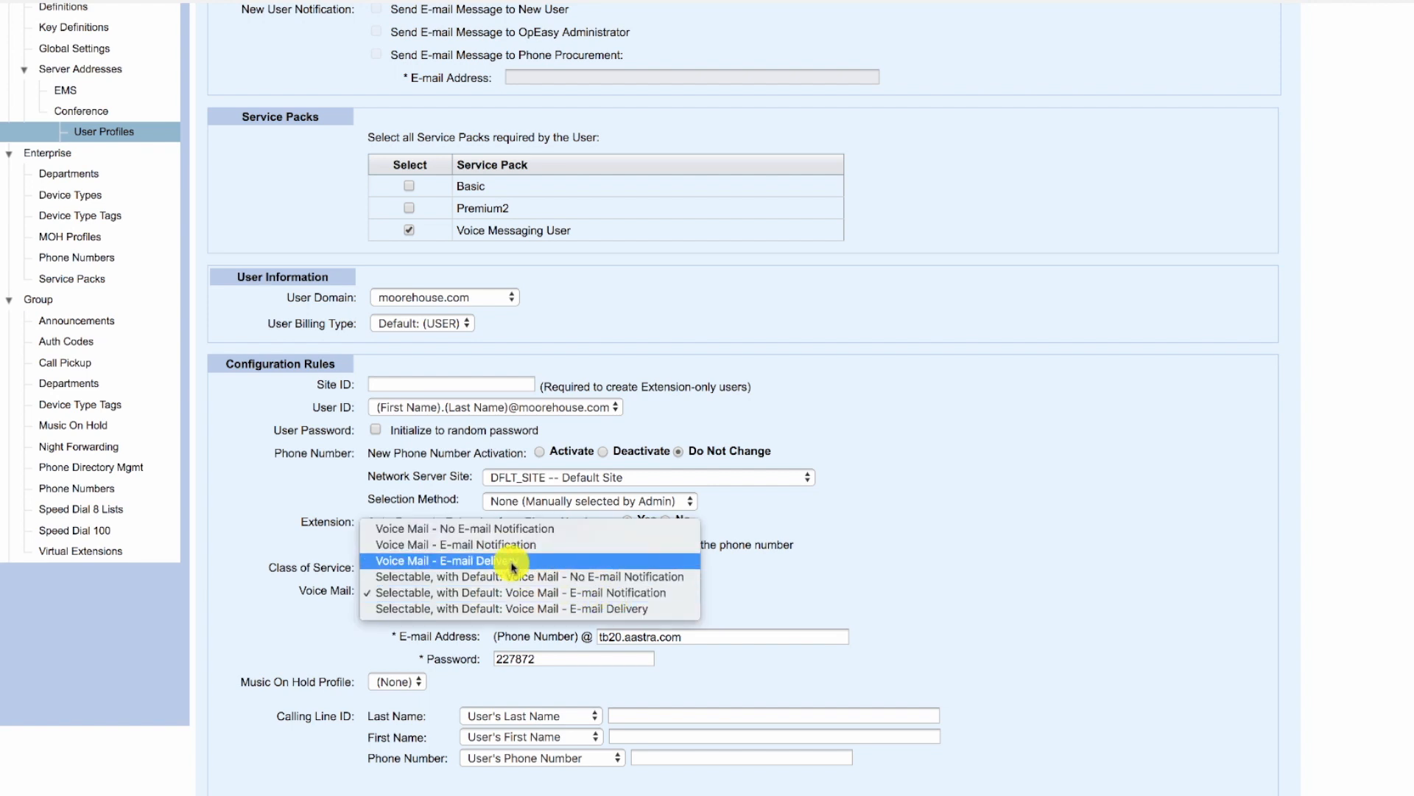
{"action": "mouse_move", "coordinate": [510, 544]}
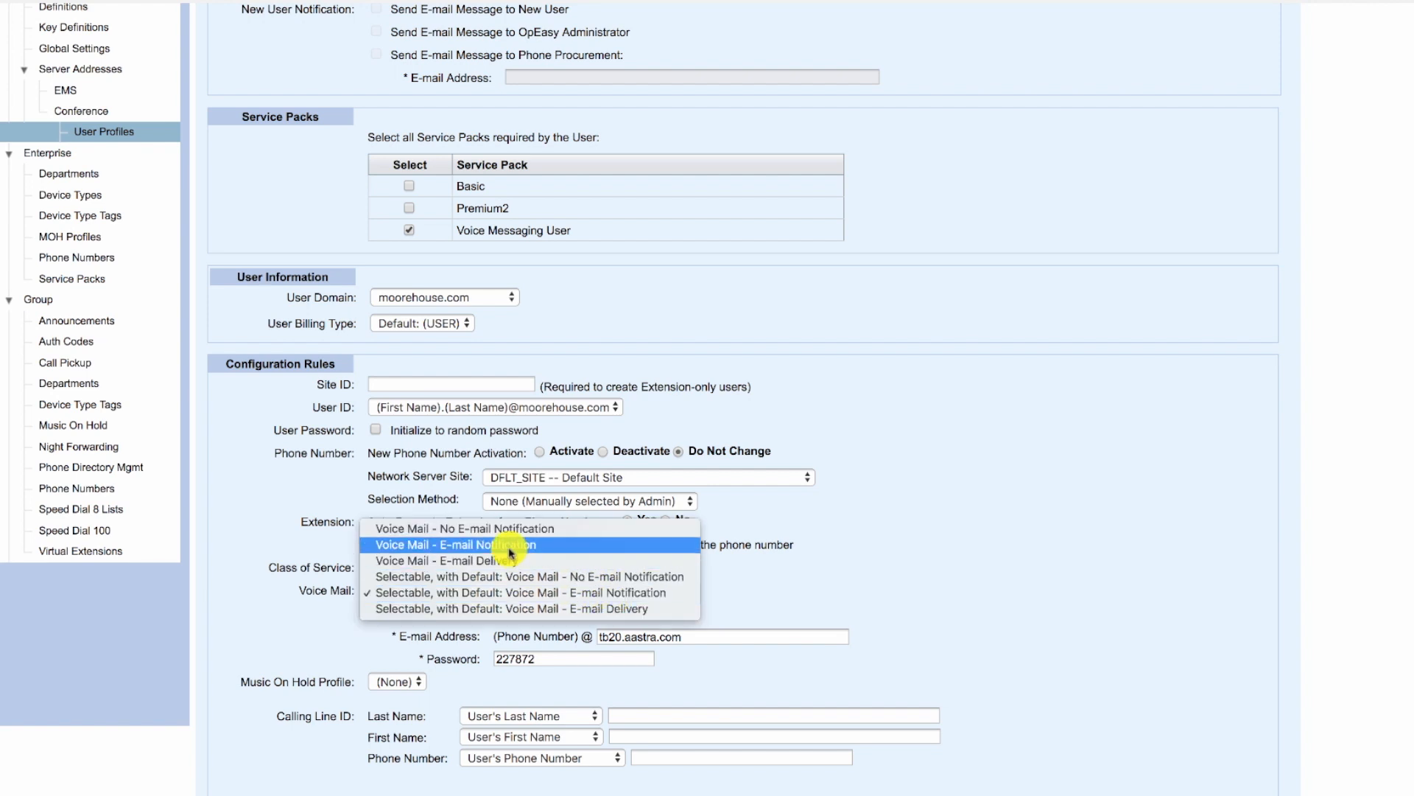
{"action": "mouse_move", "coordinate": [792, 582]}
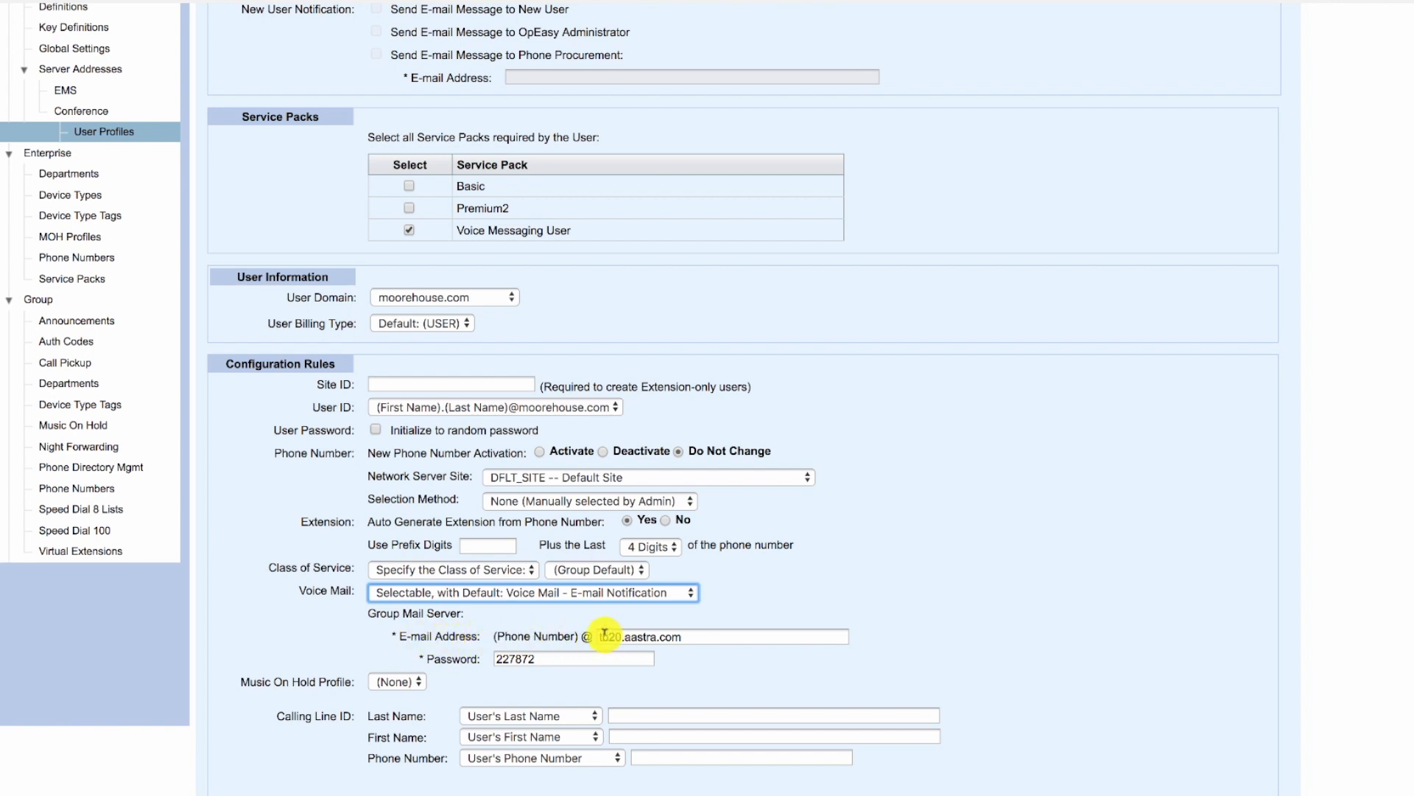
{"action": "type", "text": "t"}
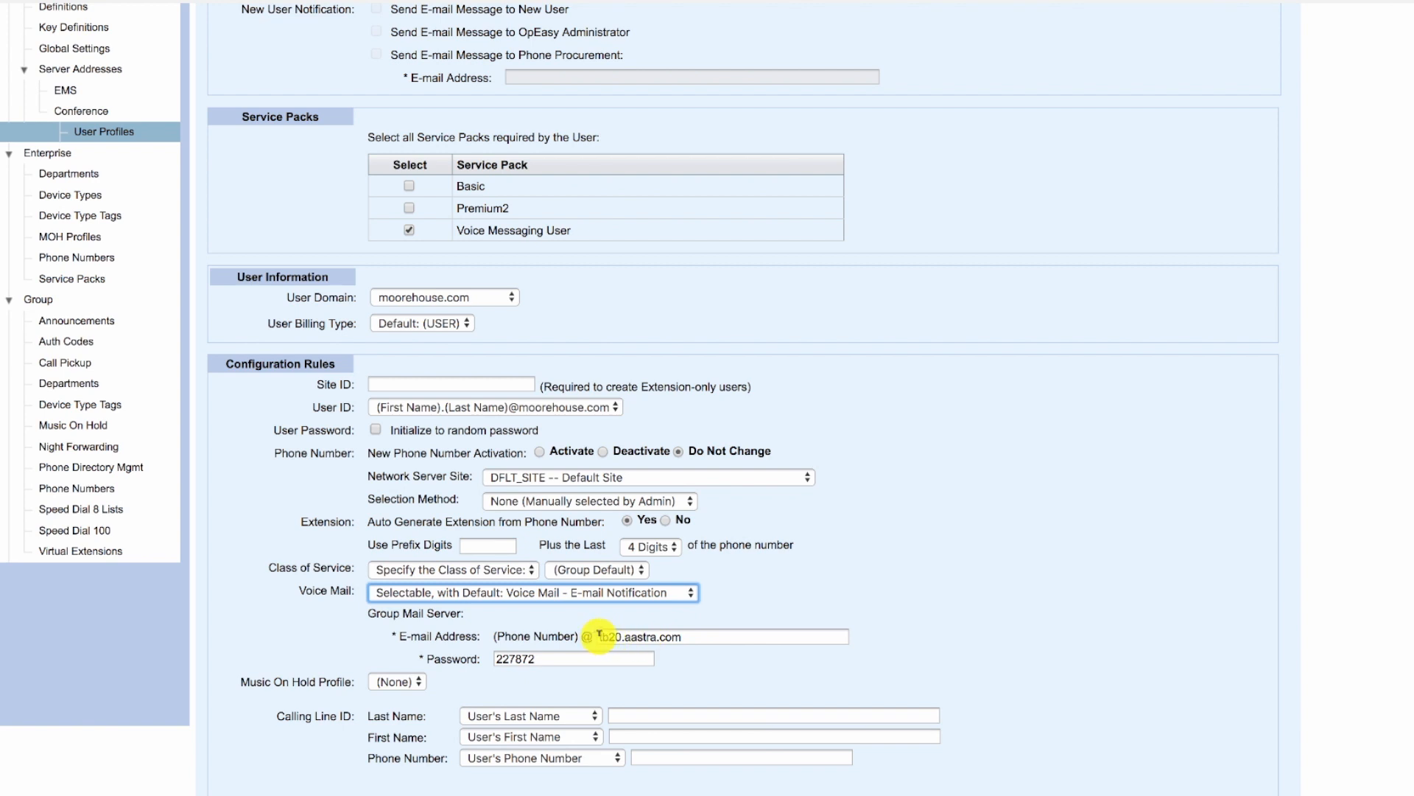
{"action": "mouse_move", "coordinate": [695, 668]}
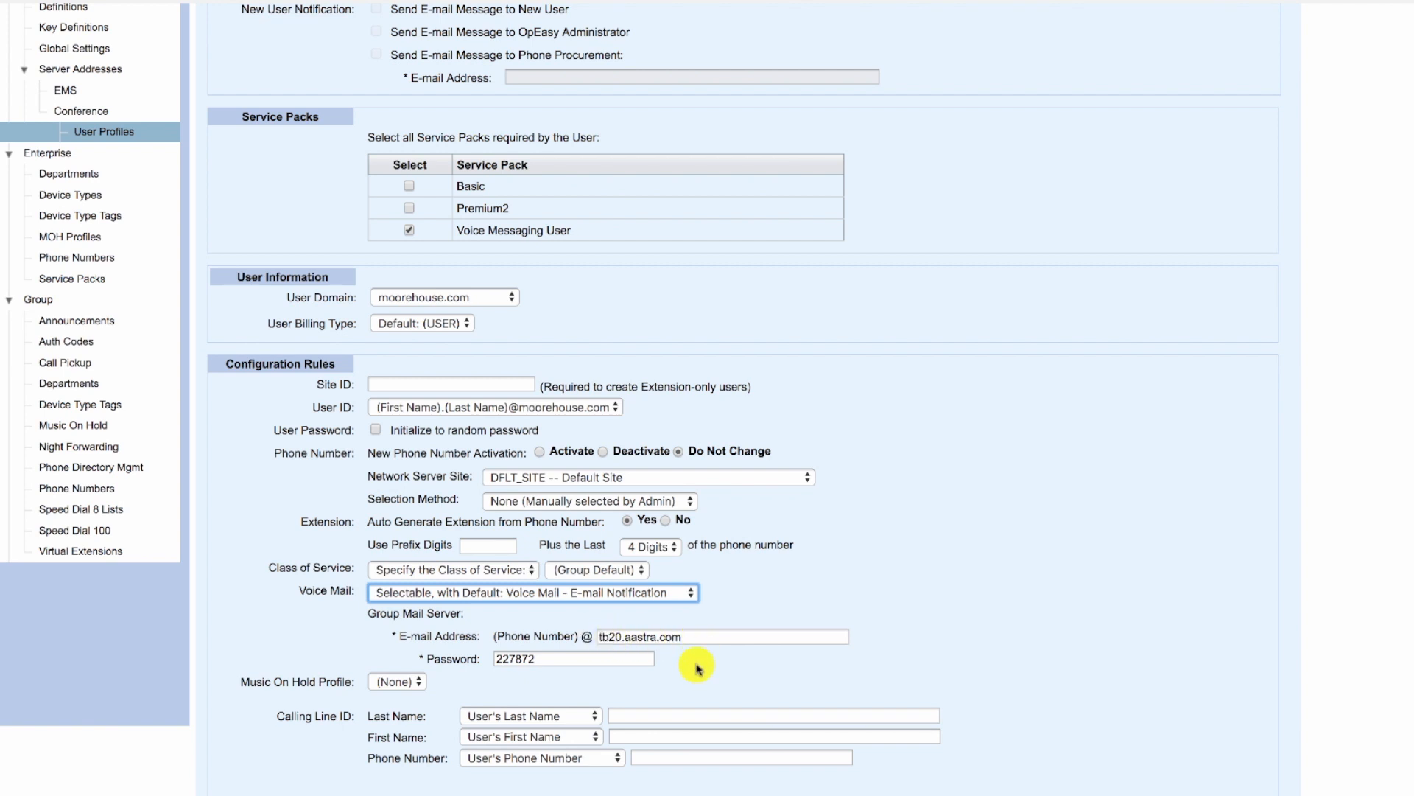
{"action": "mouse_move", "coordinate": [458, 665]}
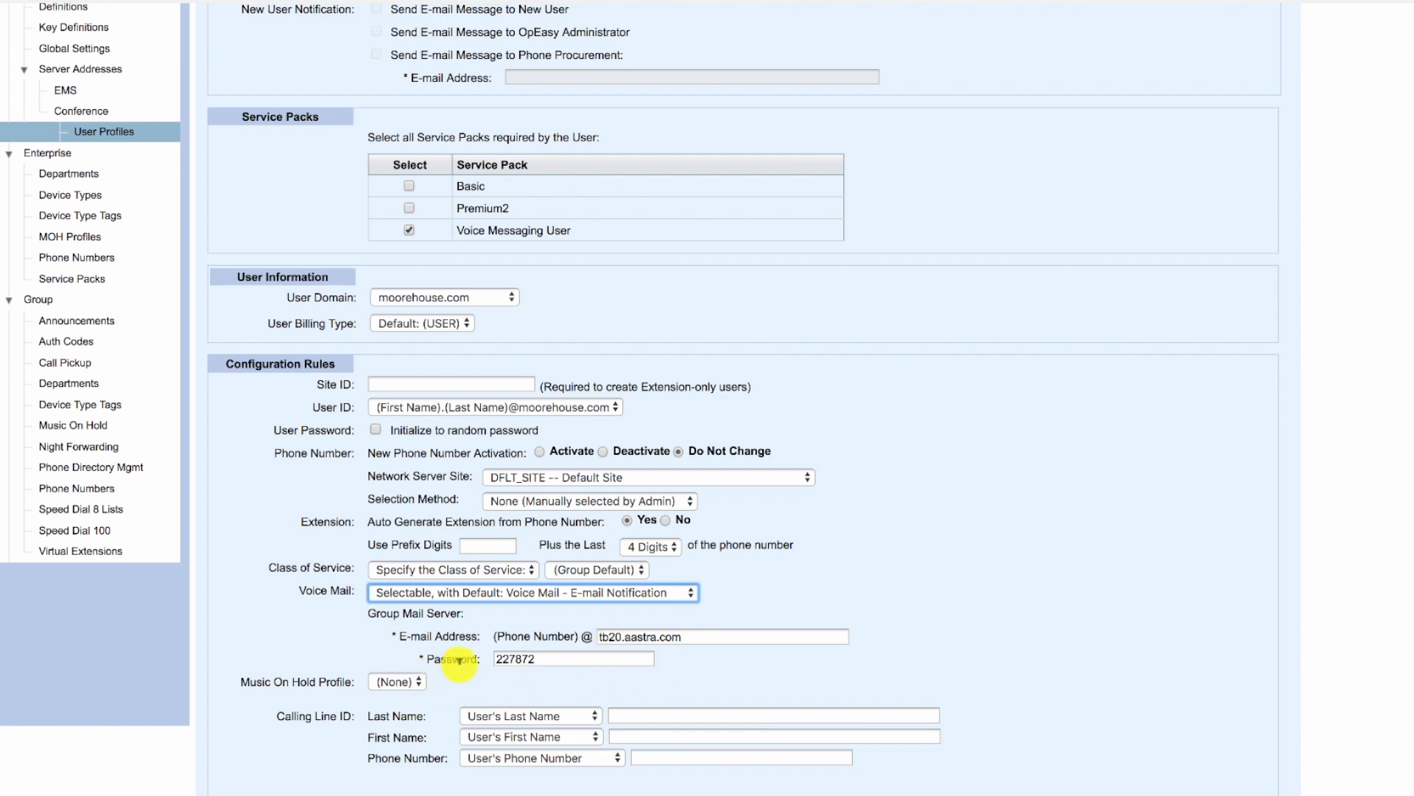
{"action": "mouse_move", "coordinate": [464, 658]}
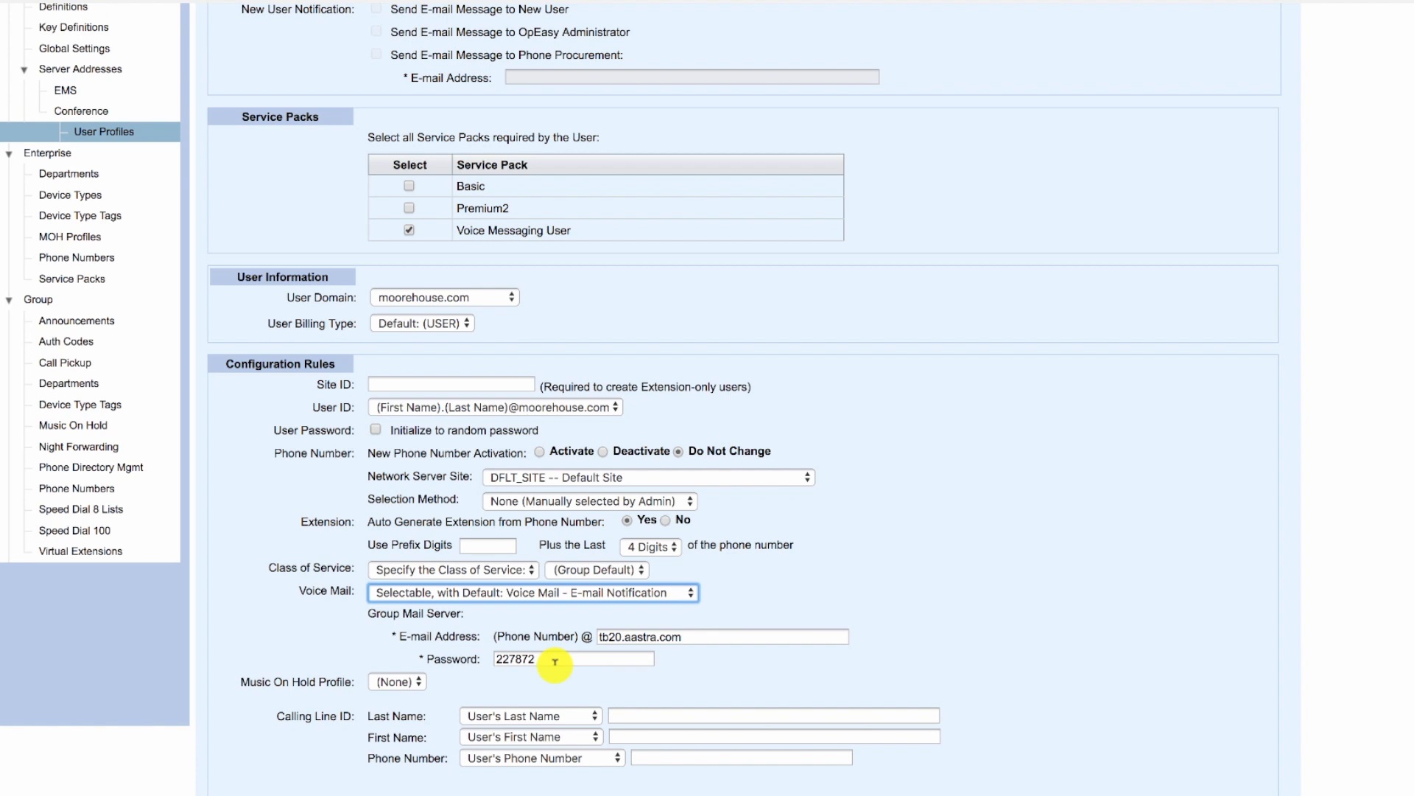
{"action": "mouse_move", "coordinate": [516, 610]}
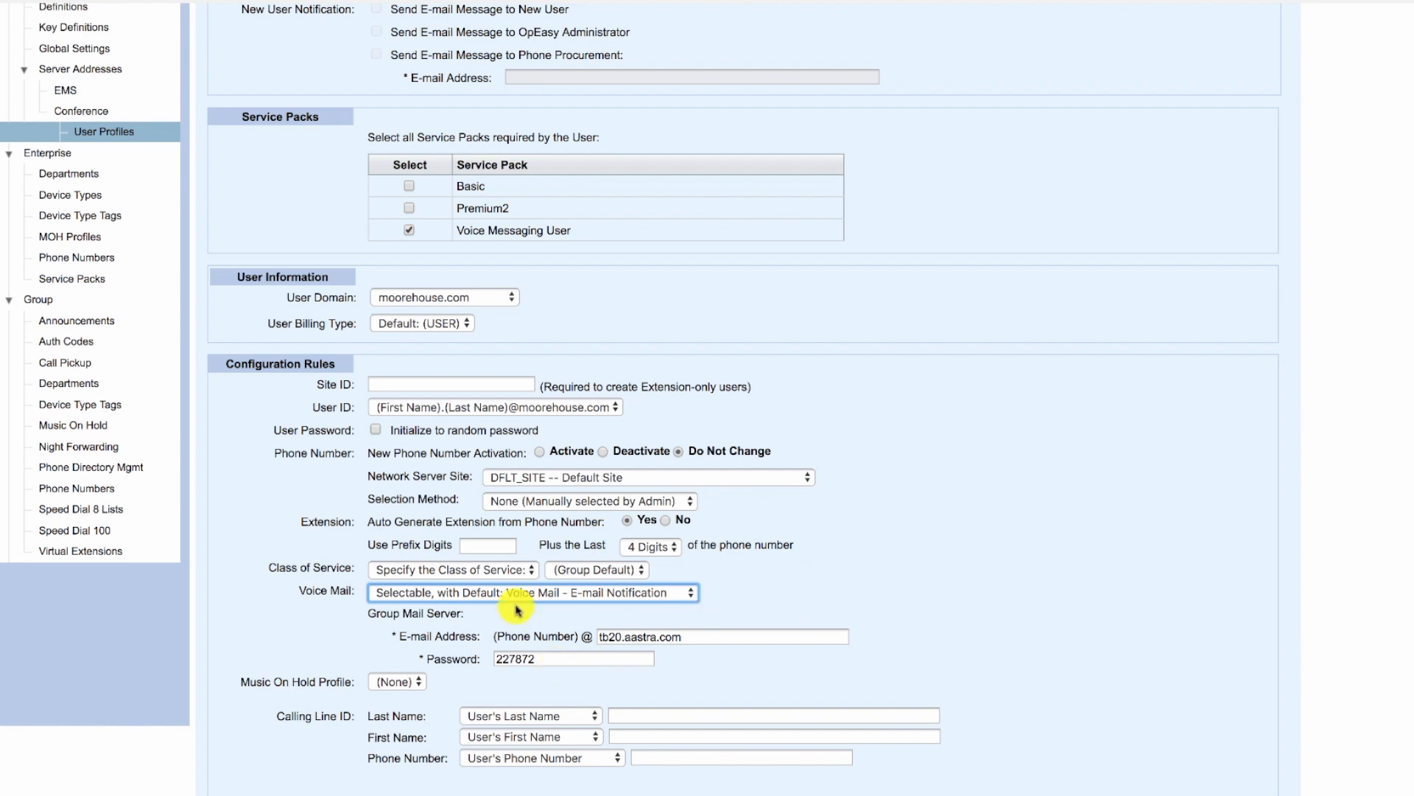
{"action": "mouse_move", "coordinate": [295, 640]}
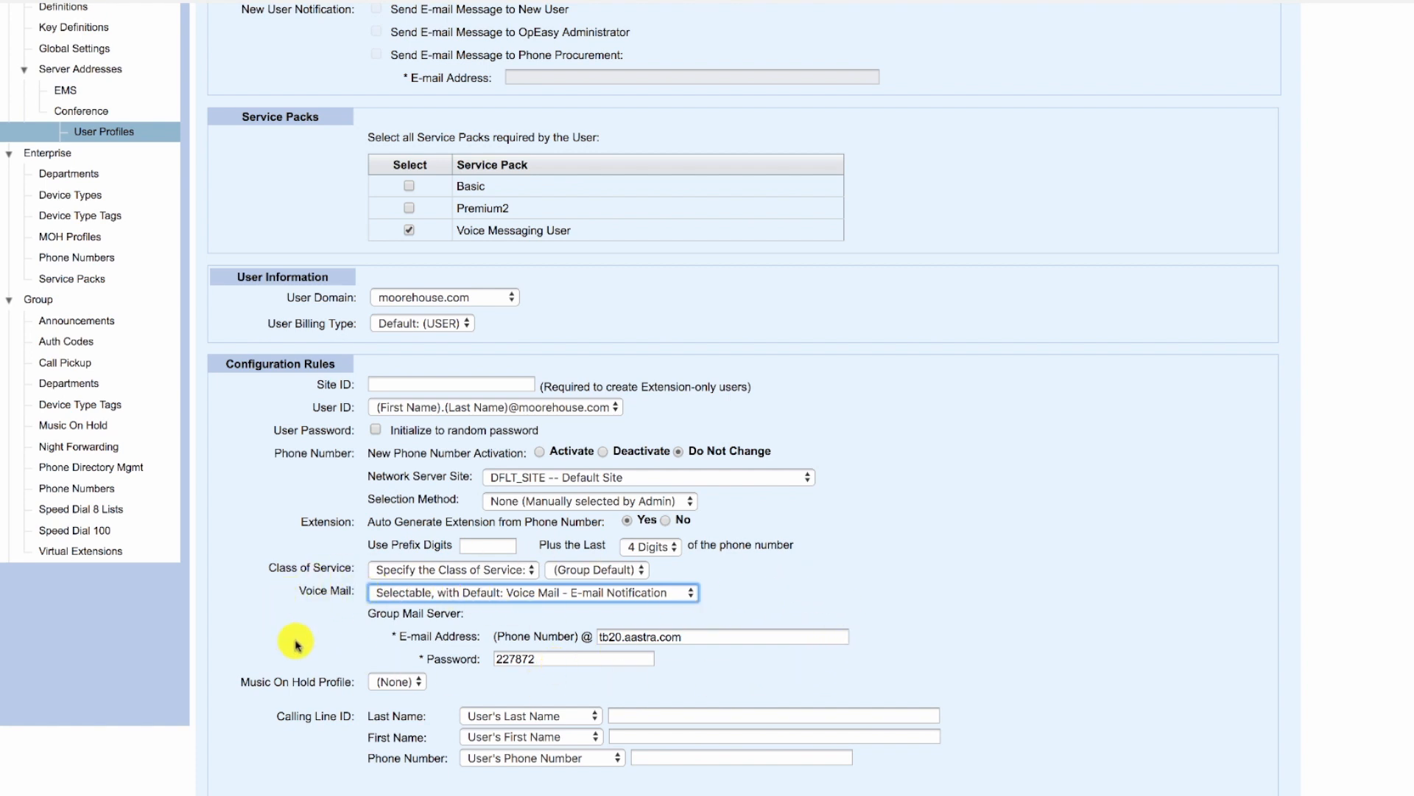
{"action": "mouse_move", "coordinate": [1181, 447]}
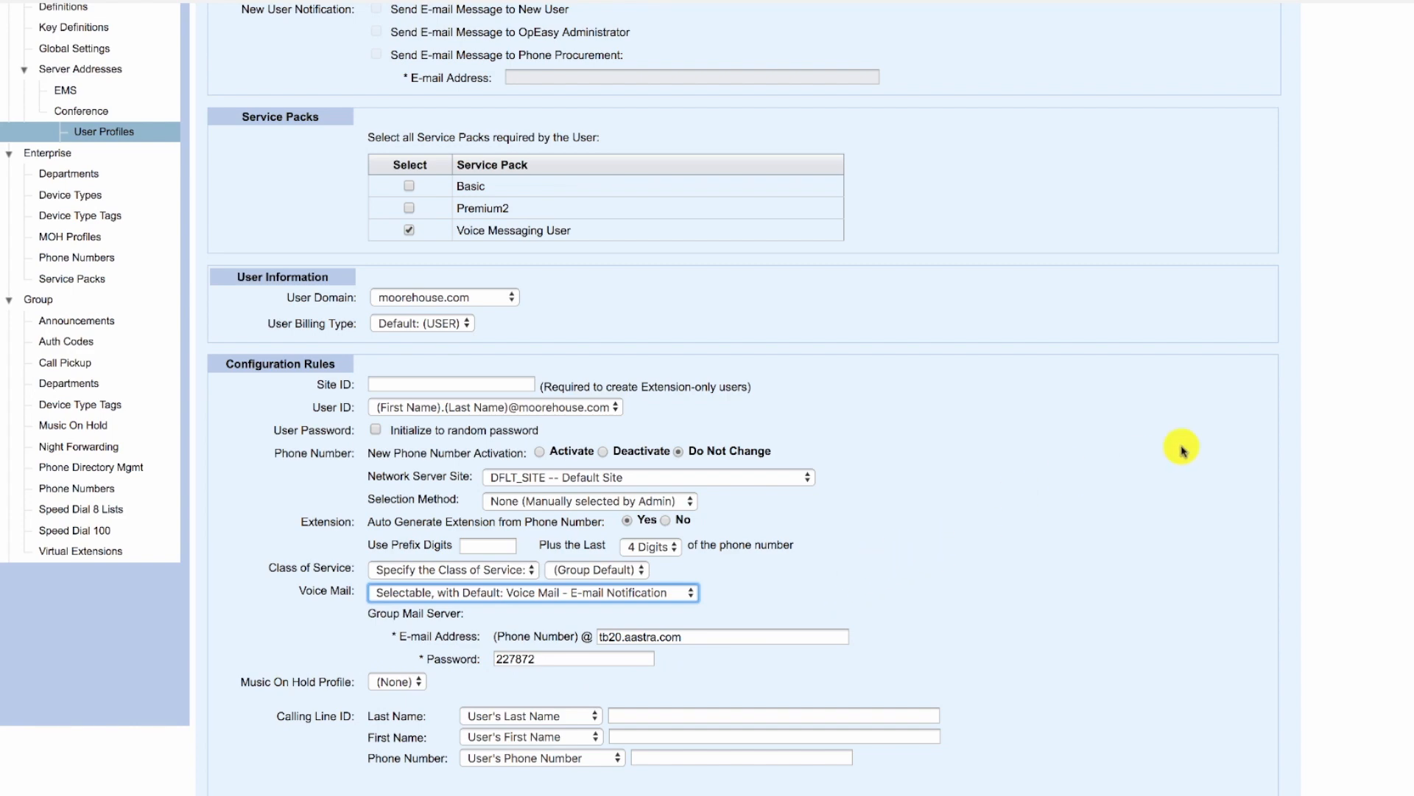
{"action": "scroll", "scroll_direction": "up", "scroll_amount": 3}
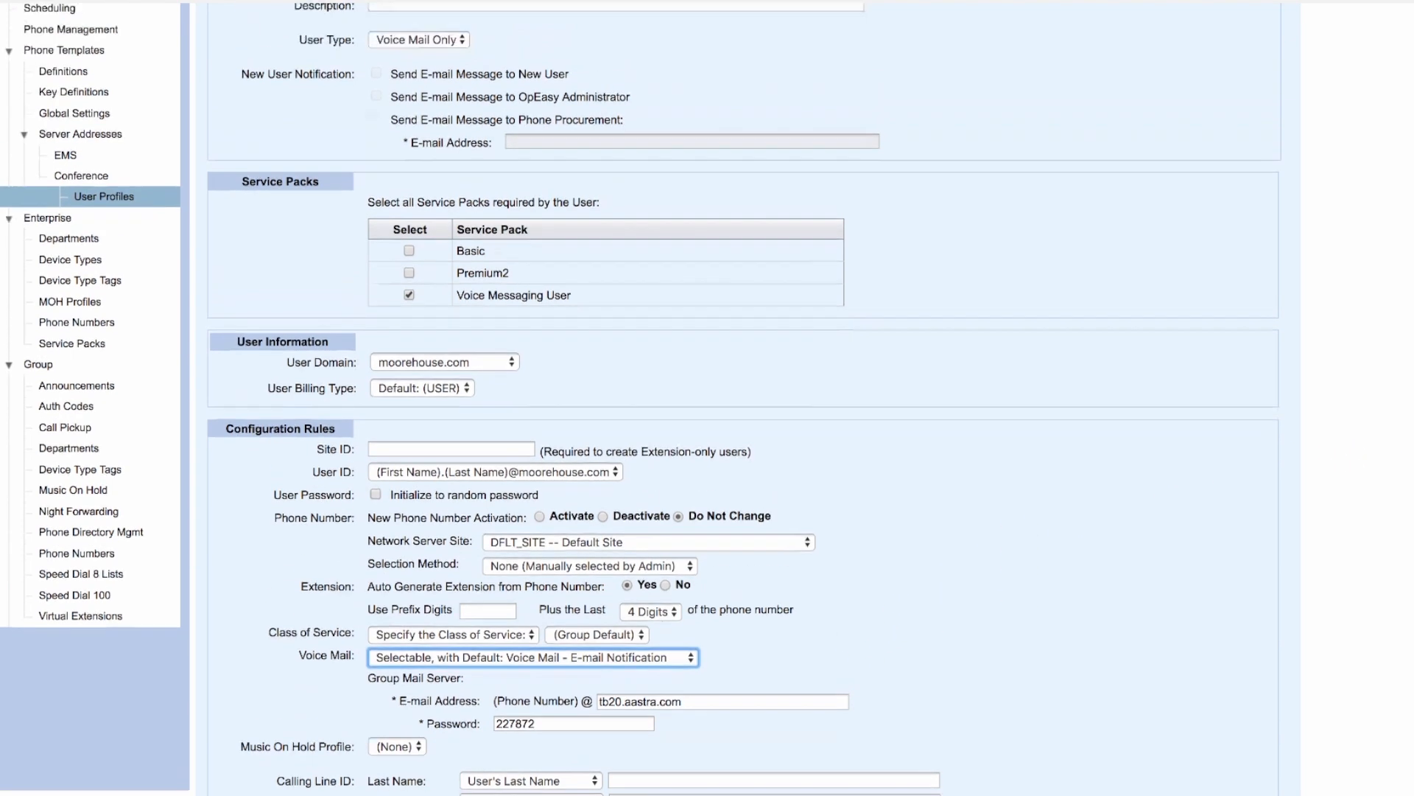
{"action": "scroll", "scroll_direction": "up", "scroll_amount": 3}
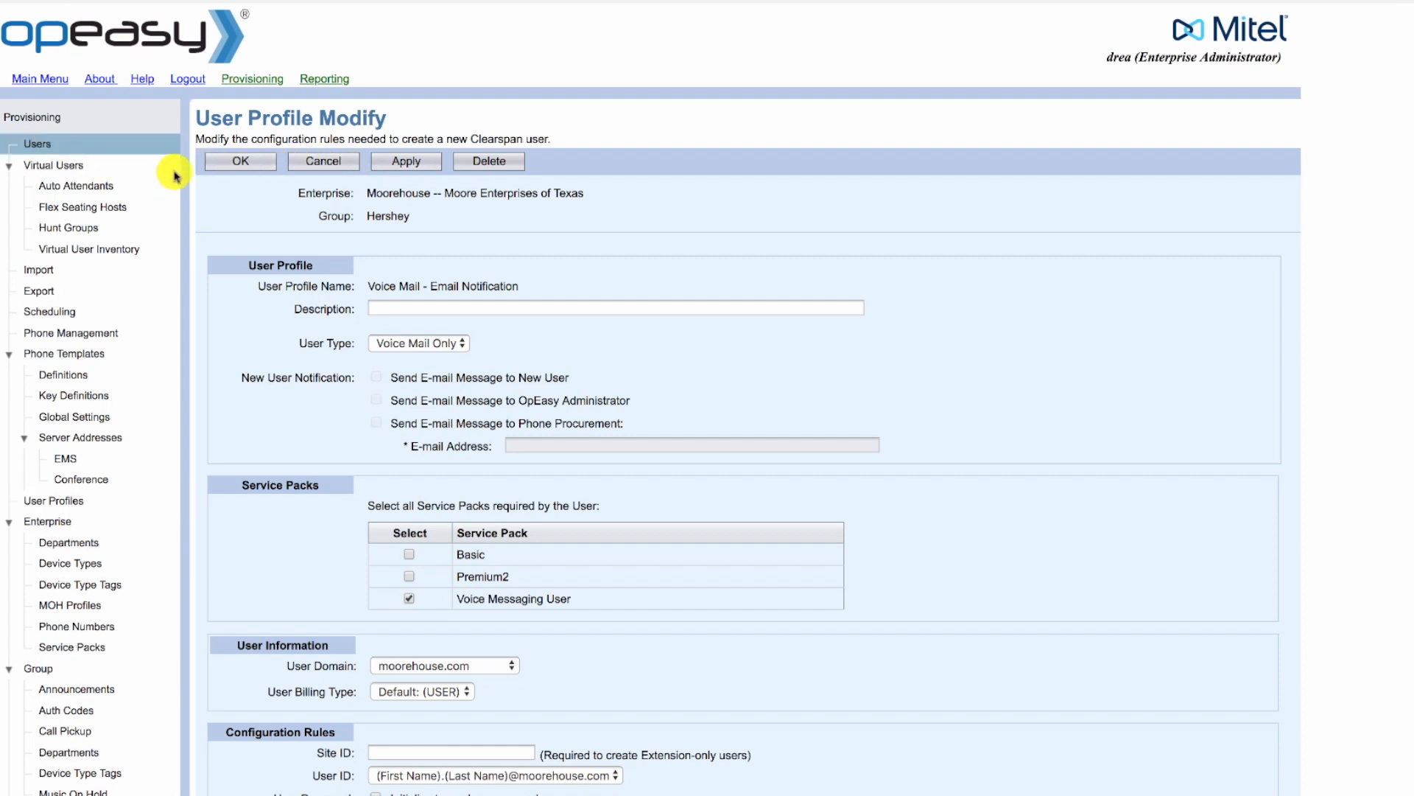
Step: Search Hershey users by last name containing 'Wilson'
{"action": "left_click", "coordinate": [323, 160]}
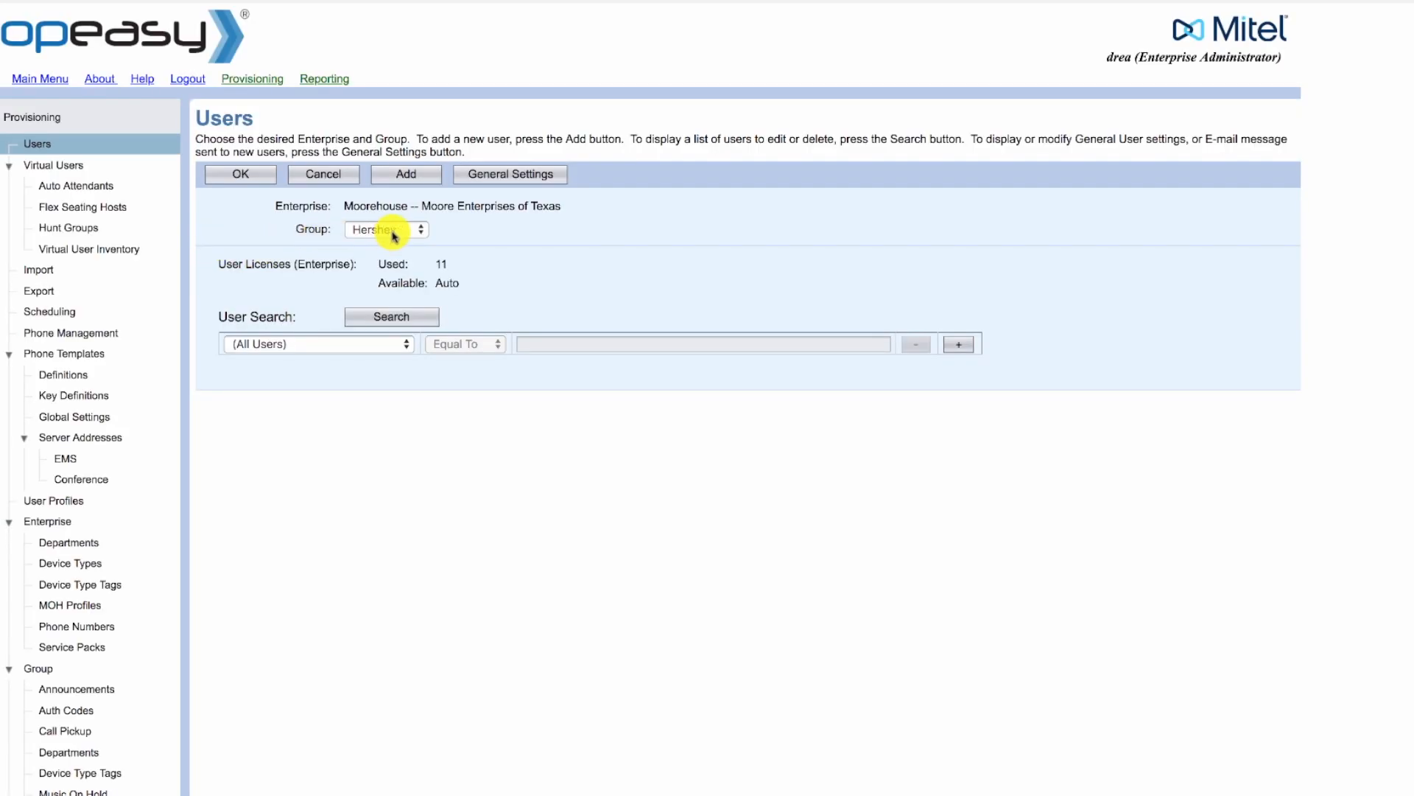
{"action": "mouse_move", "coordinate": [277, 358]}
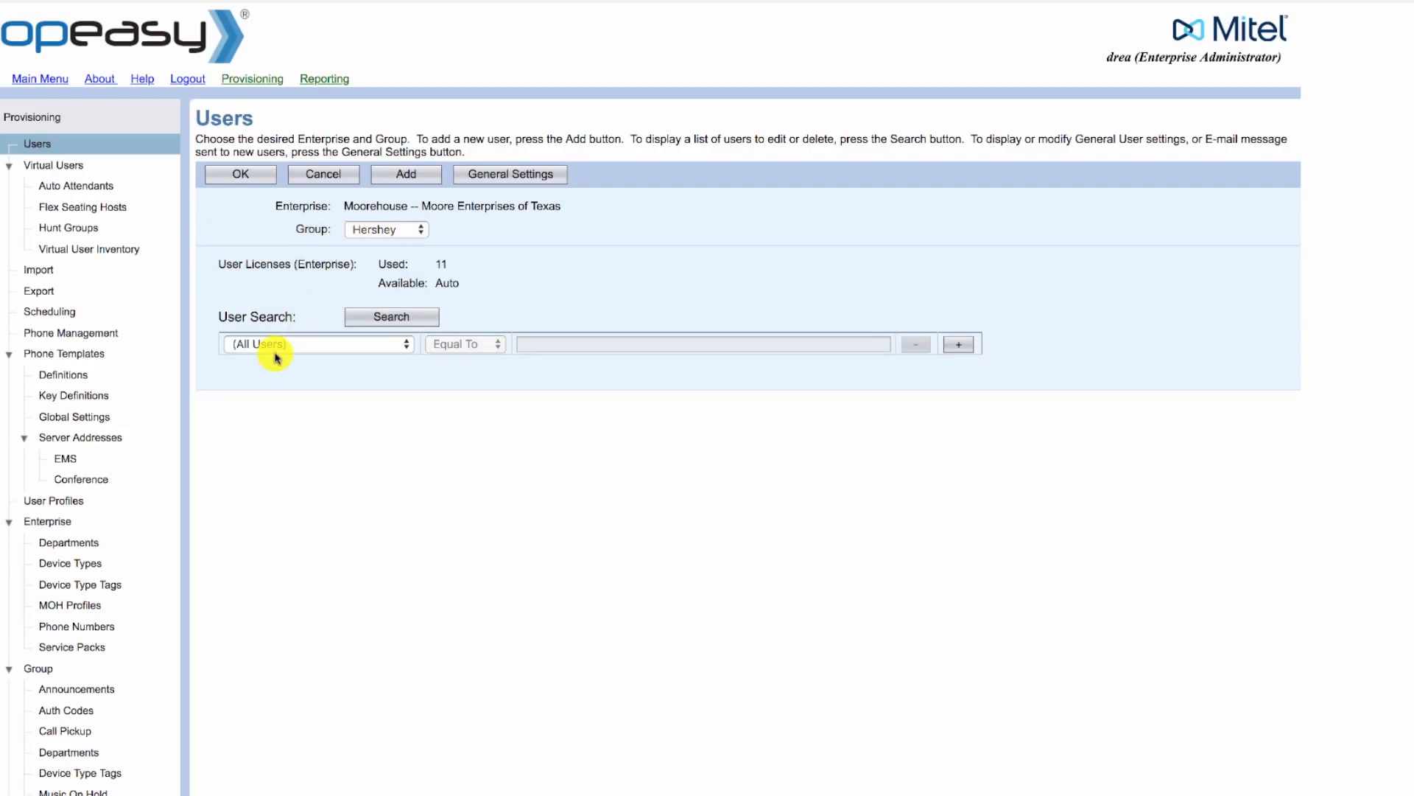
{"action": "left_click", "coordinate": [316, 344]}
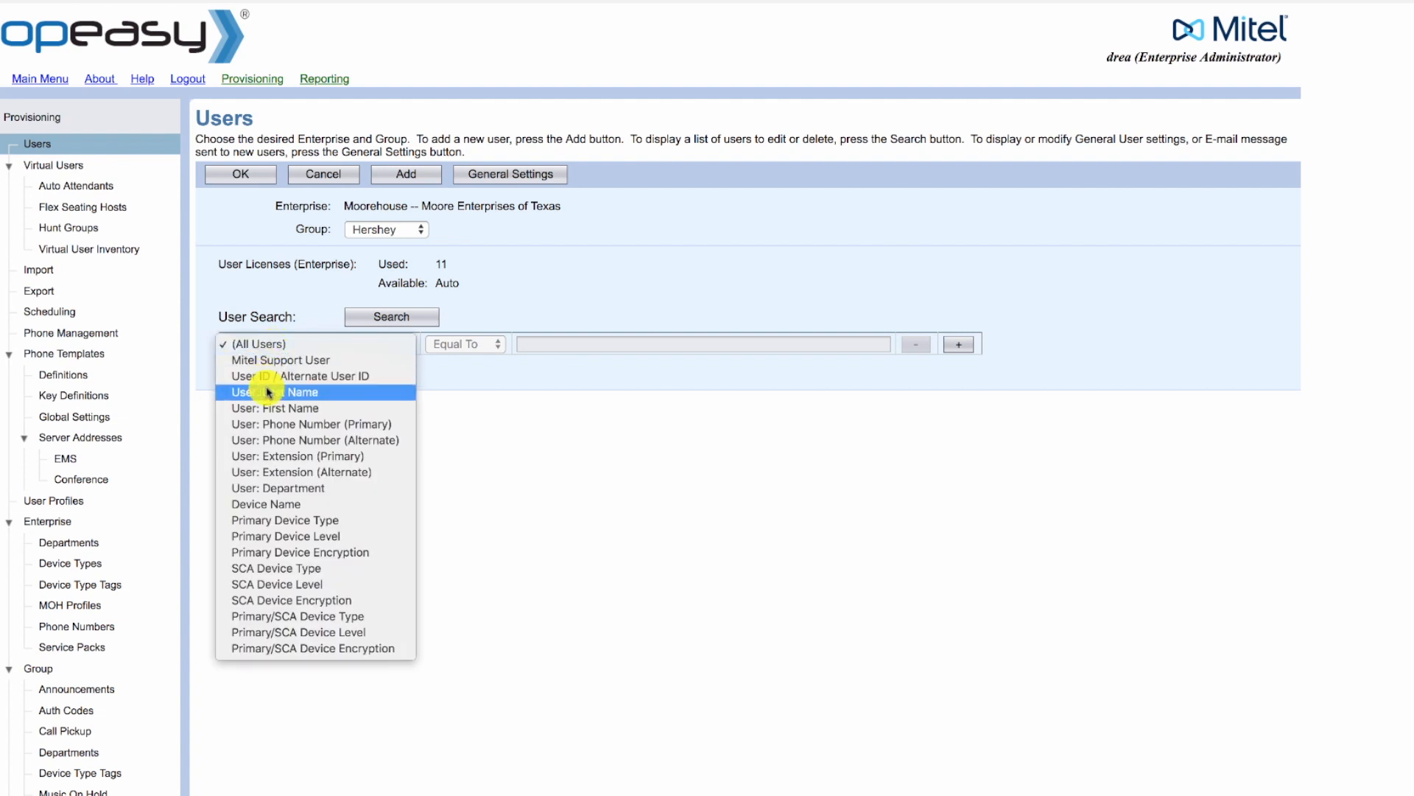
{"action": "left_click", "coordinate": [259, 343]}
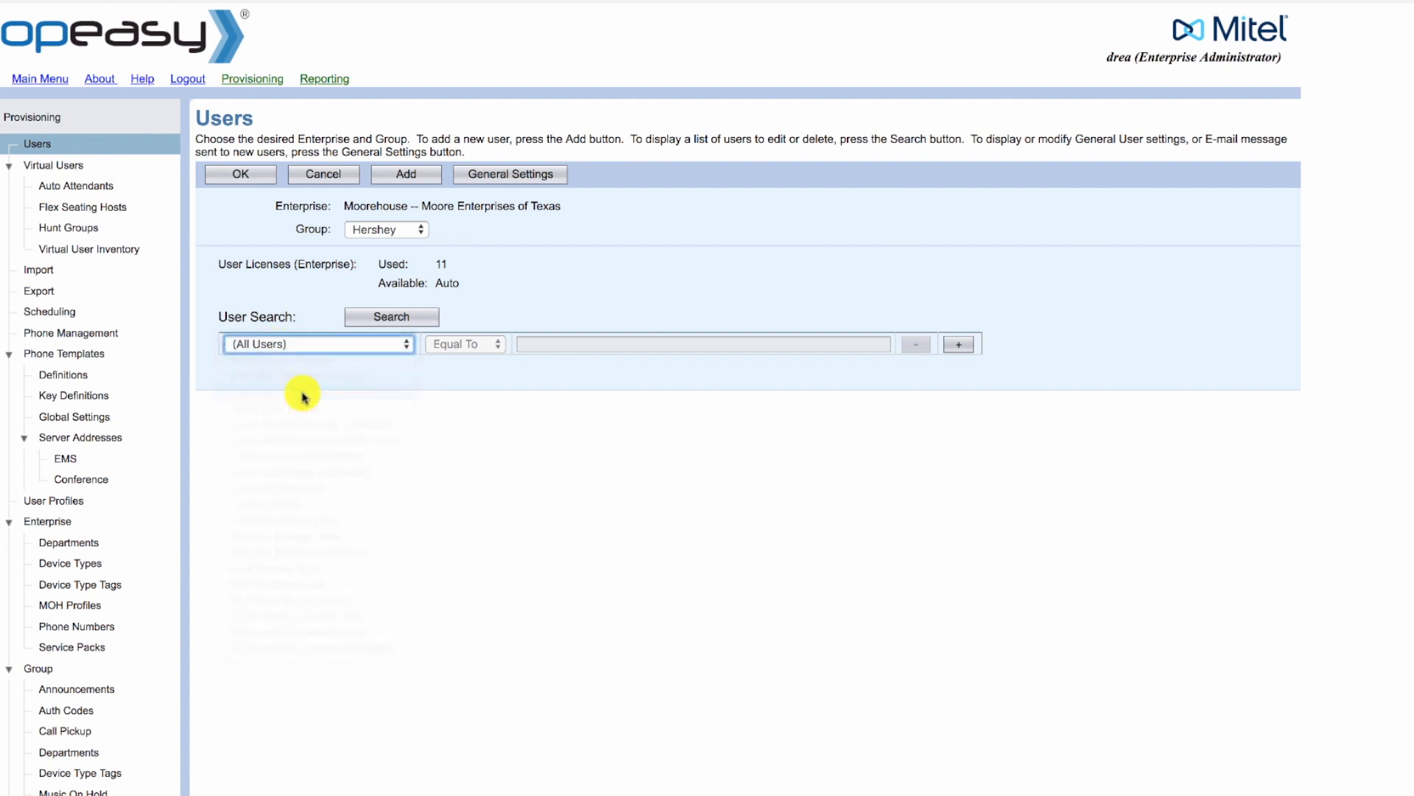
{"action": "left_click", "coordinate": [317, 344]}
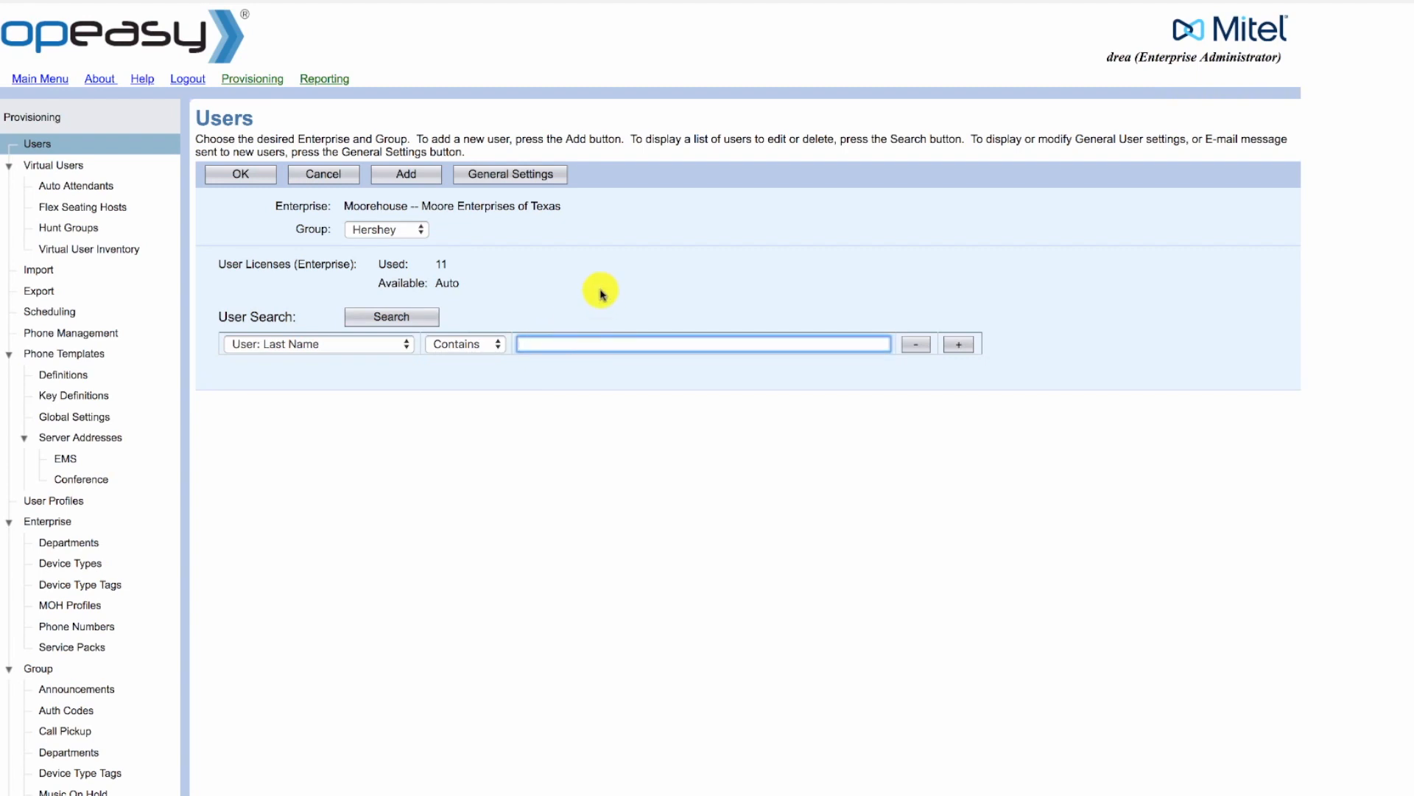
{"action": "type", "text": "Wilson"}
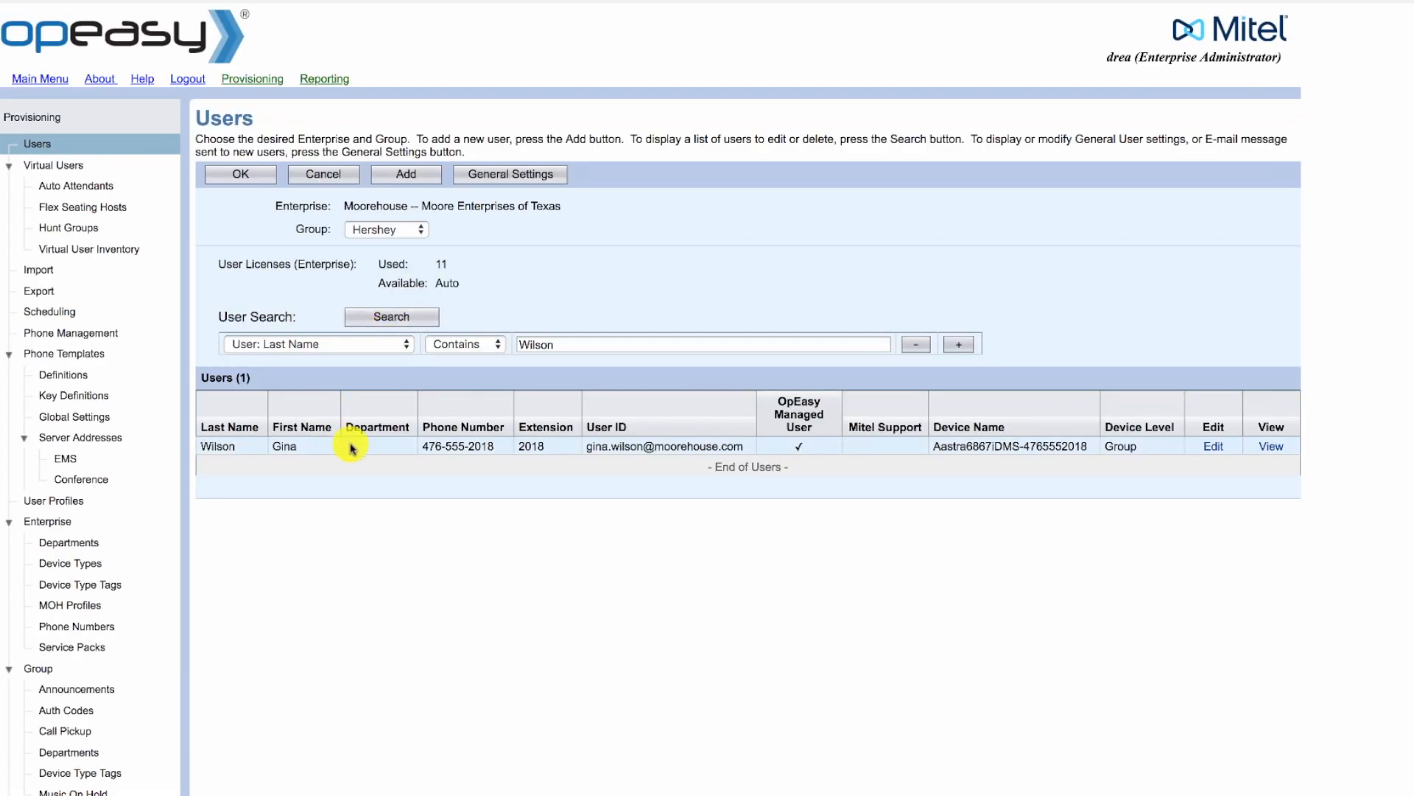
{"action": "mouse_move", "coordinate": [1194, 446]}
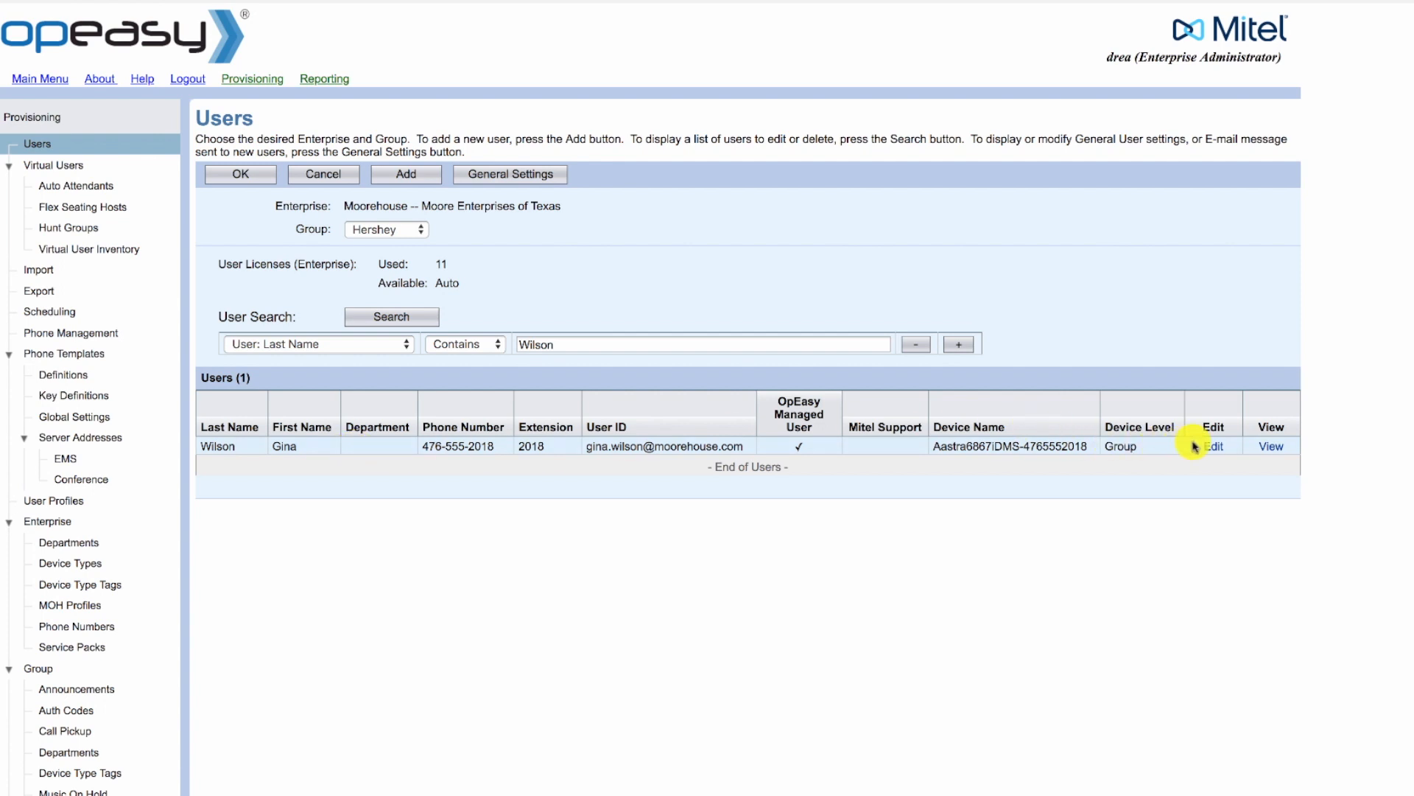
{"action": "left_click", "coordinate": [1214, 446]}
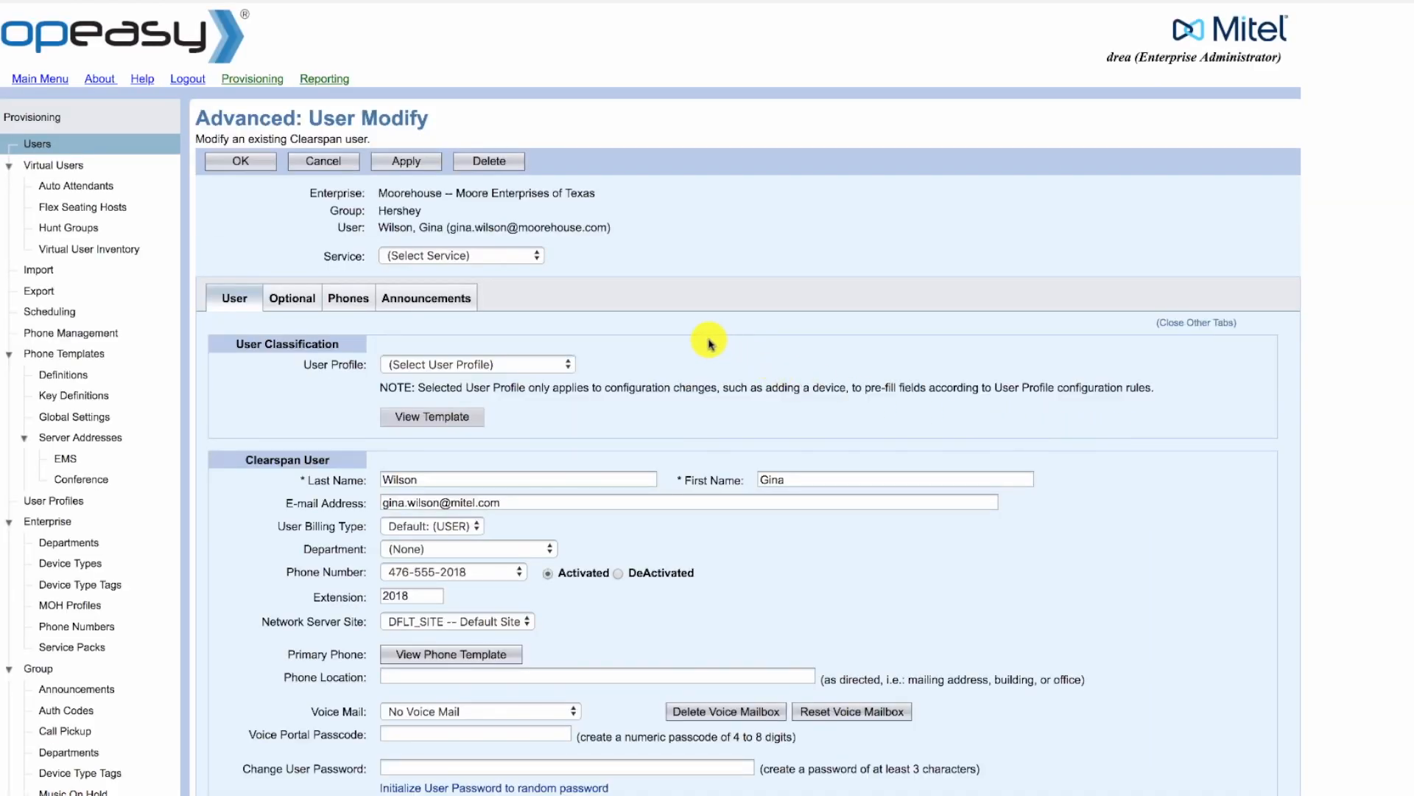
{"action": "mouse_move", "coordinate": [821, 349]}
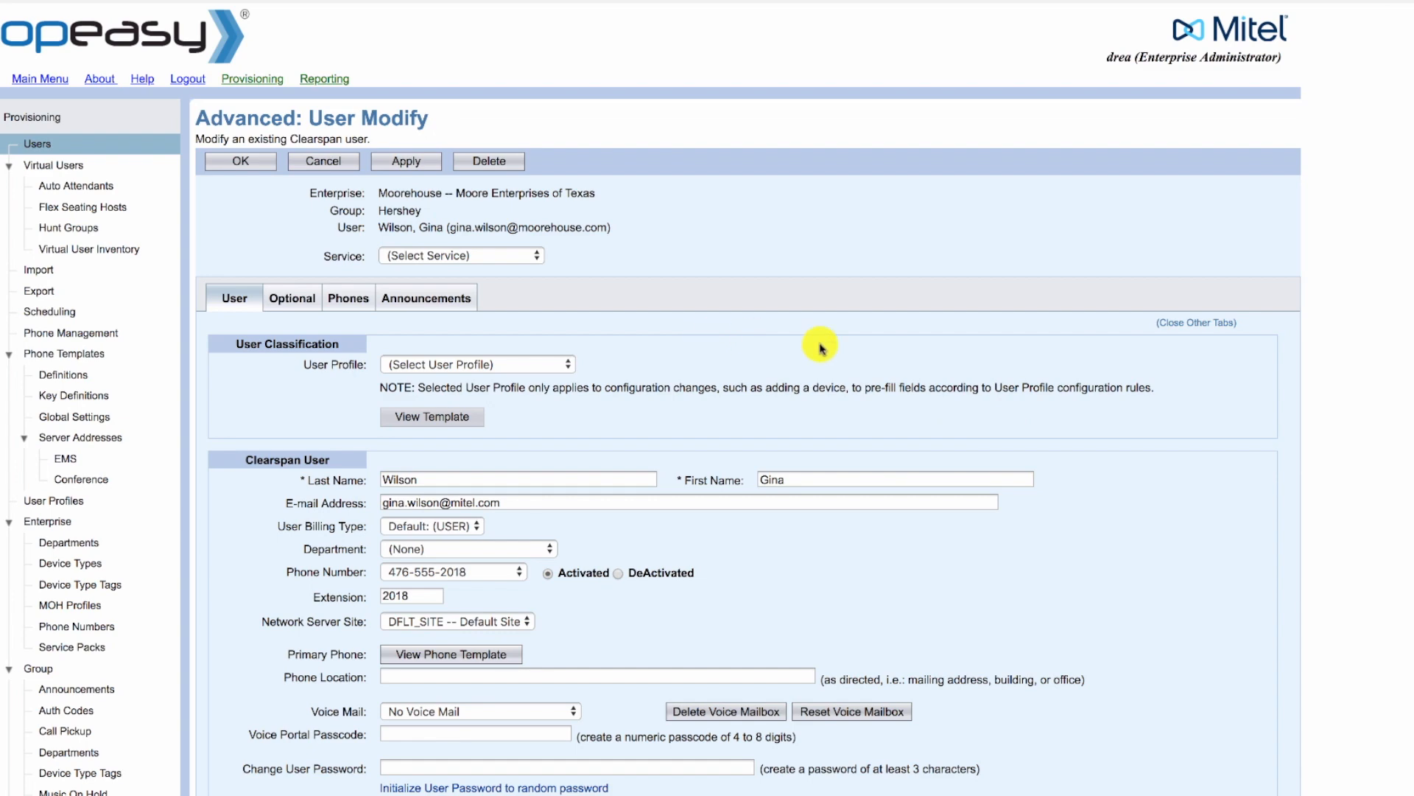
{"action": "scroll", "scroll_direction": "up", "scroll_amount": 3}
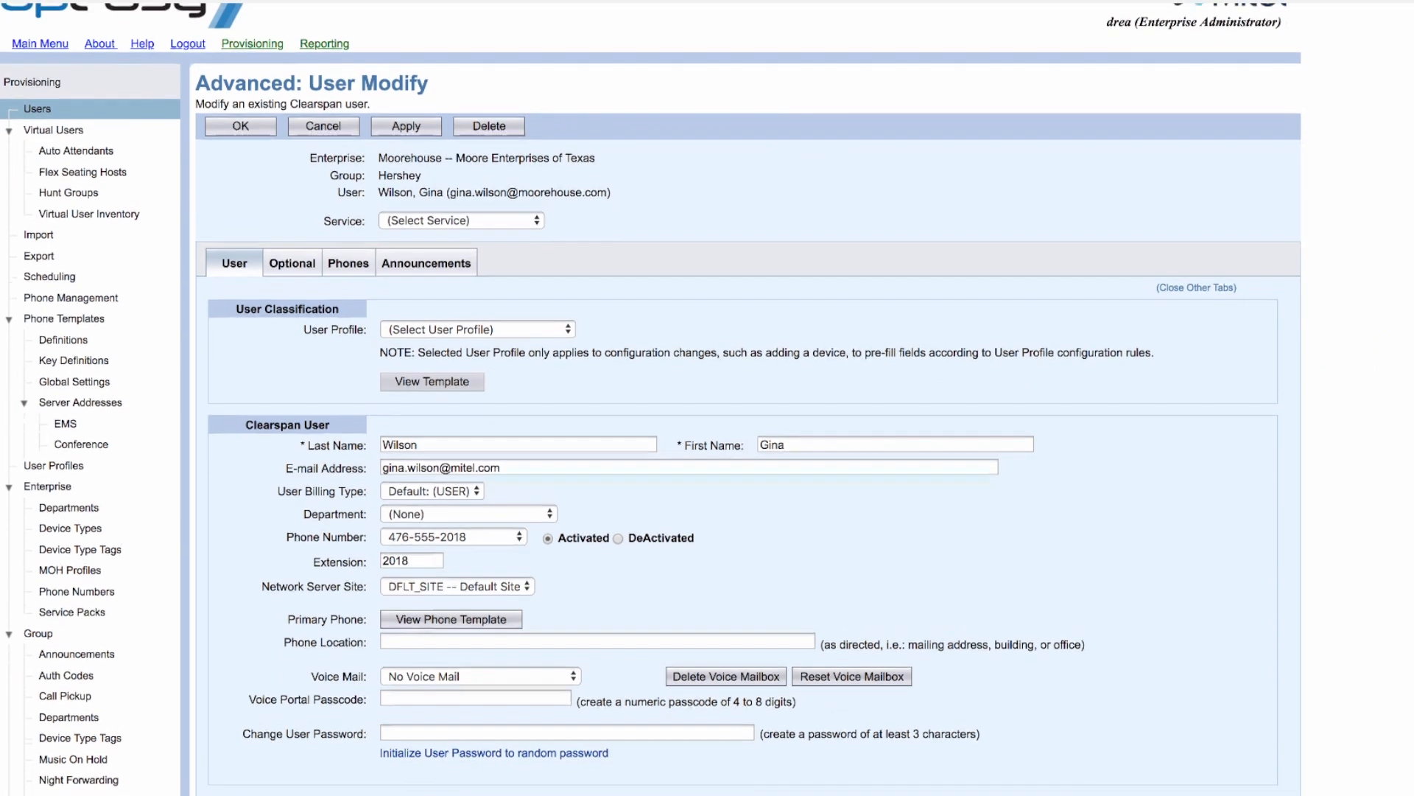
{"action": "scroll", "scroll_direction": "down", "scroll_amount": 3}
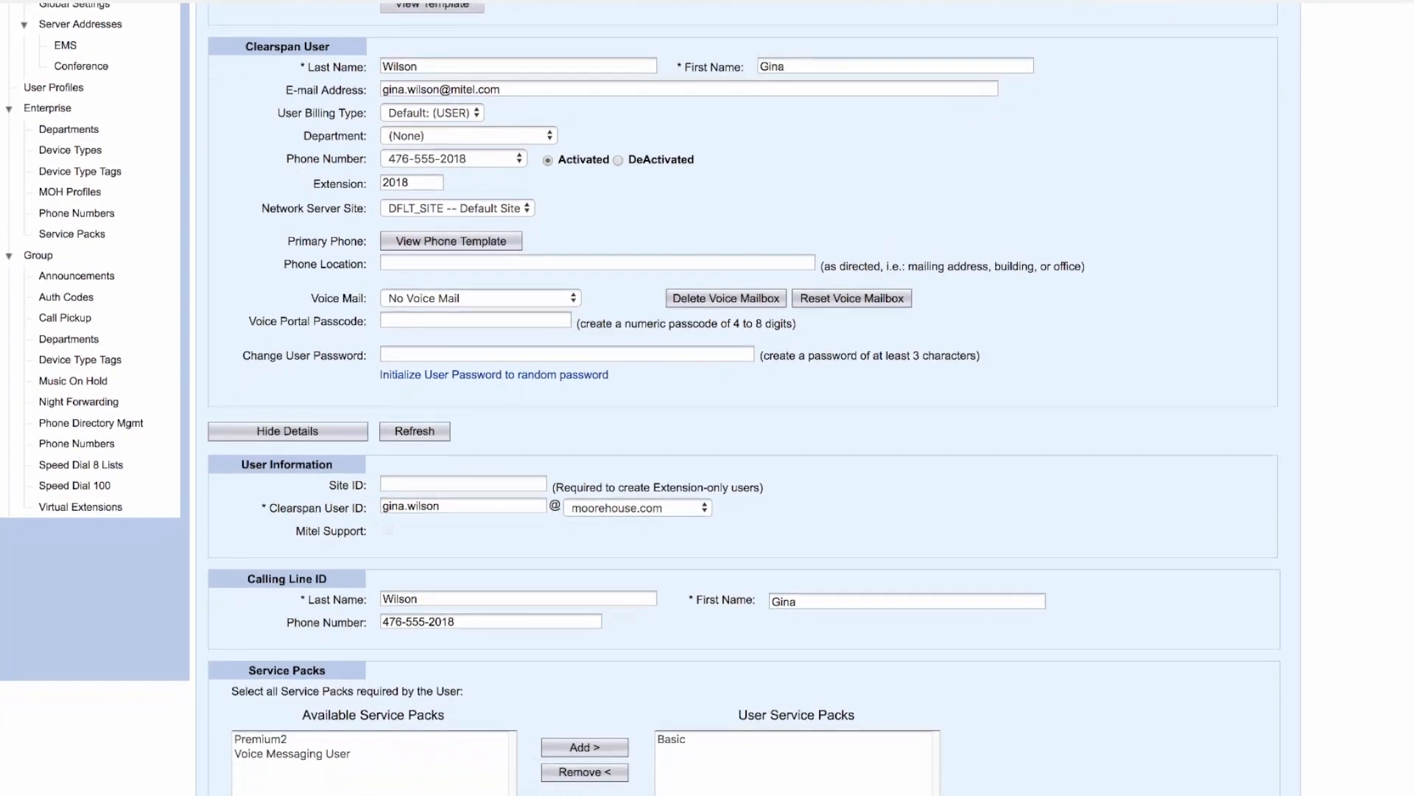
{"action": "scroll", "scroll_direction": "down", "scroll_amount": 3}
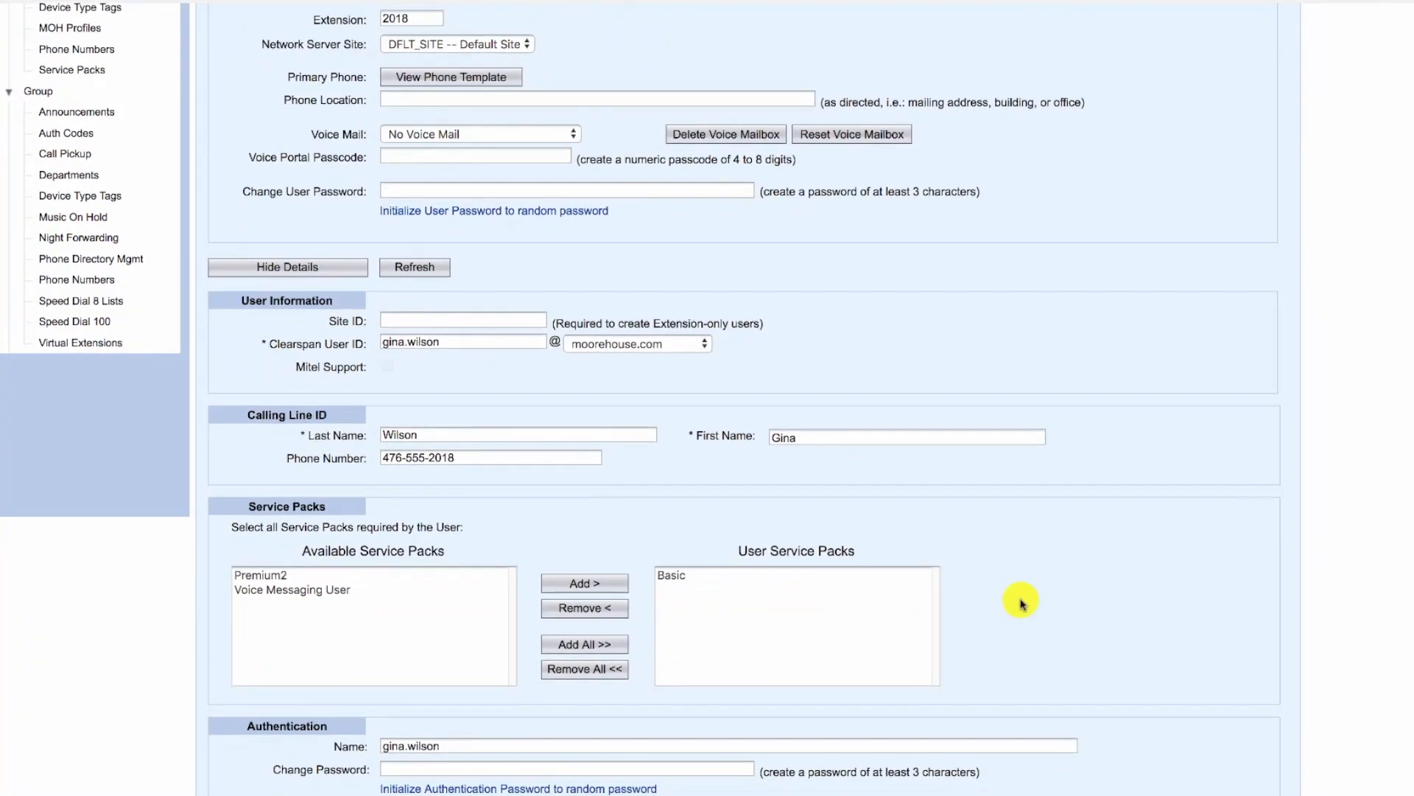
{"action": "mouse_move", "coordinate": [433, 596]}
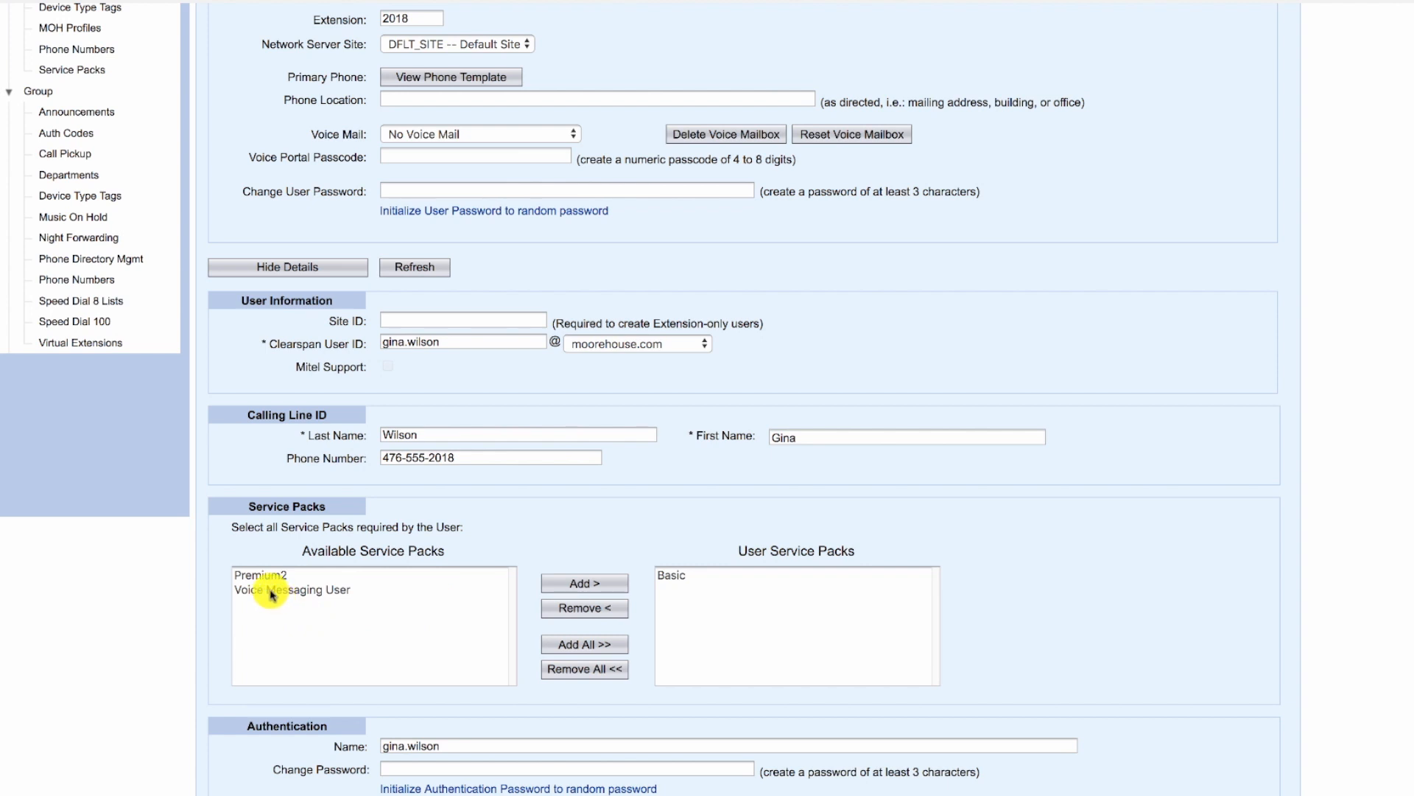
{"action": "mouse_move", "coordinate": [300, 597]}
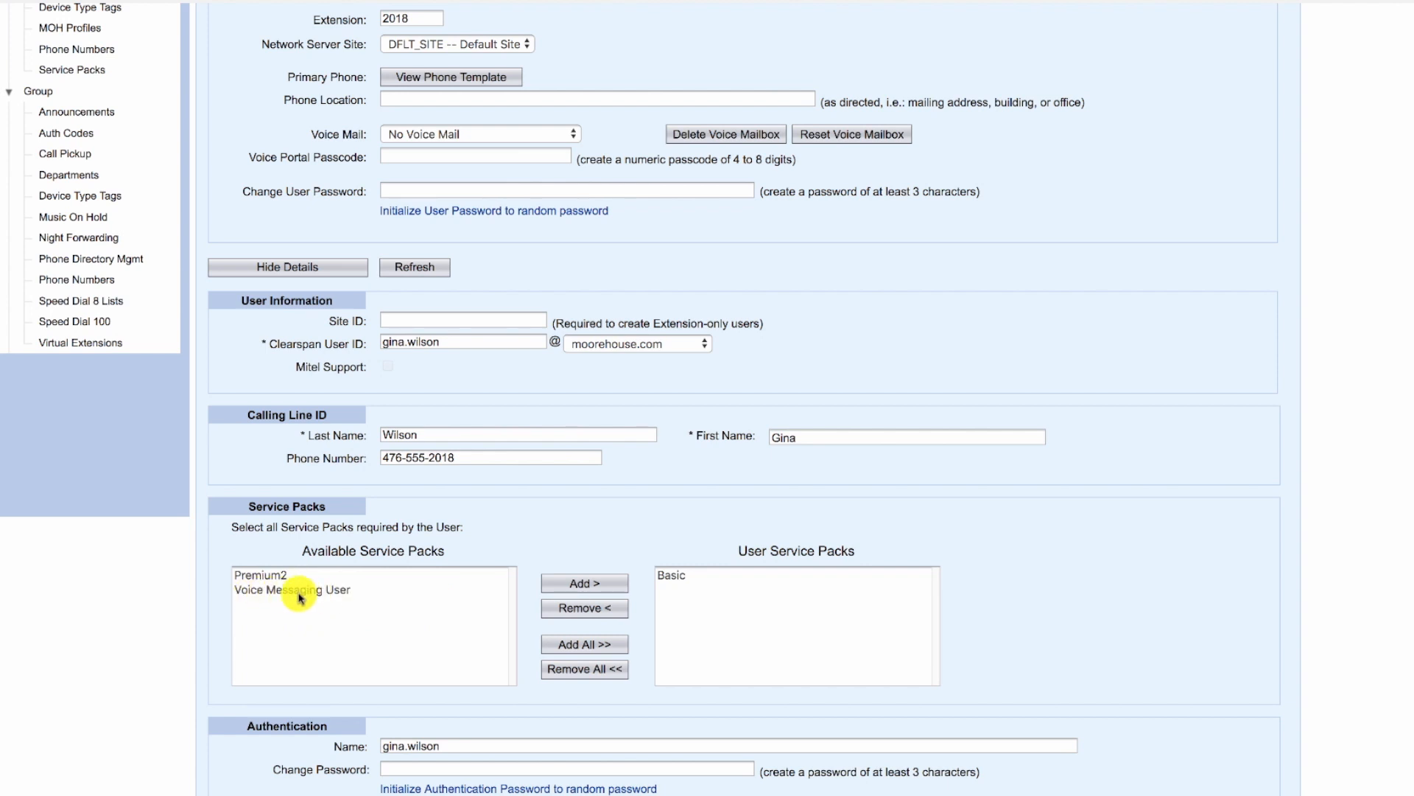
{"action": "left_click", "coordinate": [671, 575]}
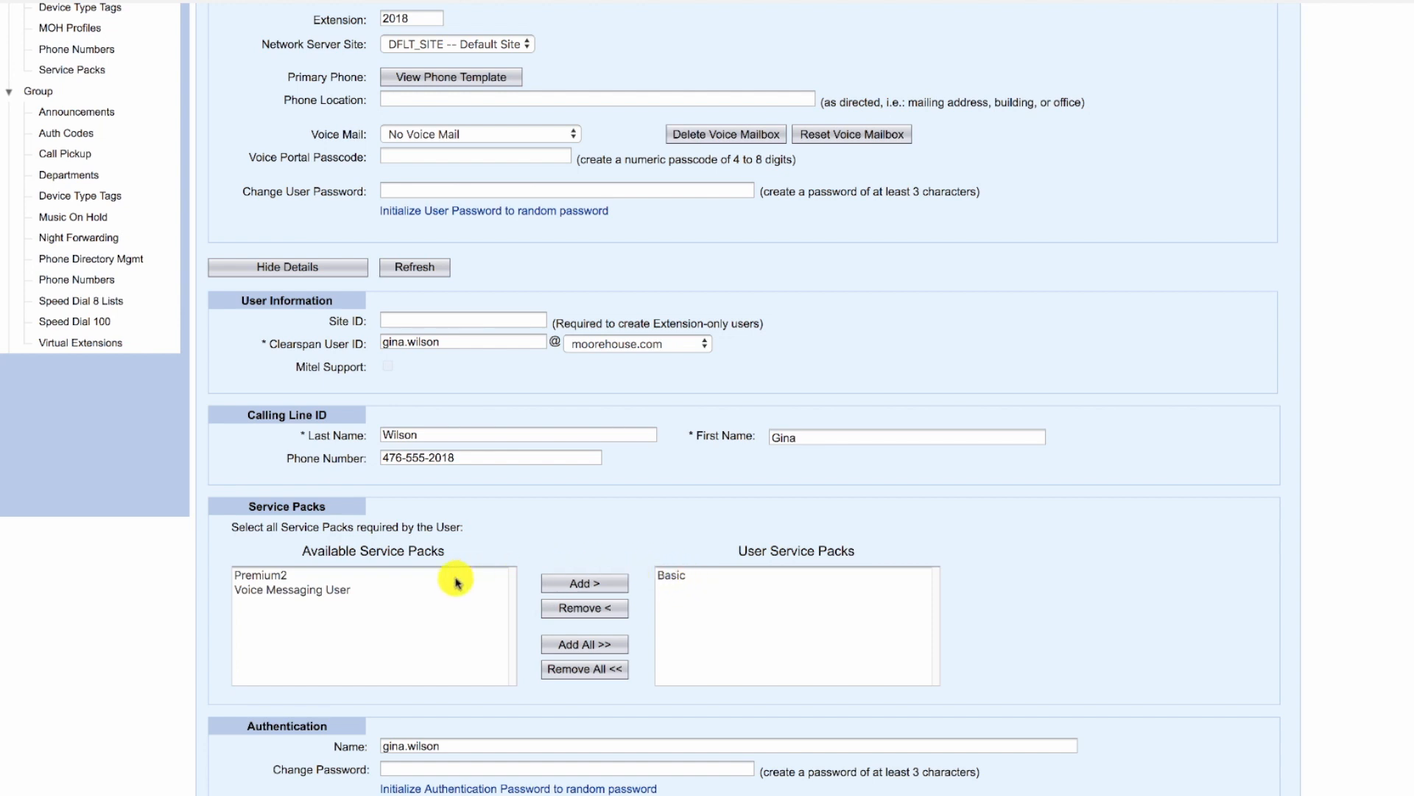
{"action": "mouse_move", "coordinate": [338, 594]}
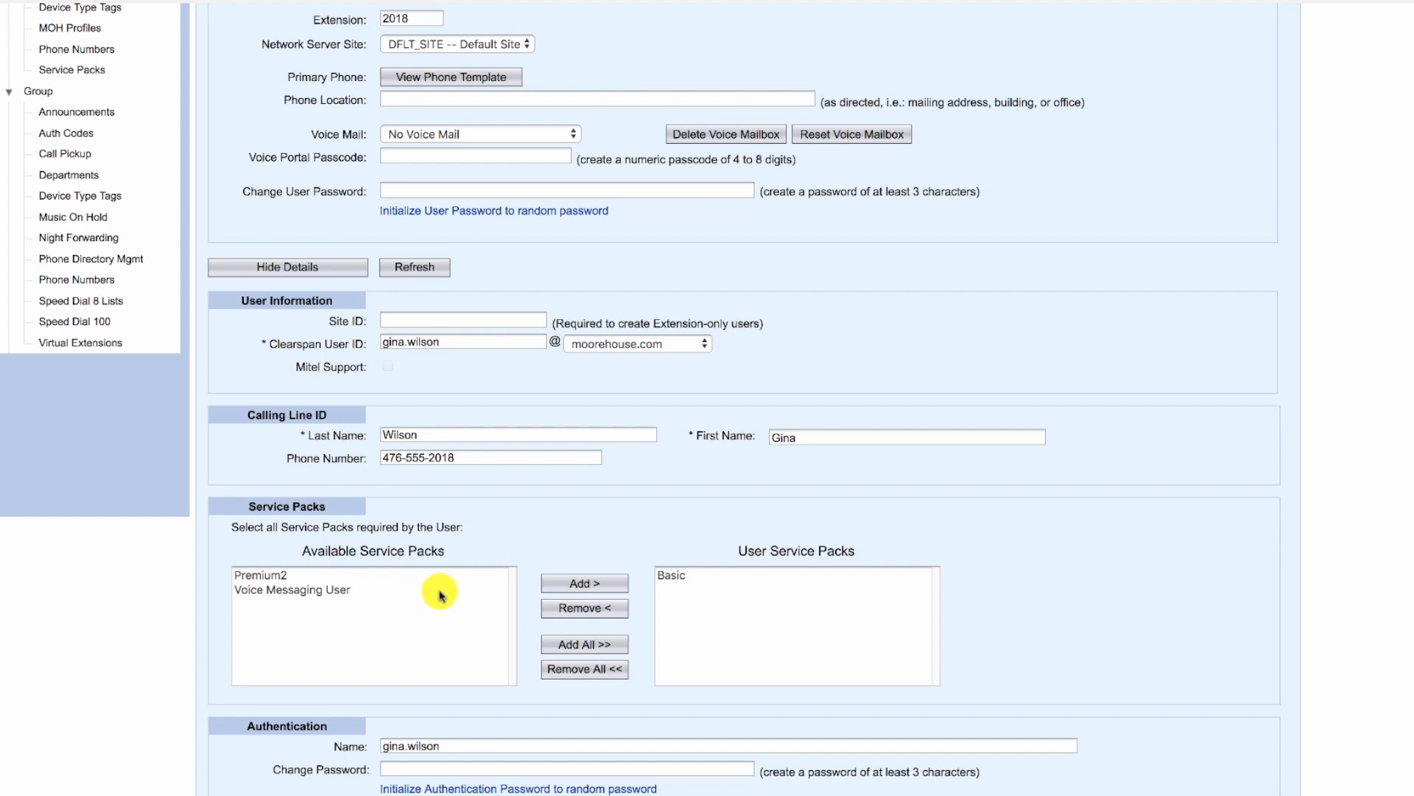
{"action": "mouse_move", "coordinate": [683, 576]}
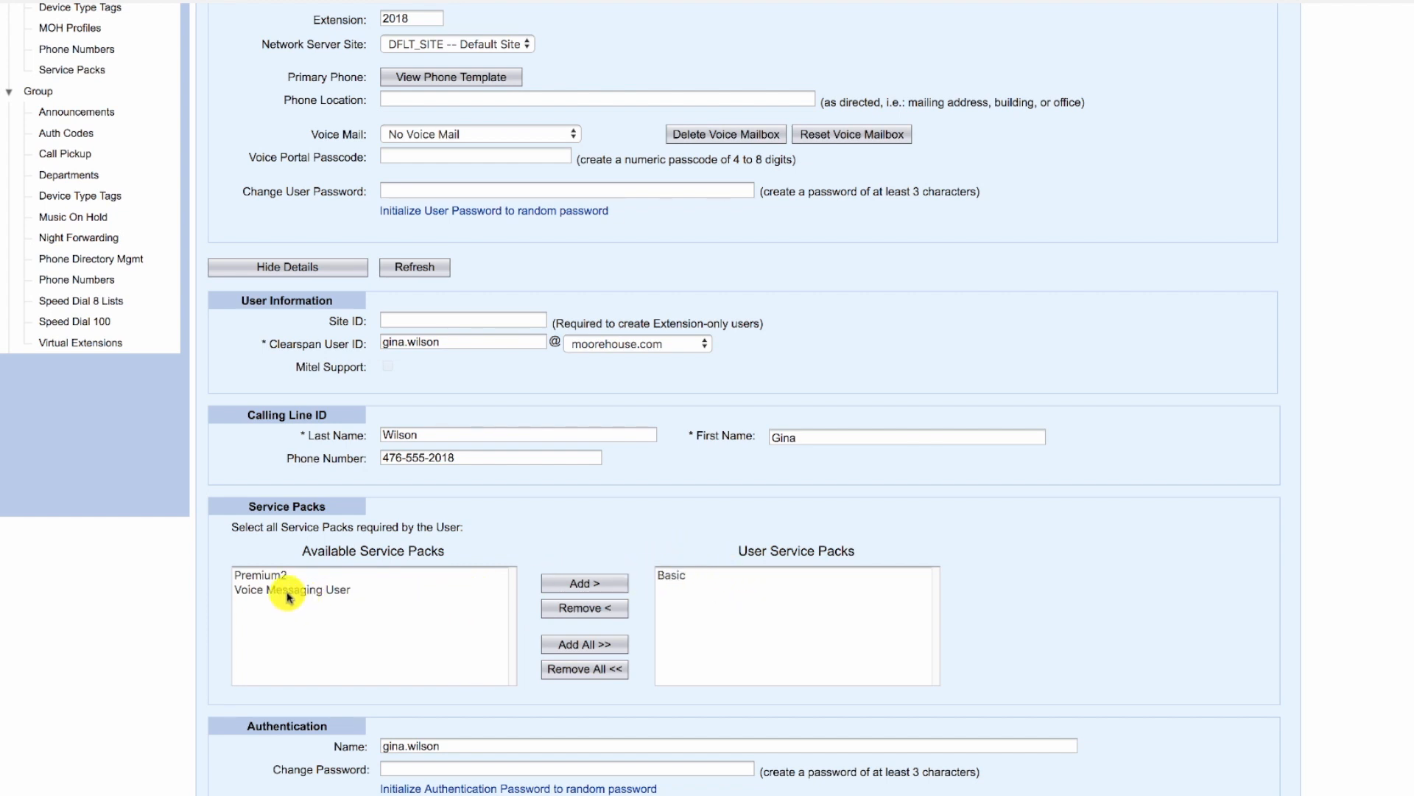
{"action": "left_click", "coordinate": [293, 589]}
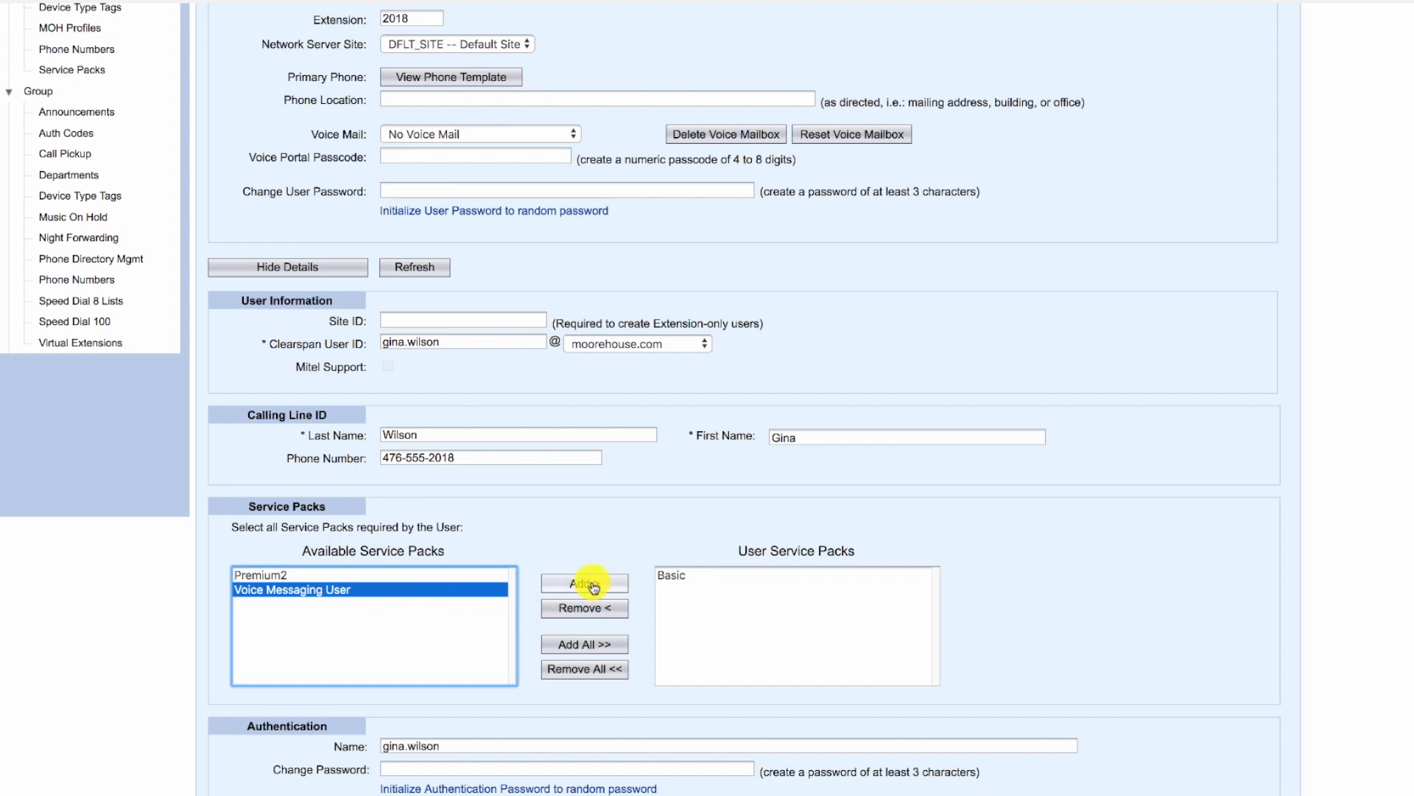
{"action": "left_click", "coordinate": [584, 583]}
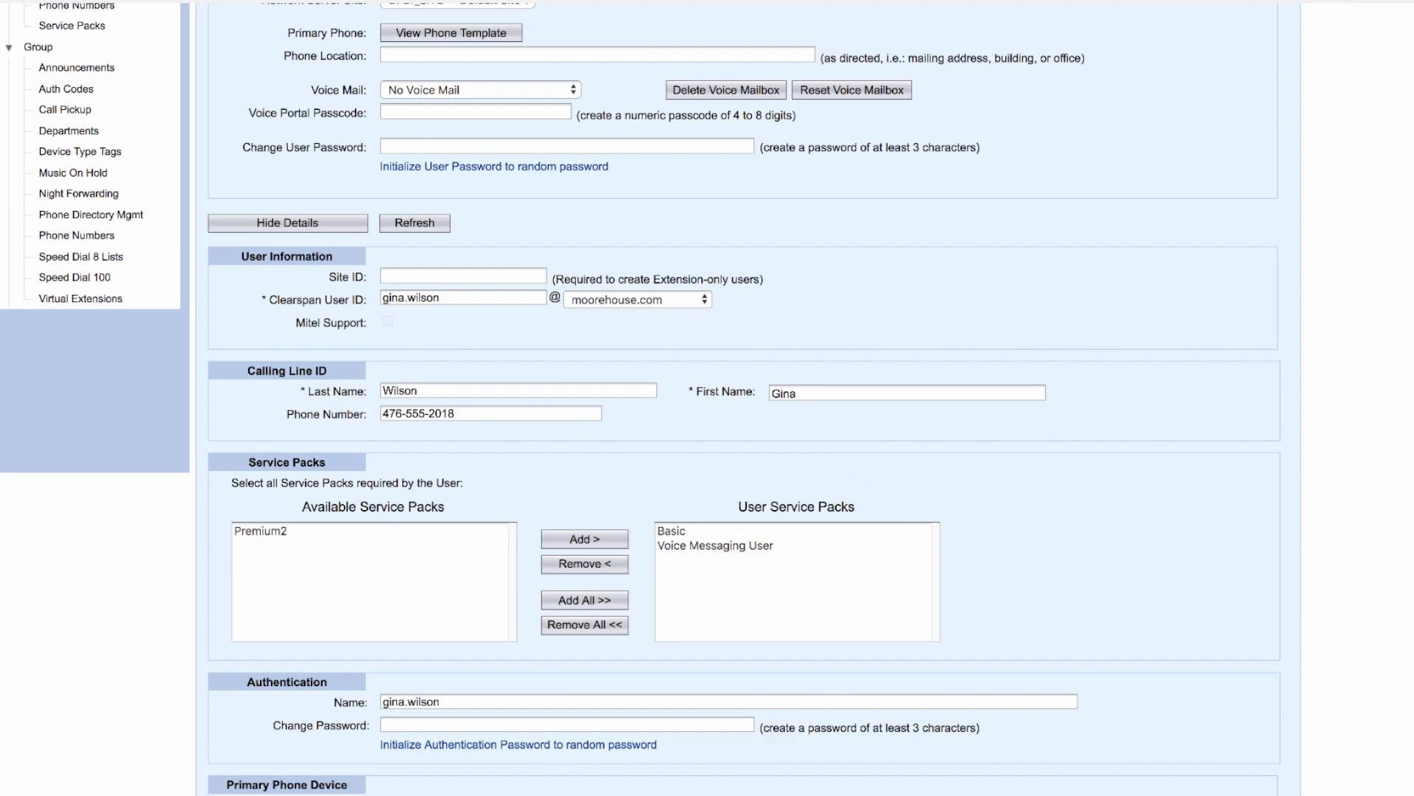
{"action": "scroll", "scroll_direction": "up", "scroll_amount": 3}
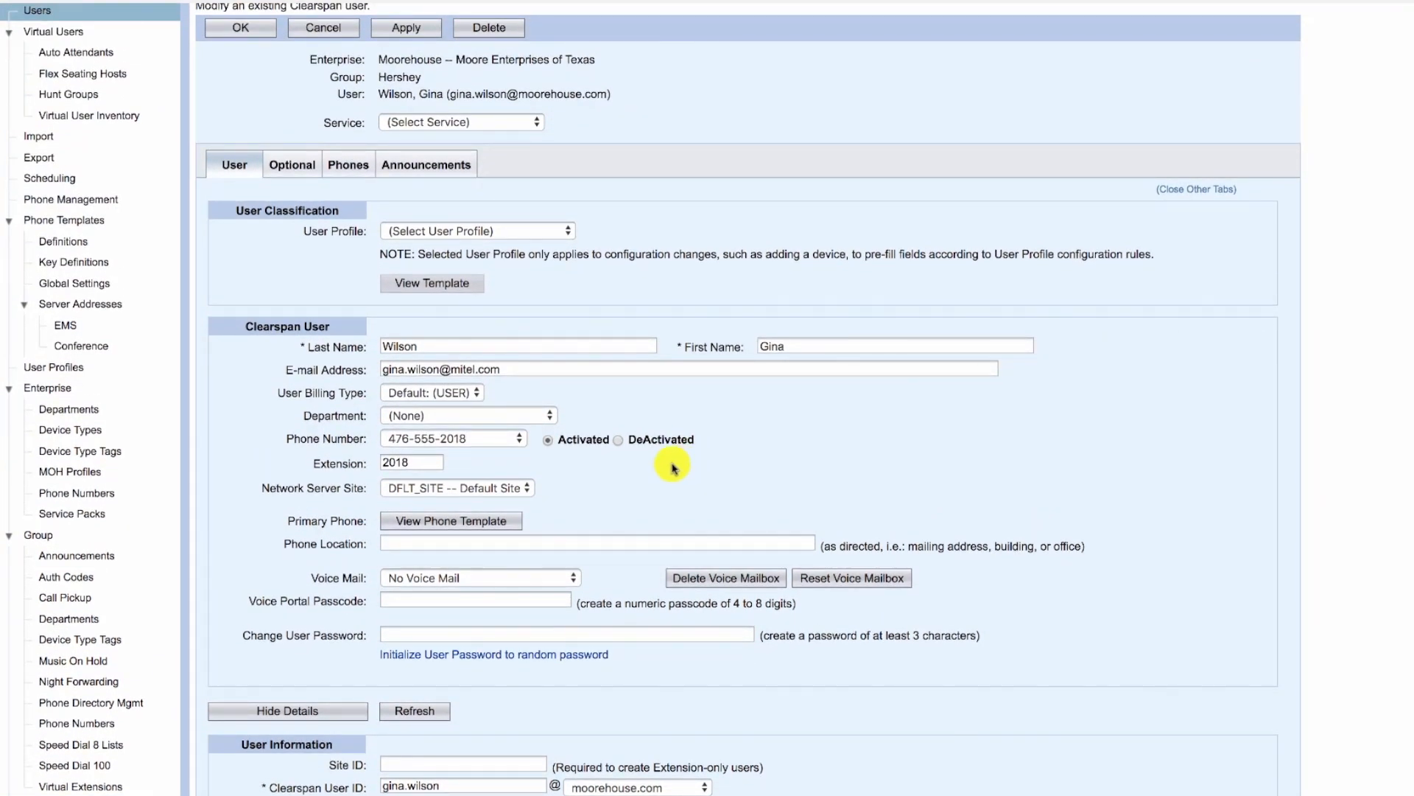
{"action": "mouse_move", "coordinate": [343, 576]}
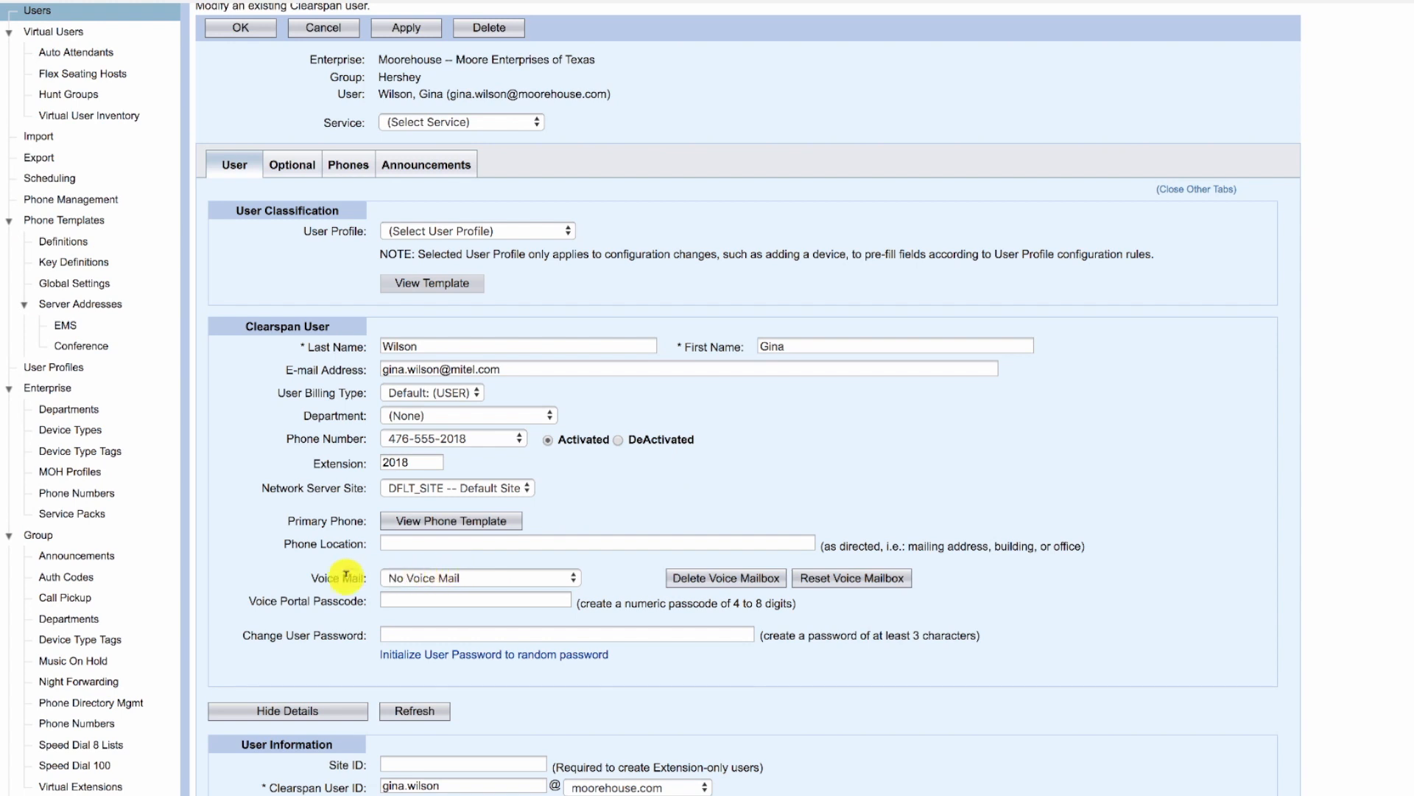
{"action": "left_click", "coordinate": [478, 577]}
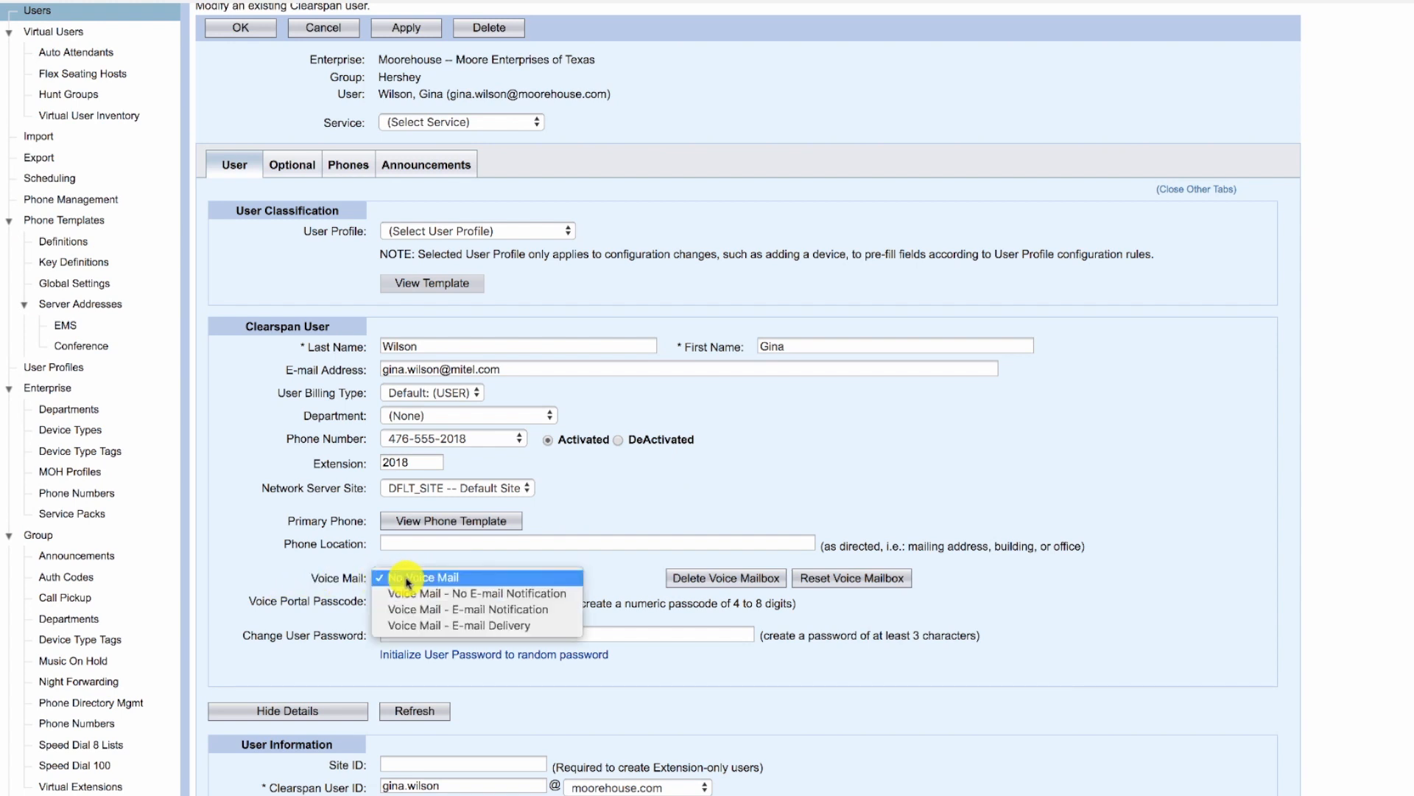
{"action": "mouse_move", "coordinate": [405, 609]}
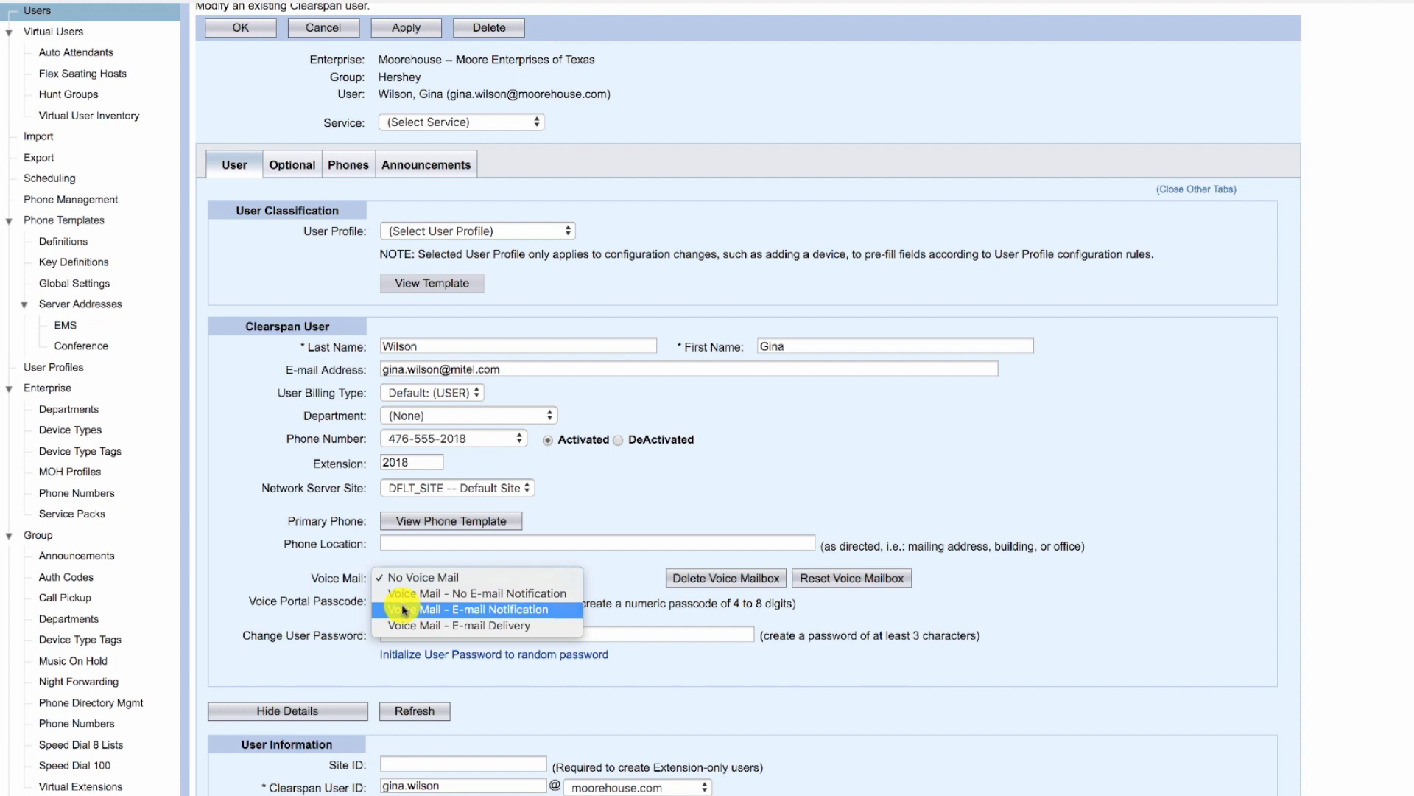
{"action": "left_click", "coordinate": [479, 609]}
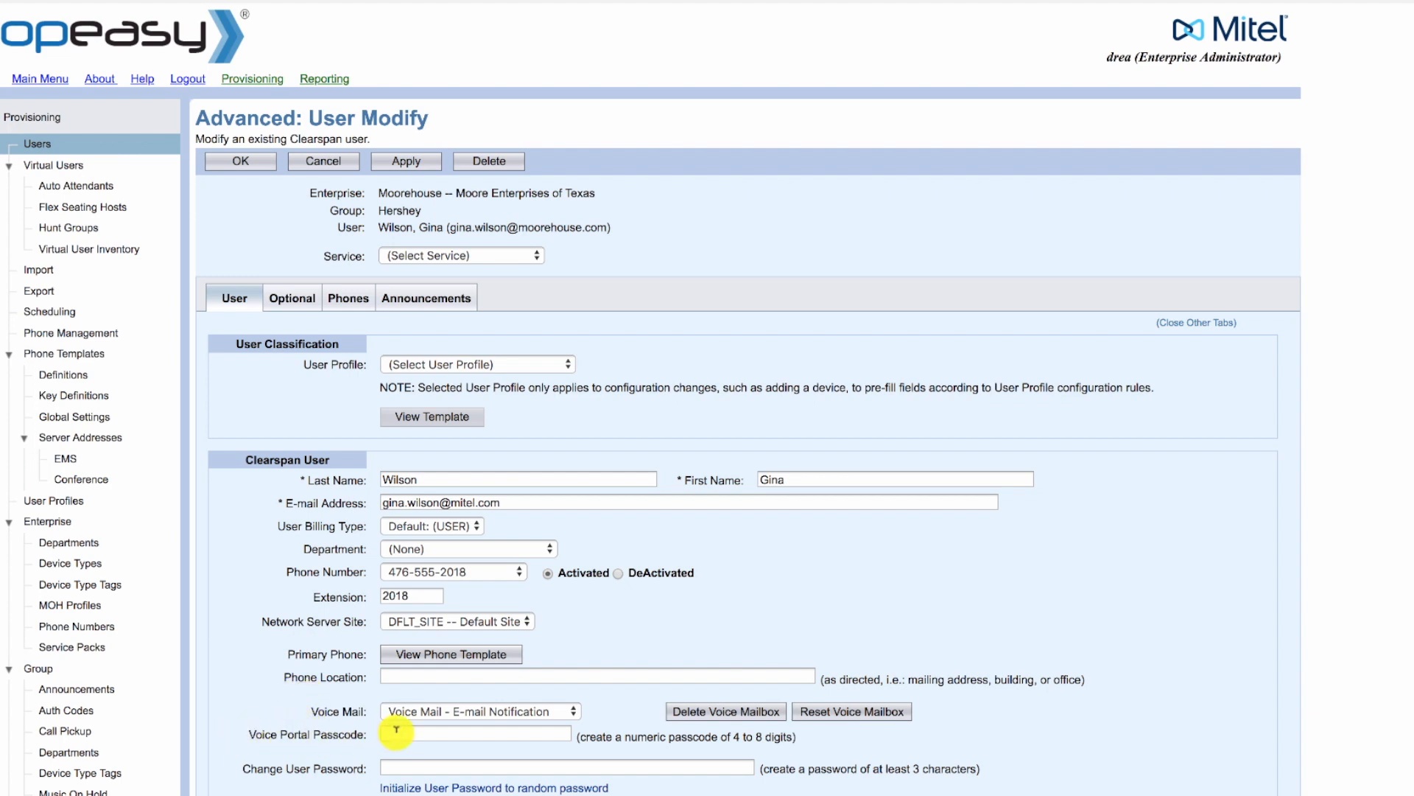
{"action": "left_click", "coordinate": [473, 734]}
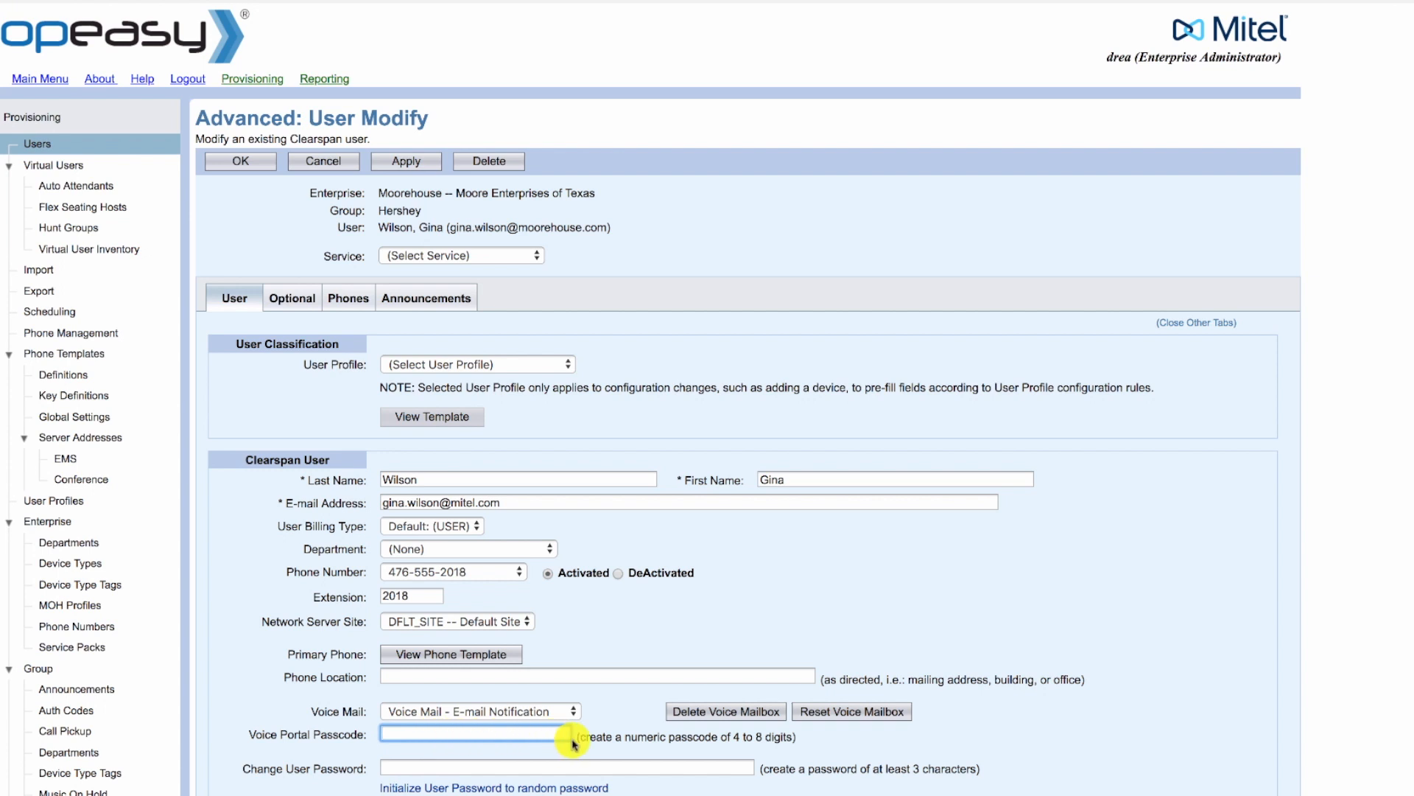
{"action": "mouse_move", "coordinate": [575, 737]}
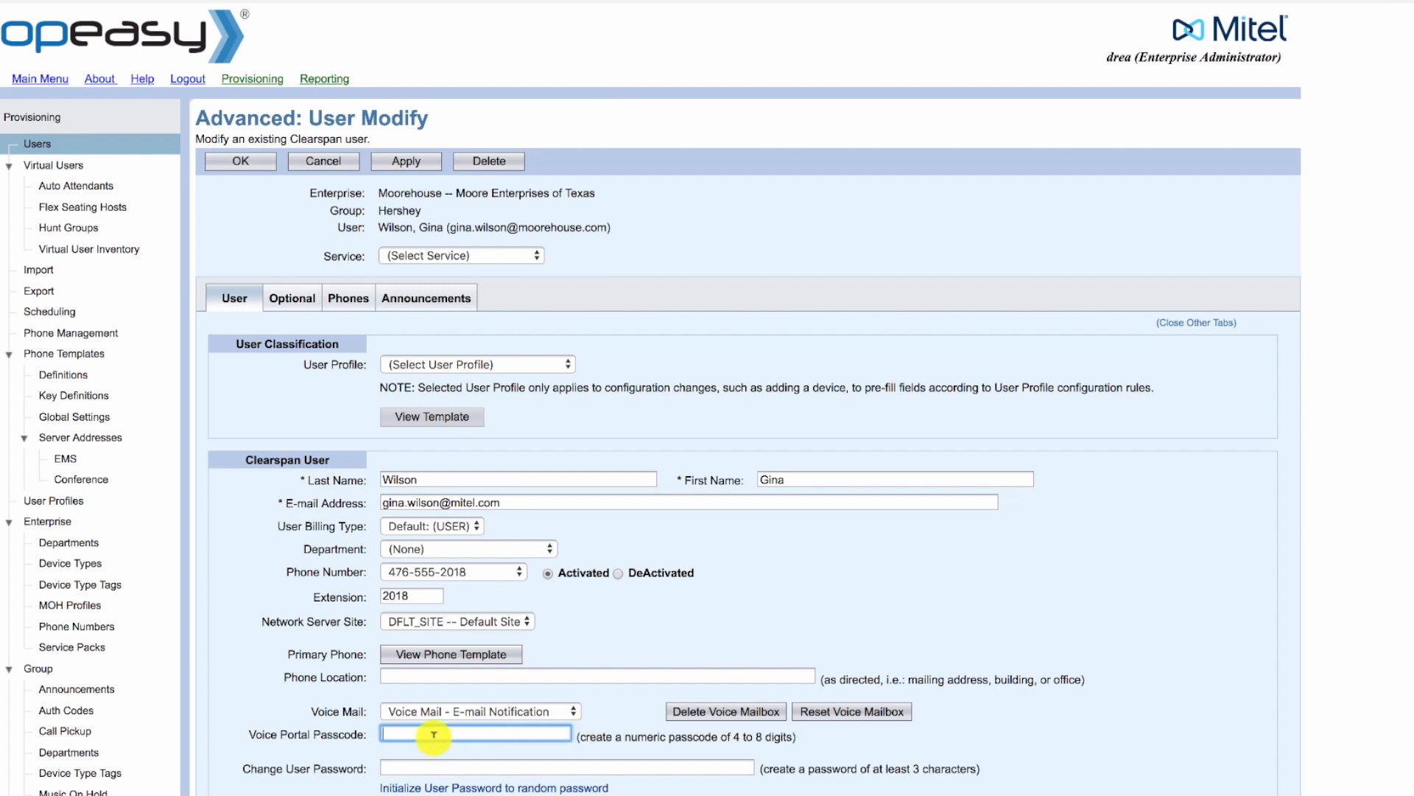
{"action": "mouse_move", "coordinate": [406, 747]}
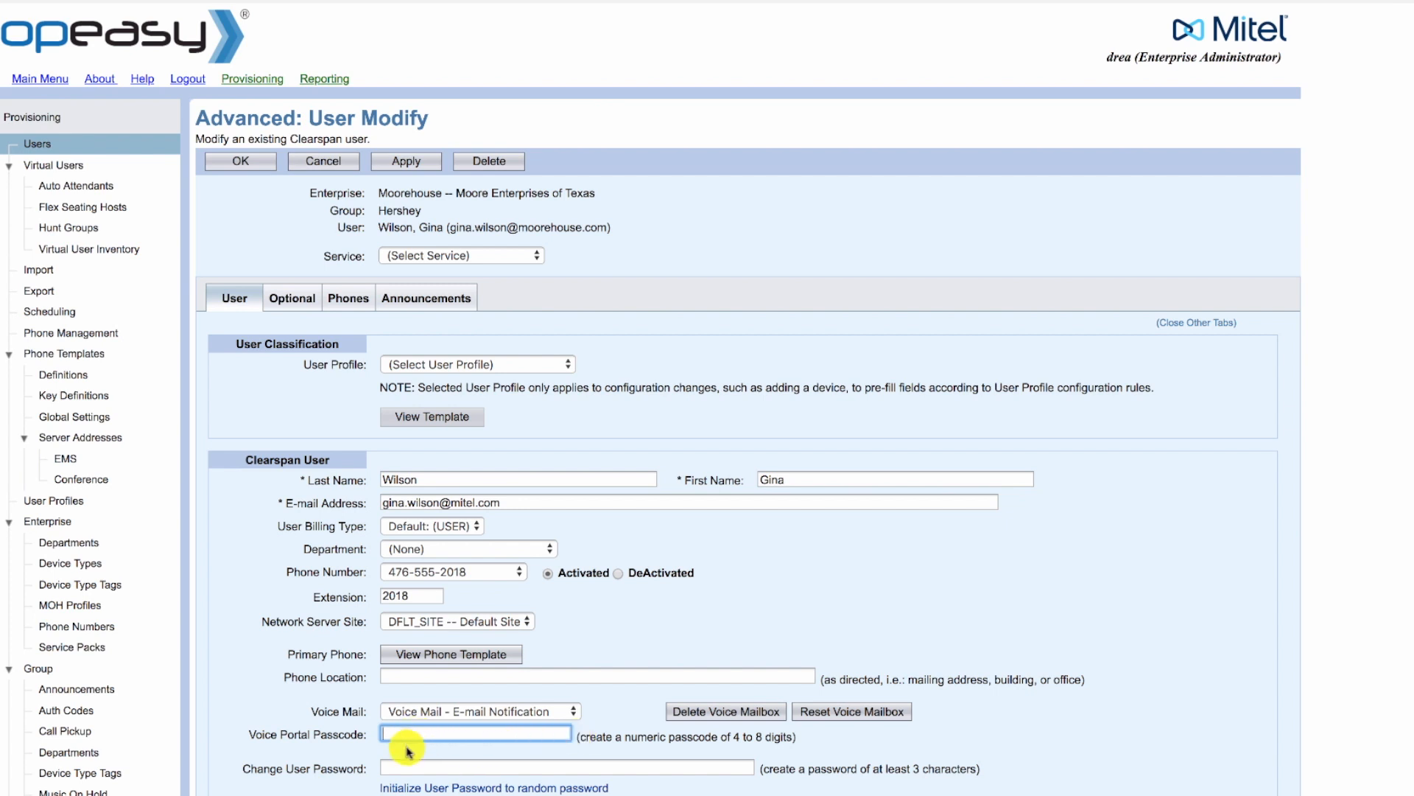
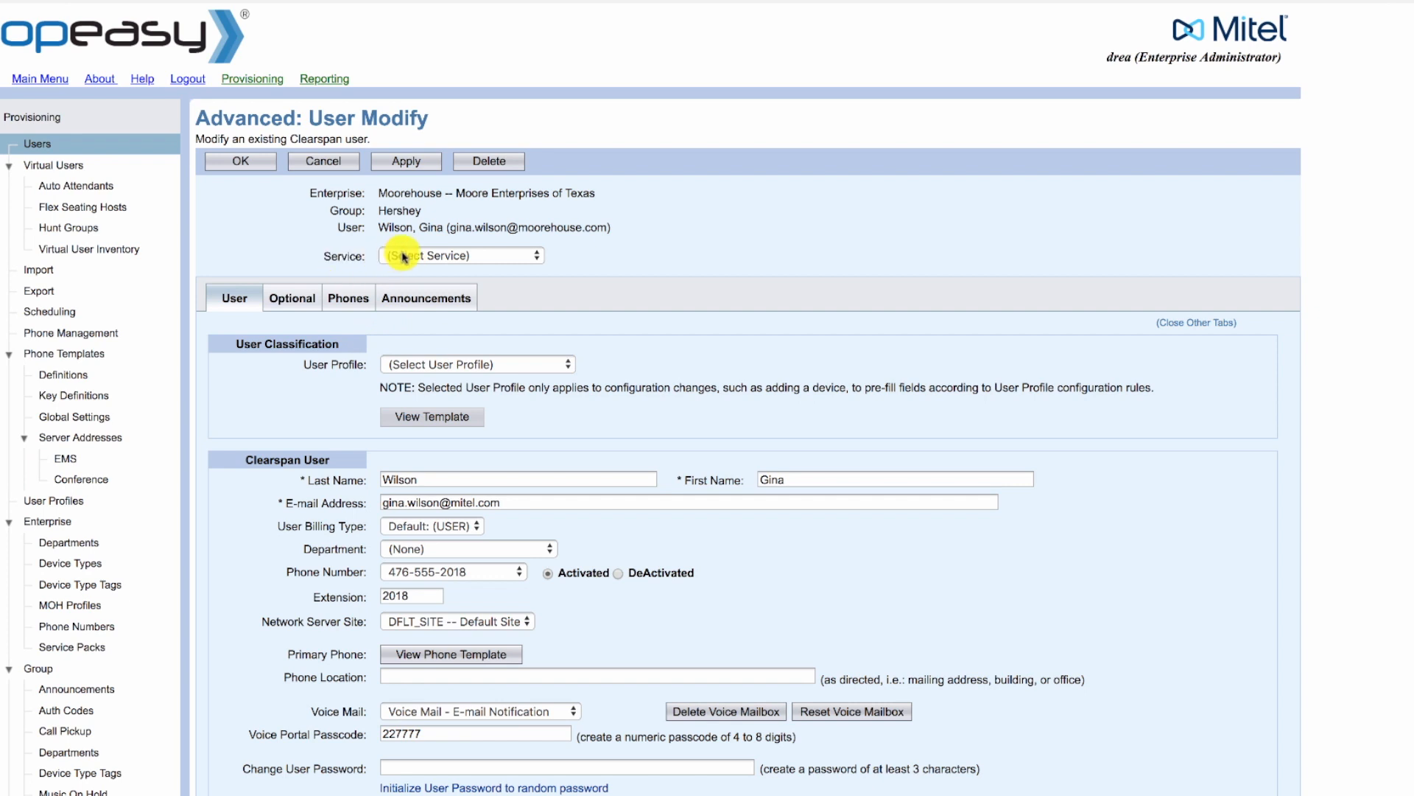
Step: Open the Voice Mail service tab and uncheck Use Phone Message Waiting Indicator
{"action": "left_click", "coordinate": [459, 256]}
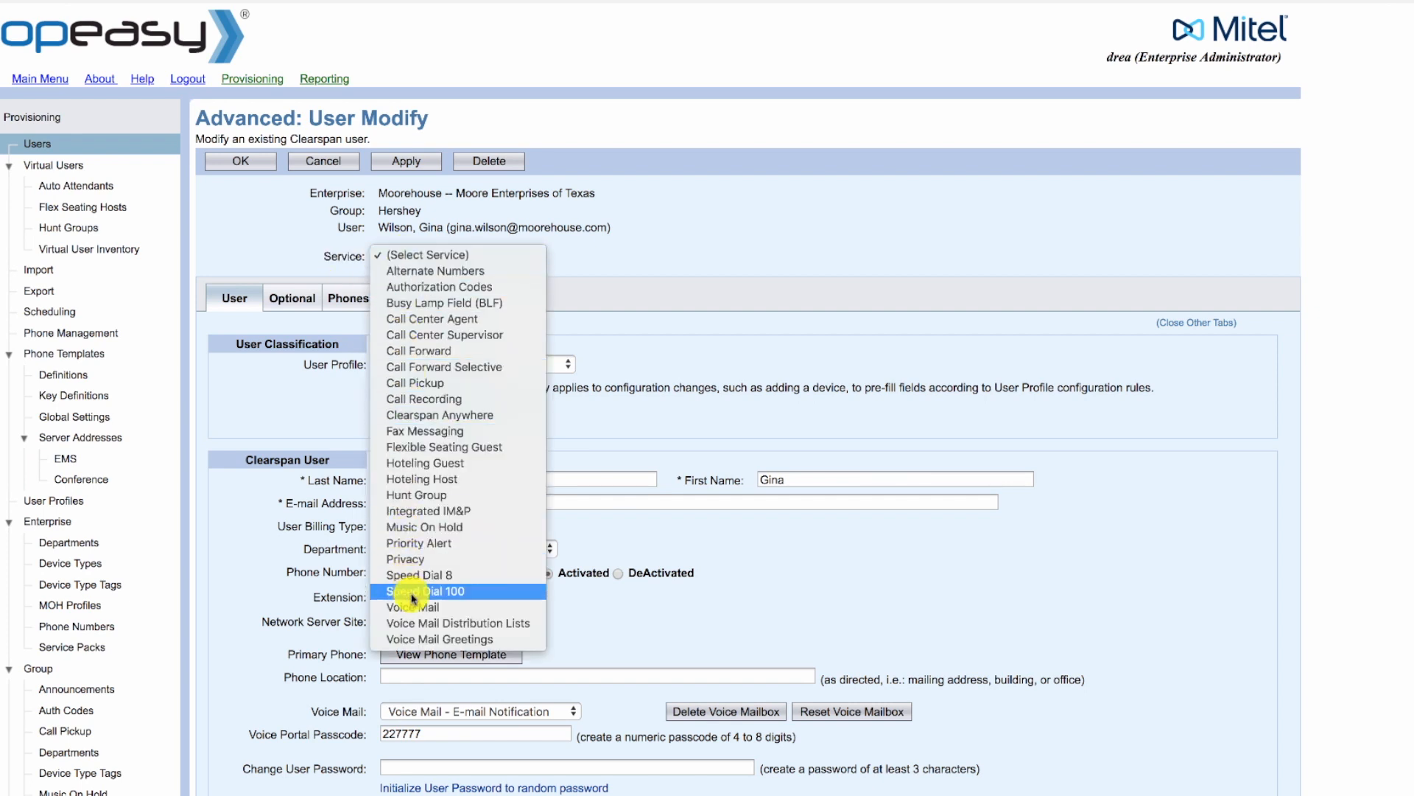
{"action": "left_click", "coordinate": [417, 606]}
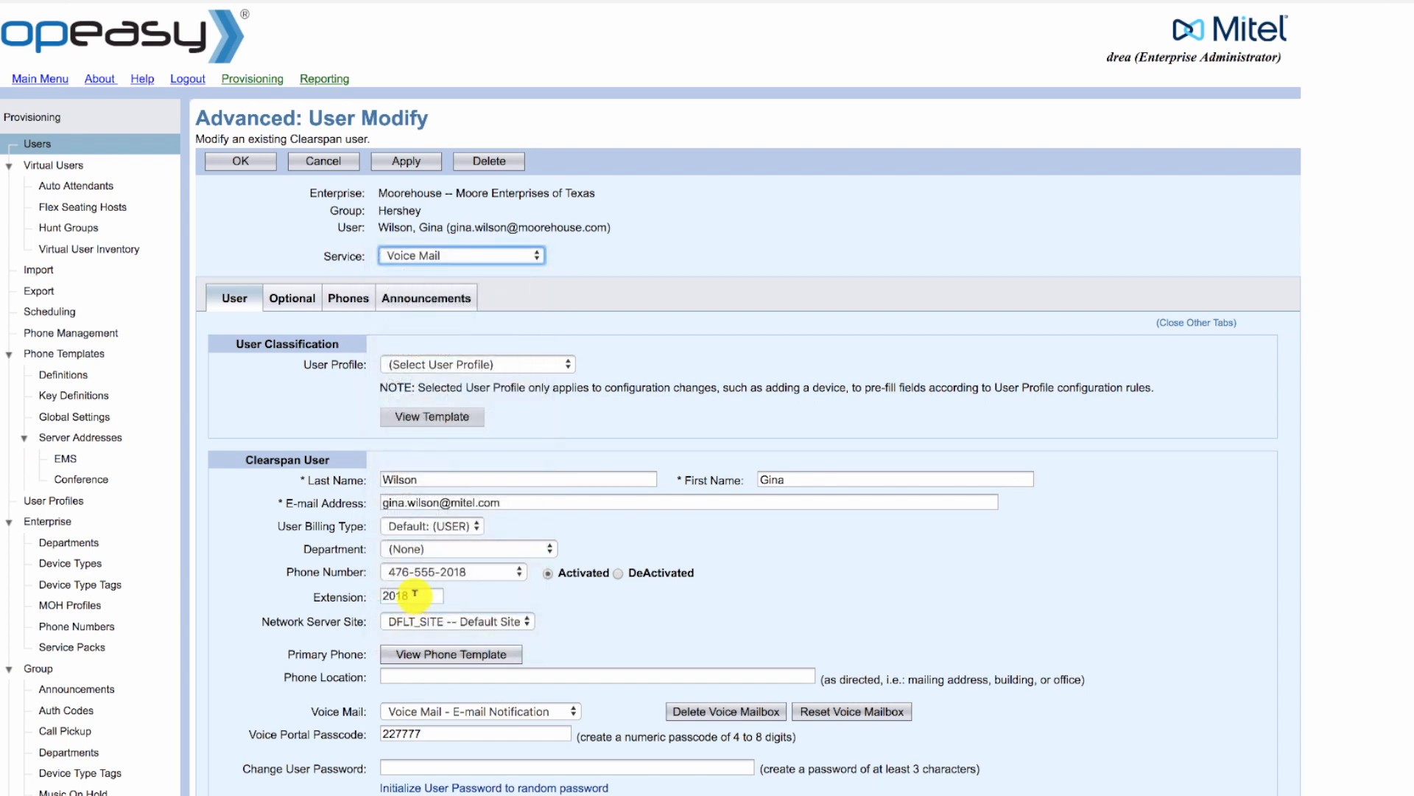
{"action": "left_click", "coordinate": [510, 297]}
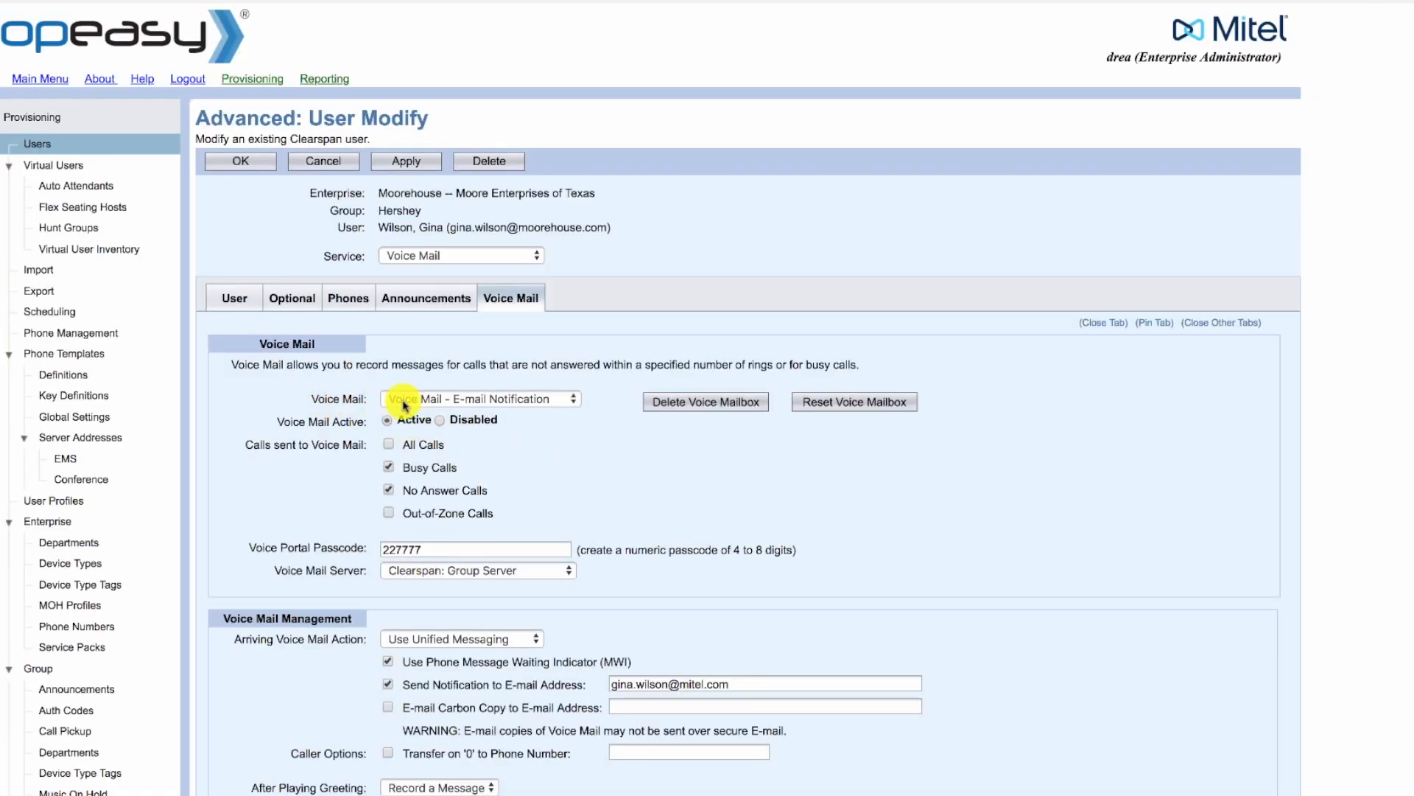
{"action": "mouse_move", "coordinate": [318, 548]}
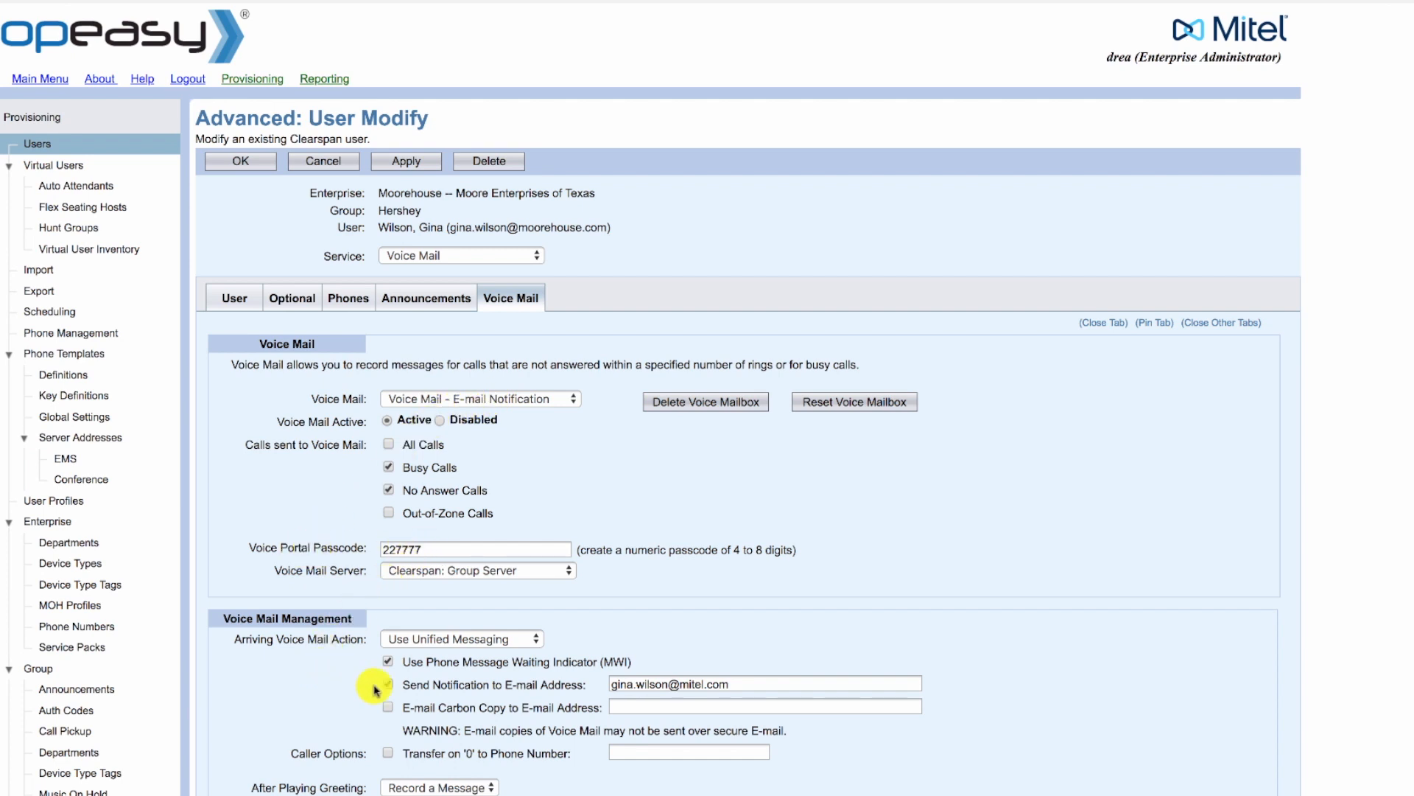
{"action": "left_click", "coordinate": [388, 684]}
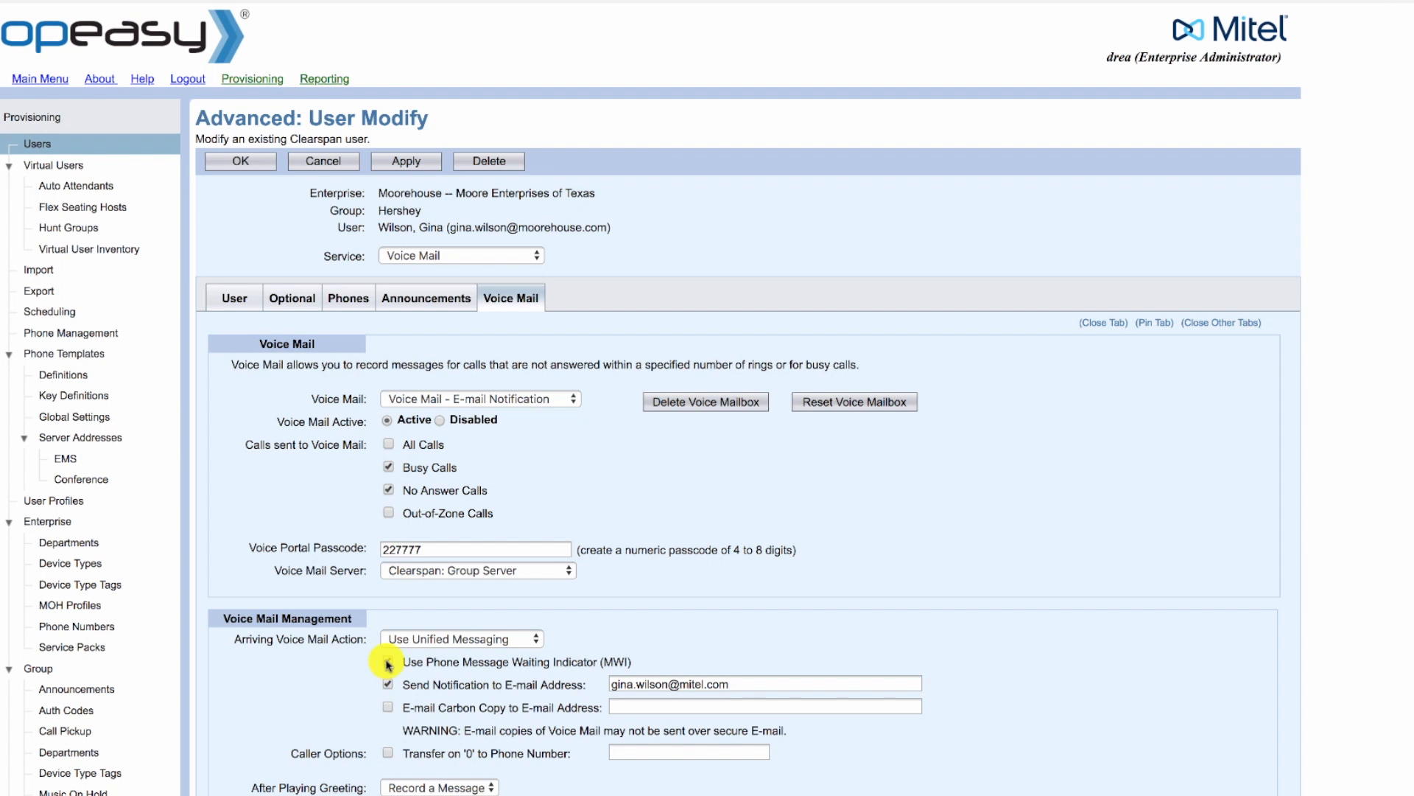
{"action": "left_click", "coordinate": [389, 662]}
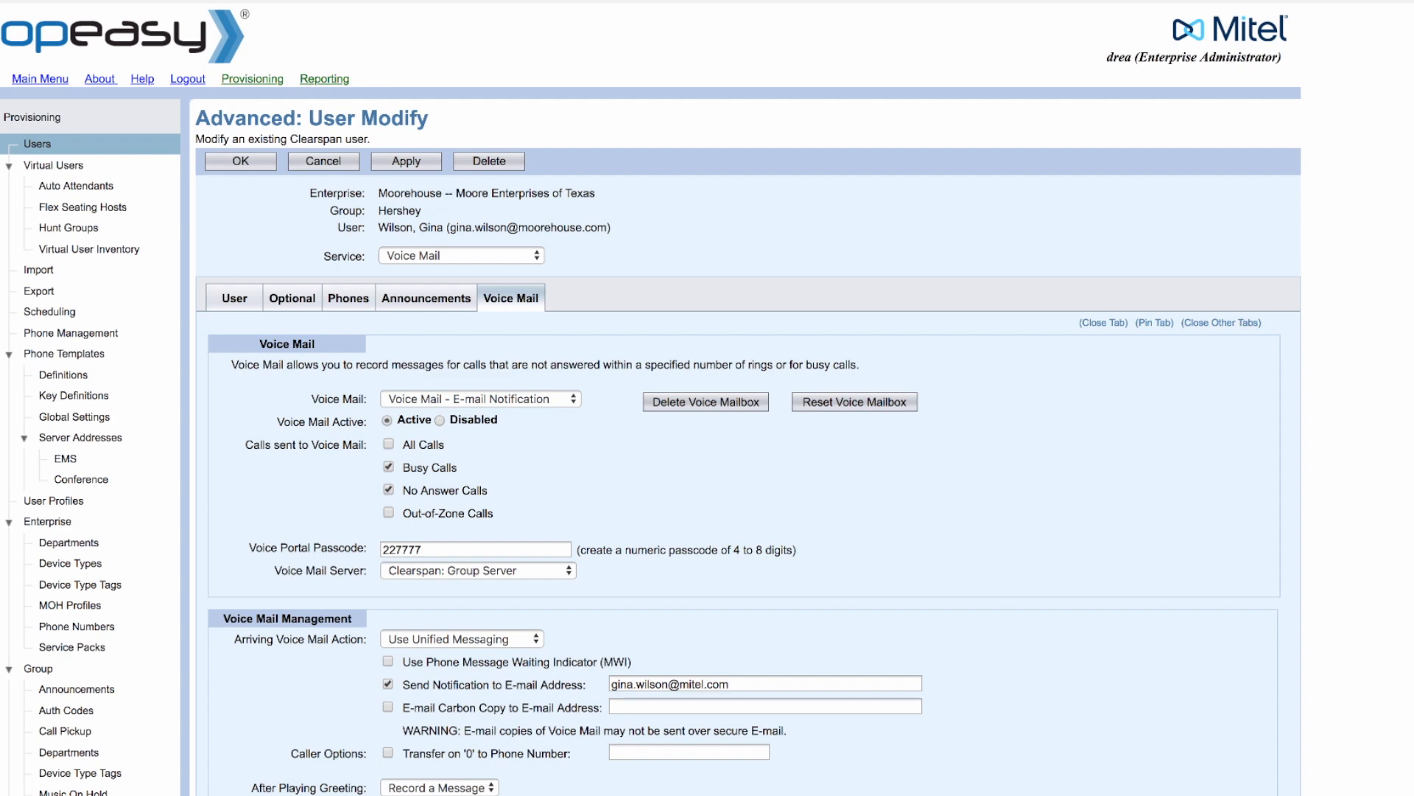
Step: Review the Group Mail Server section and re-check Use Phone Message Waiting Indicator
{"action": "scroll", "scroll_direction": "down", "scroll_amount": 3}
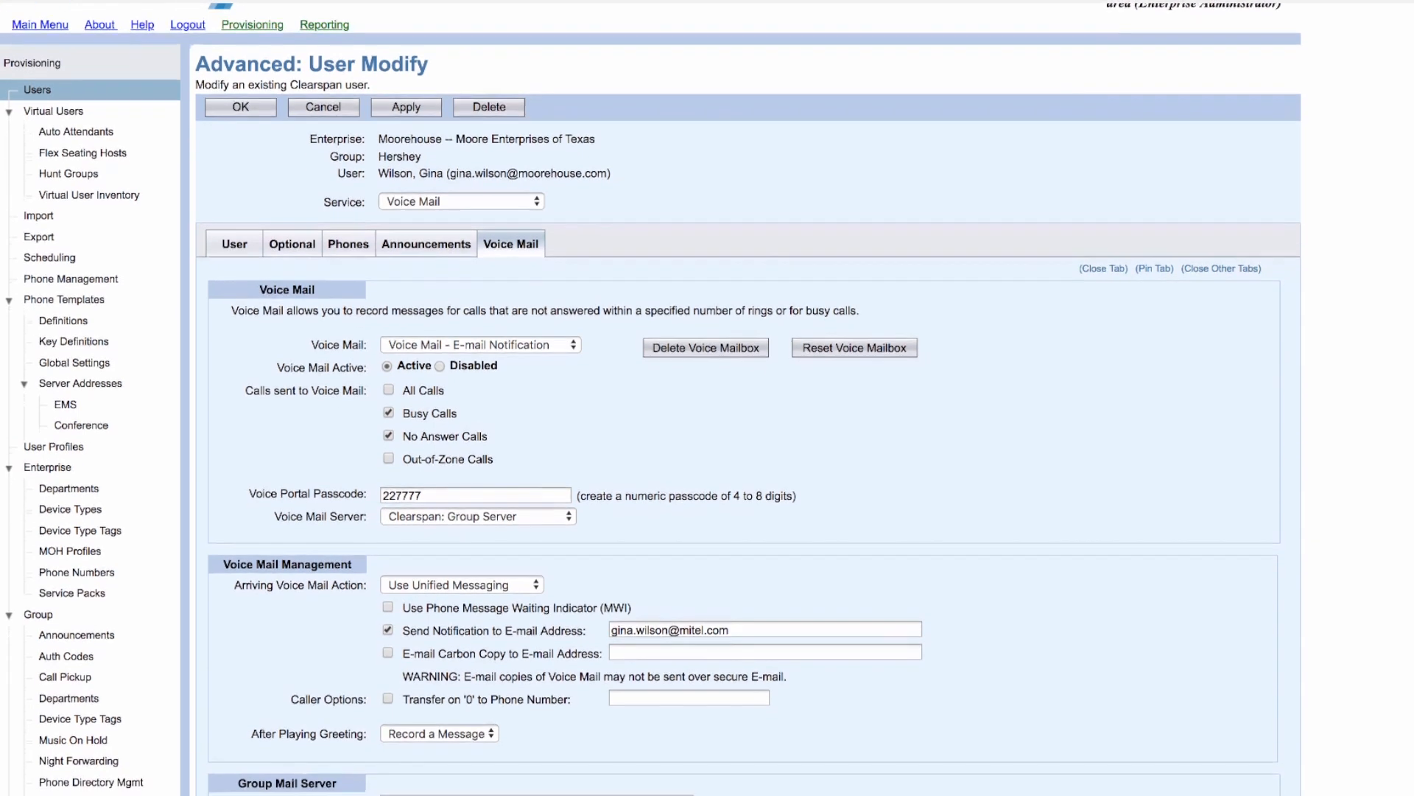
{"action": "scroll", "scroll_direction": "down", "scroll_amount": 3}
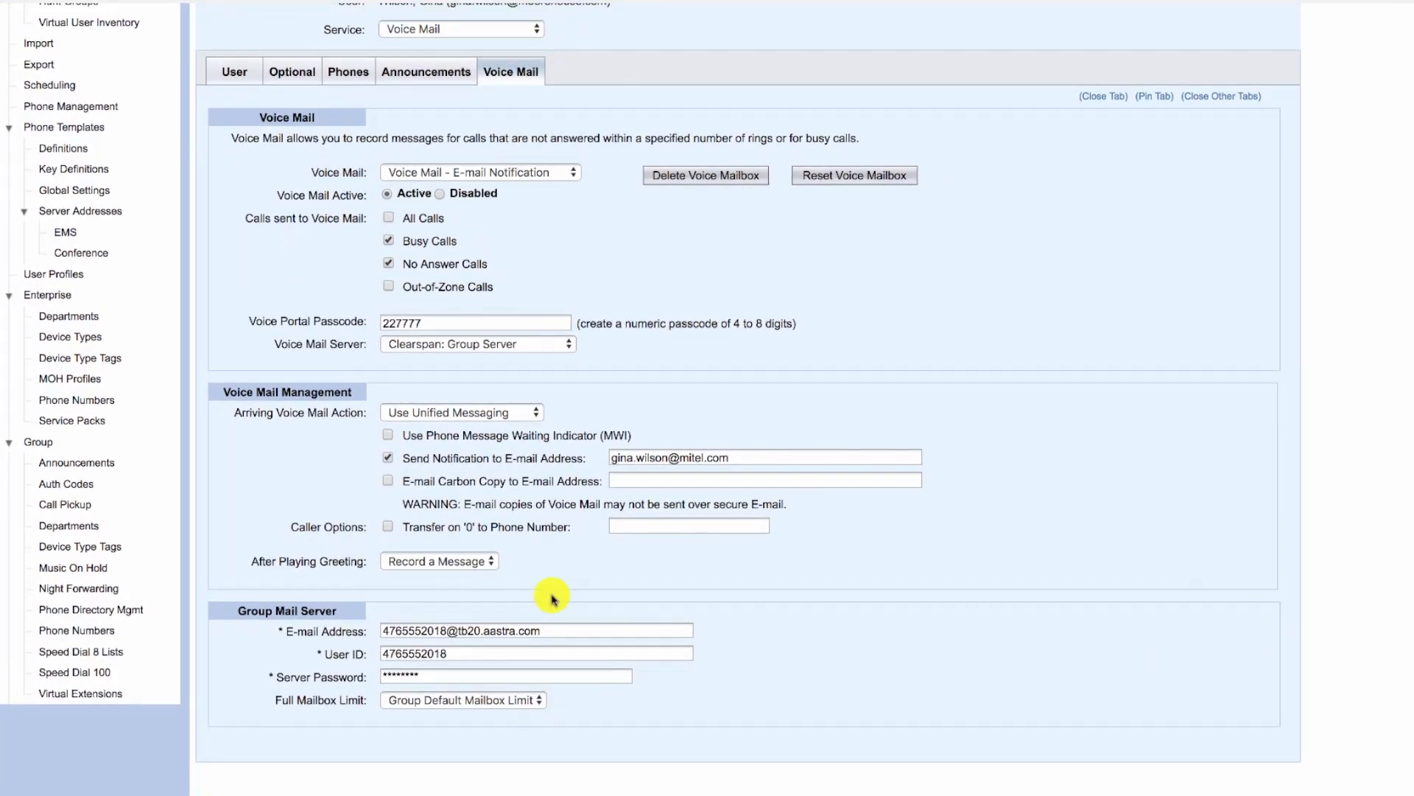
{"action": "mouse_move", "coordinate": [559, 630]}
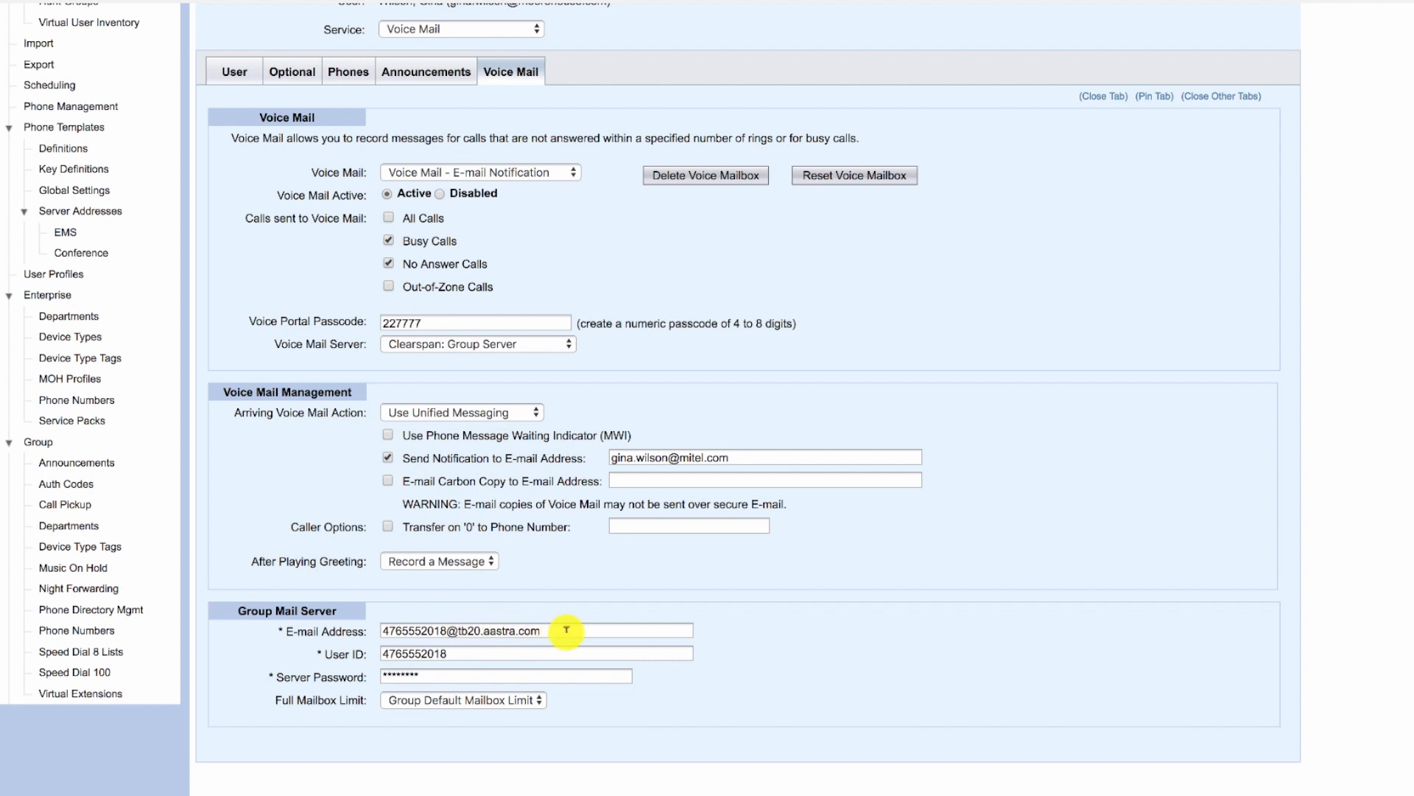
{"action": "mouse_move", "coordinate": [352, 653]}
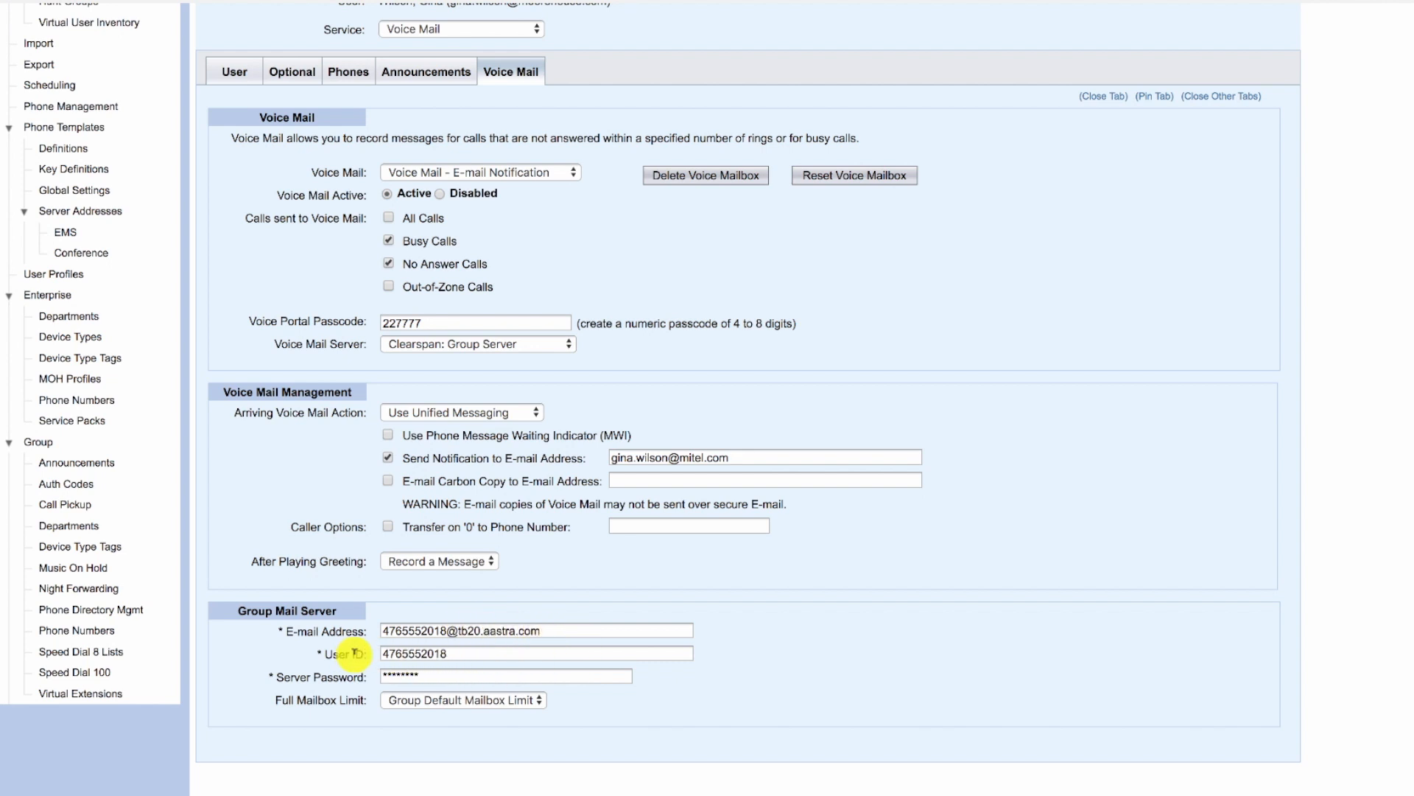
{"action": "mouse_move", "coordinate": [443, 675]}
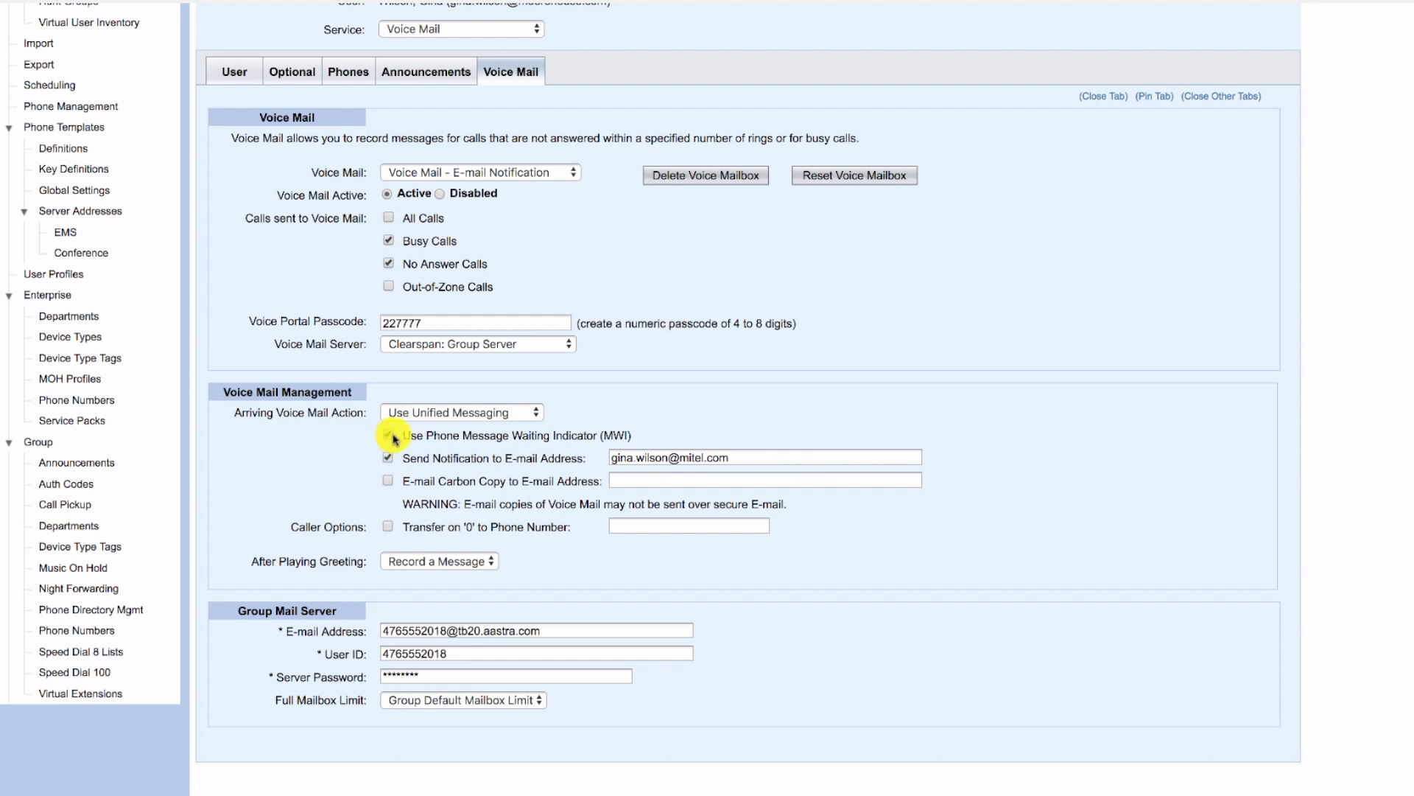
{"action": "left_click", "coordinate": [388, 434]}
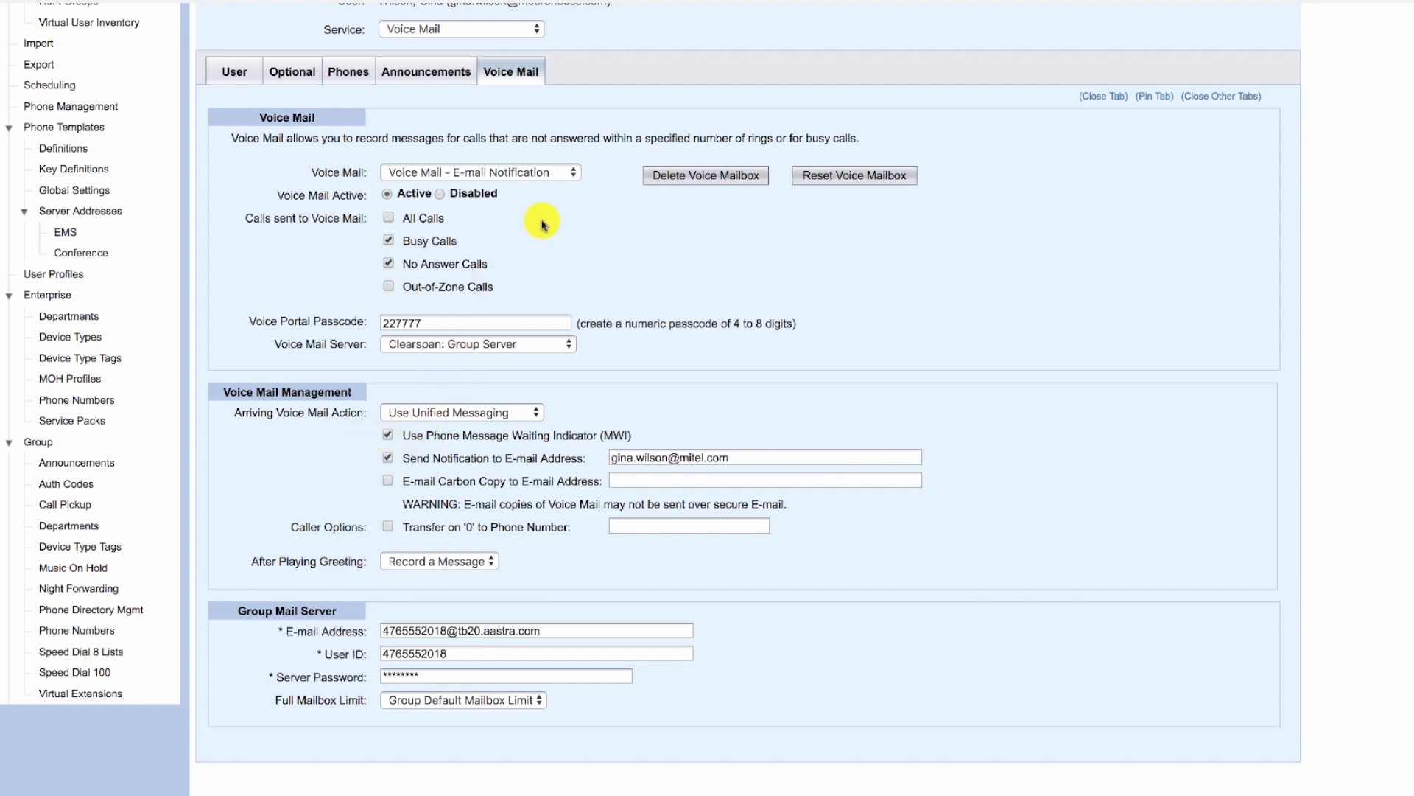
{"action": "mouse_move", "coordinate": [300, 290]}
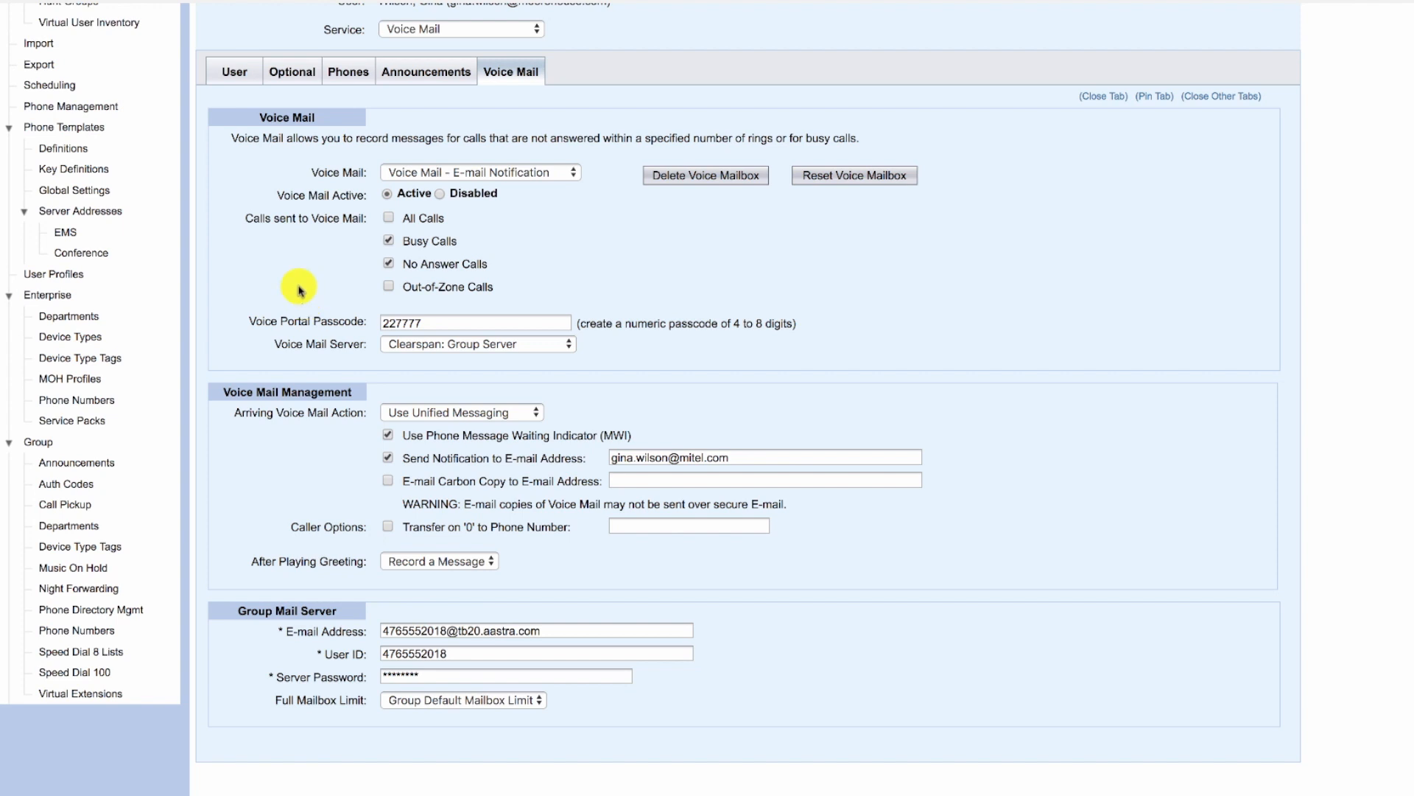
{"action": "mouse_move", "coordinate": [233, 73]}
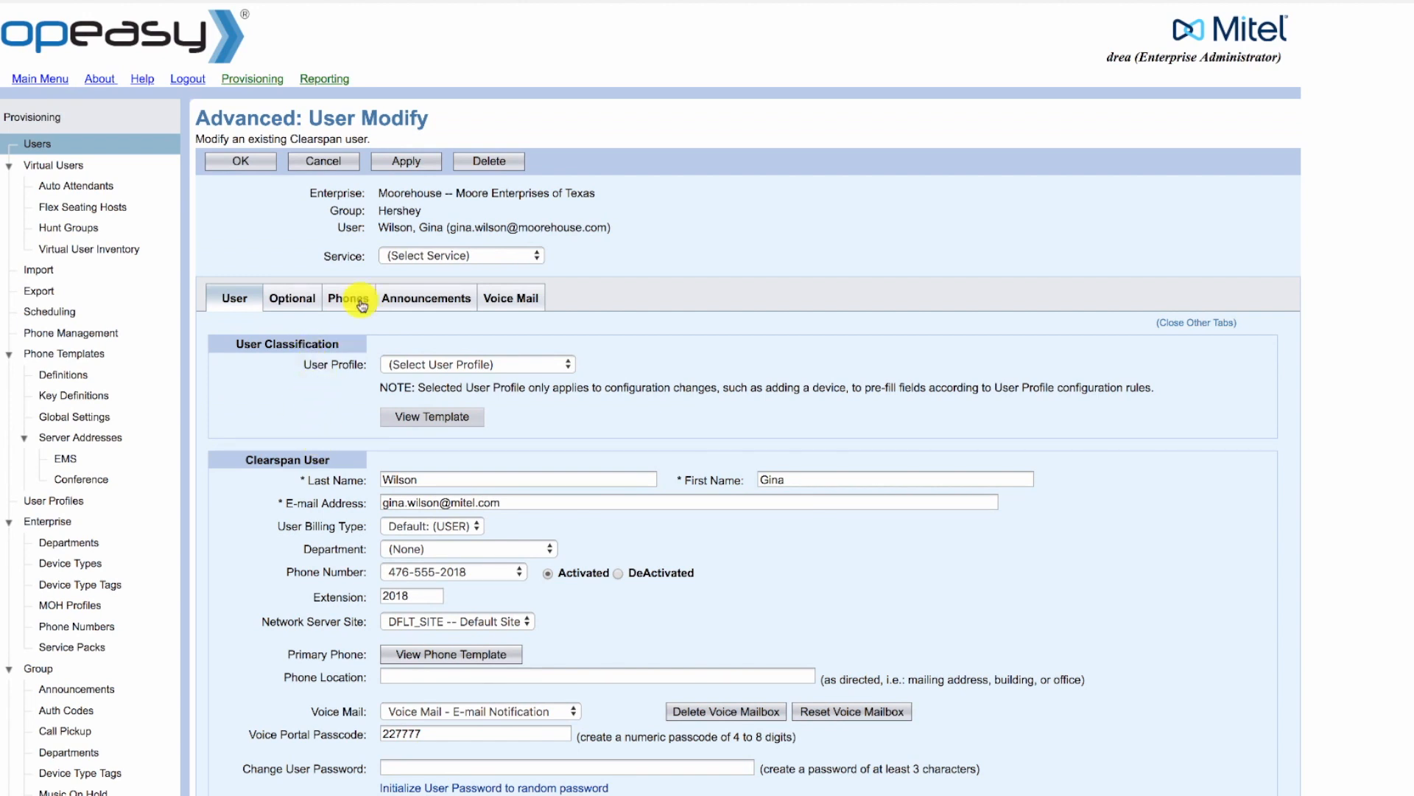
{"action": "mouse_move", "coordinate": [293, 165]}
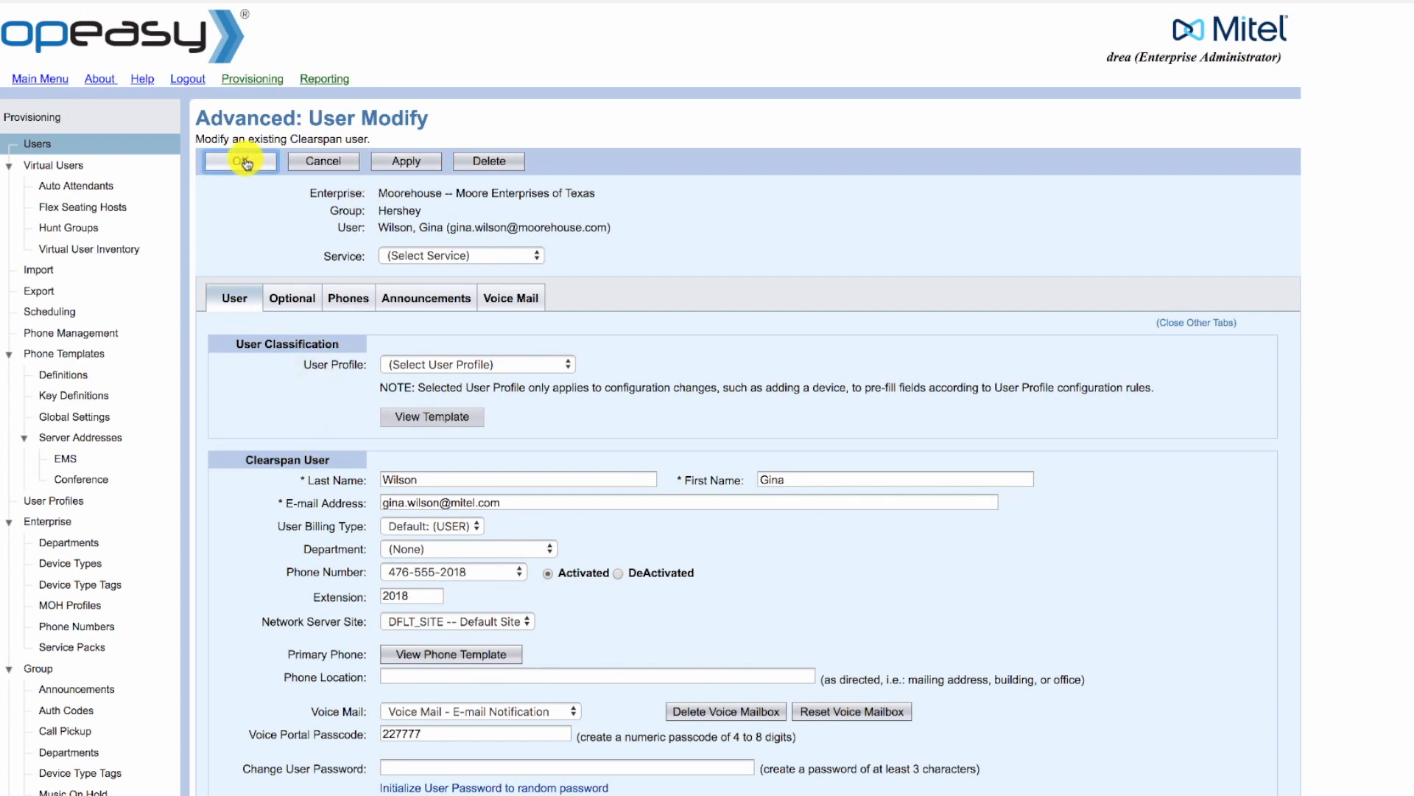
{"action": "left_click", "coordinate": [240, 162]}
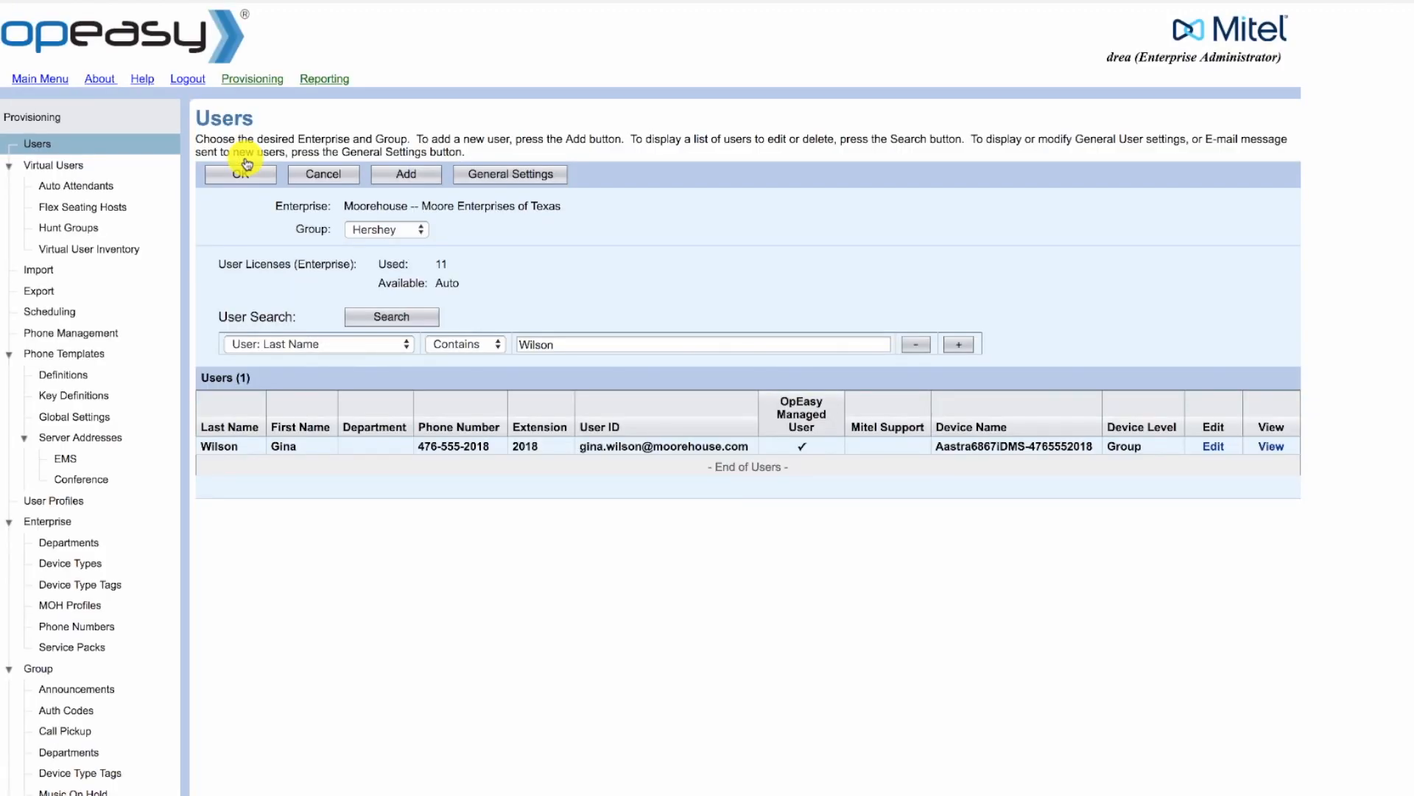